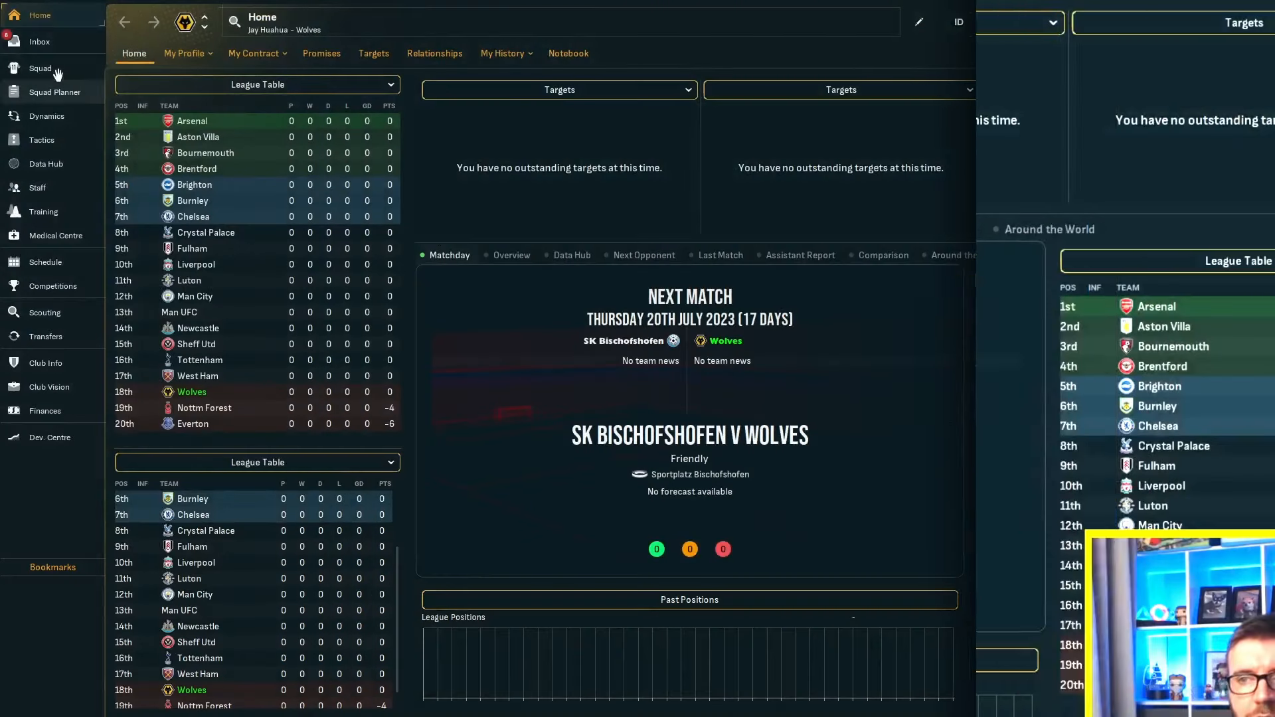
# Step: Show the Wolves squad list of 24 identical 200-rated generic English 17-year-olds
pyautogui.click(40, 68)
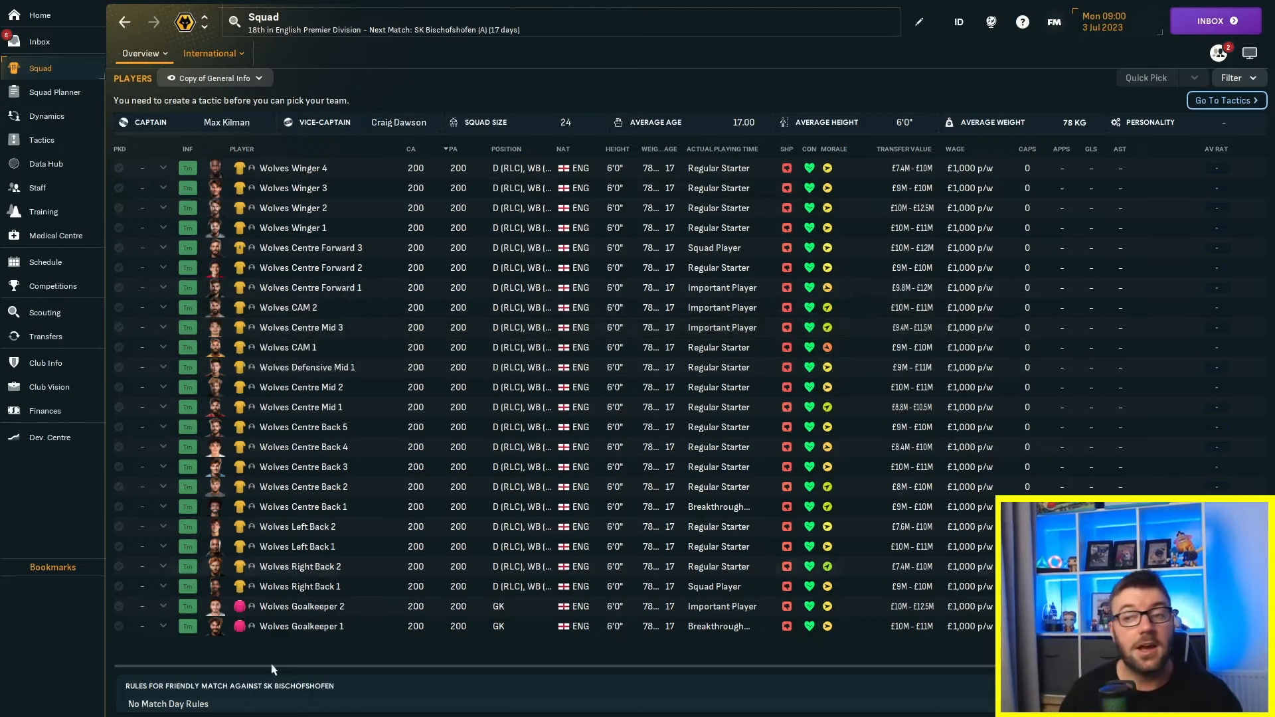
pyautogui.moveTo(41, 139)
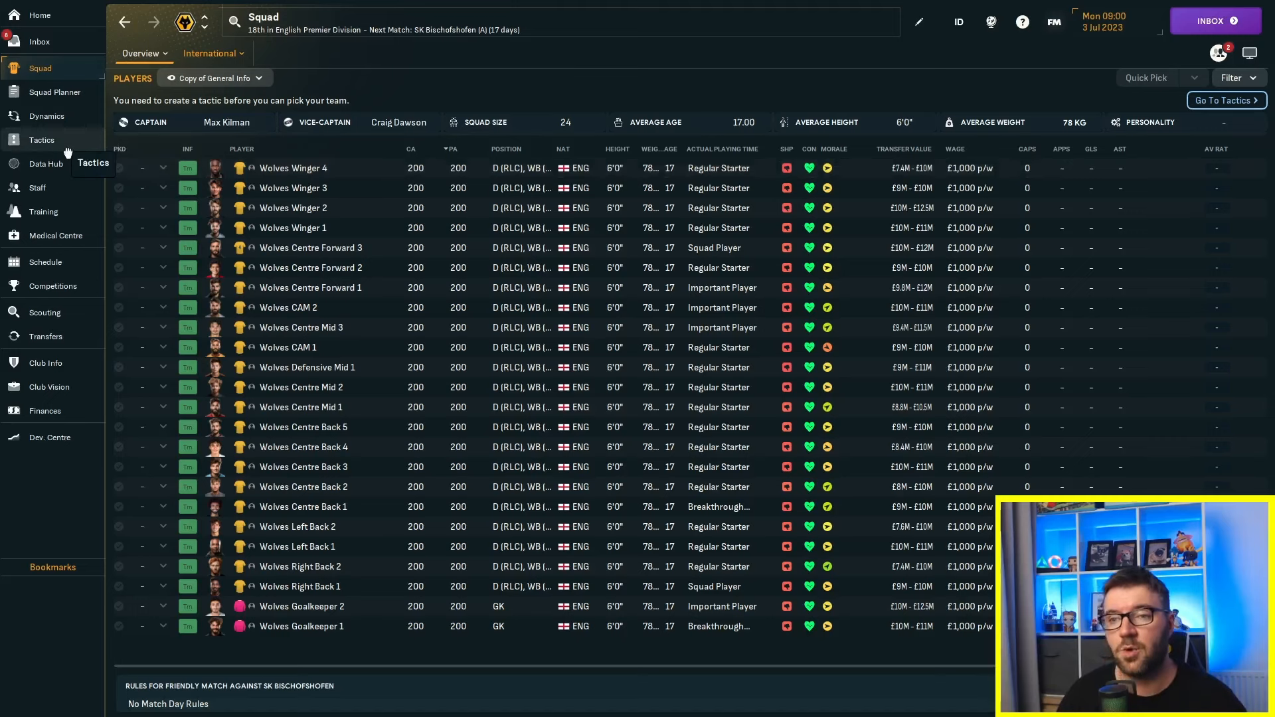
# Step: Set the route one tactic to regroup on losing the ball, with a much lower line and high press
pyautogui.click(41, 139)
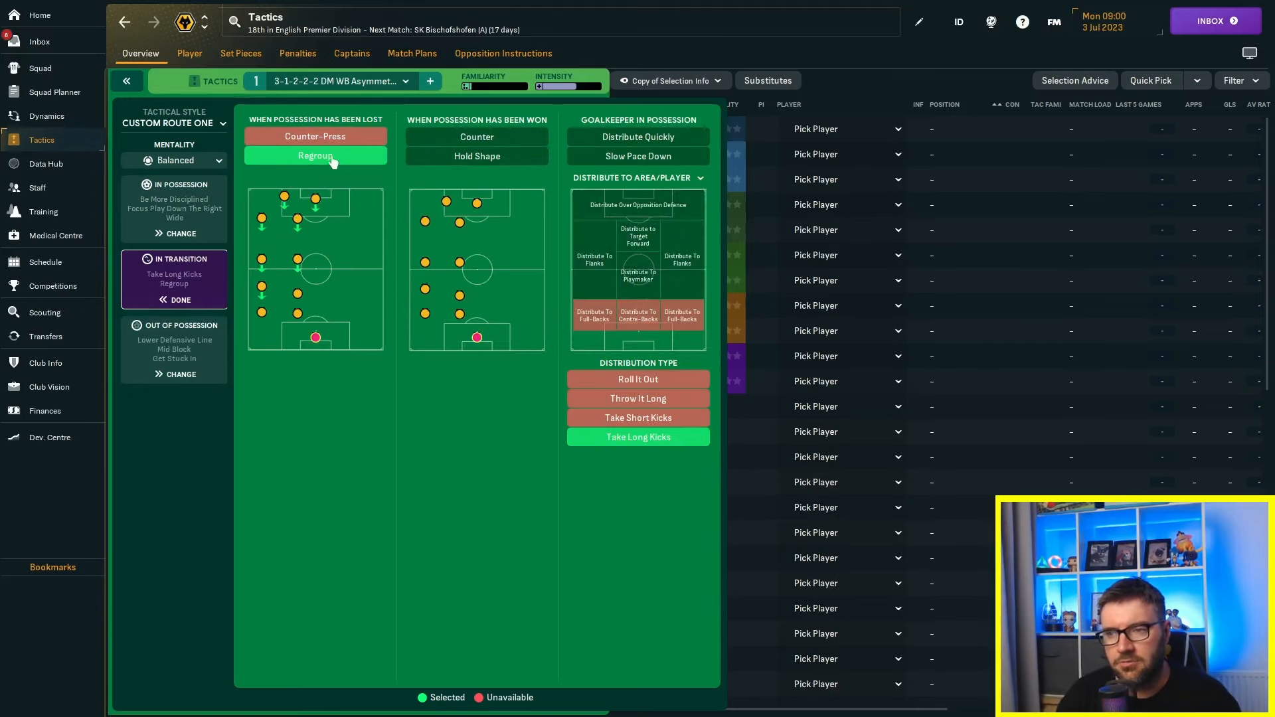
pyautogui.click(476, 157)
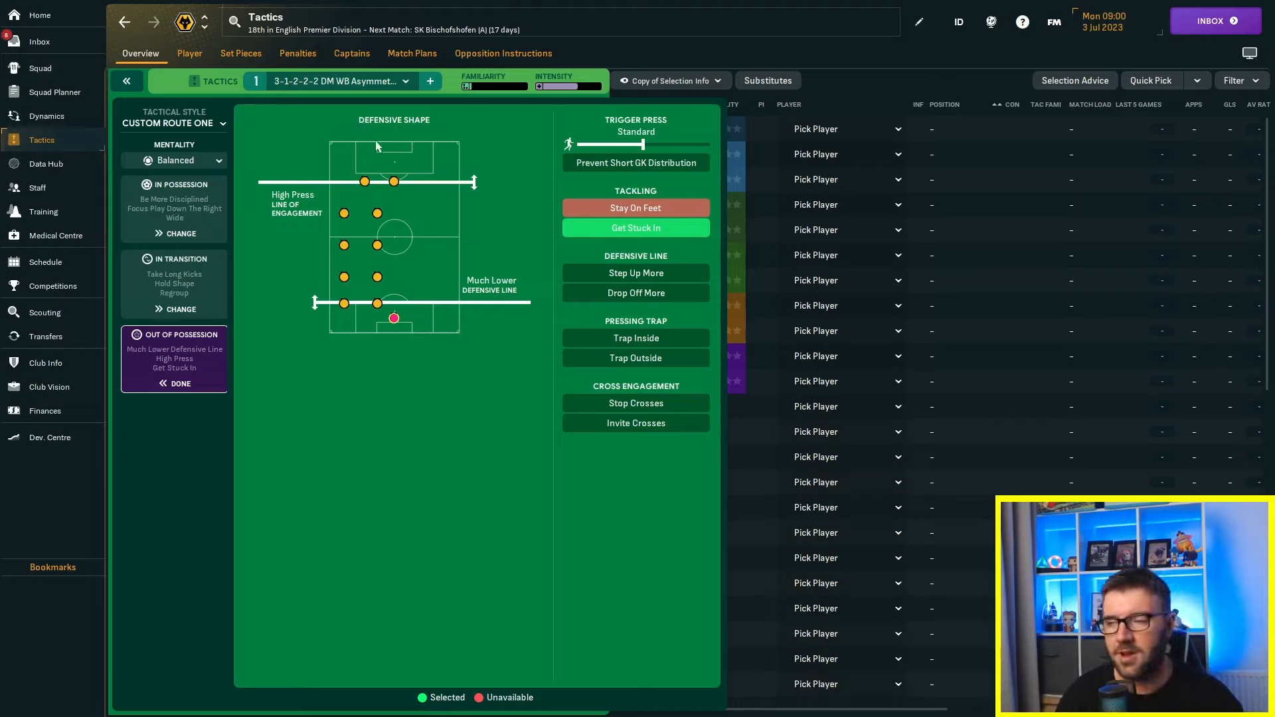
pyautogui.moveTo(471, 257)
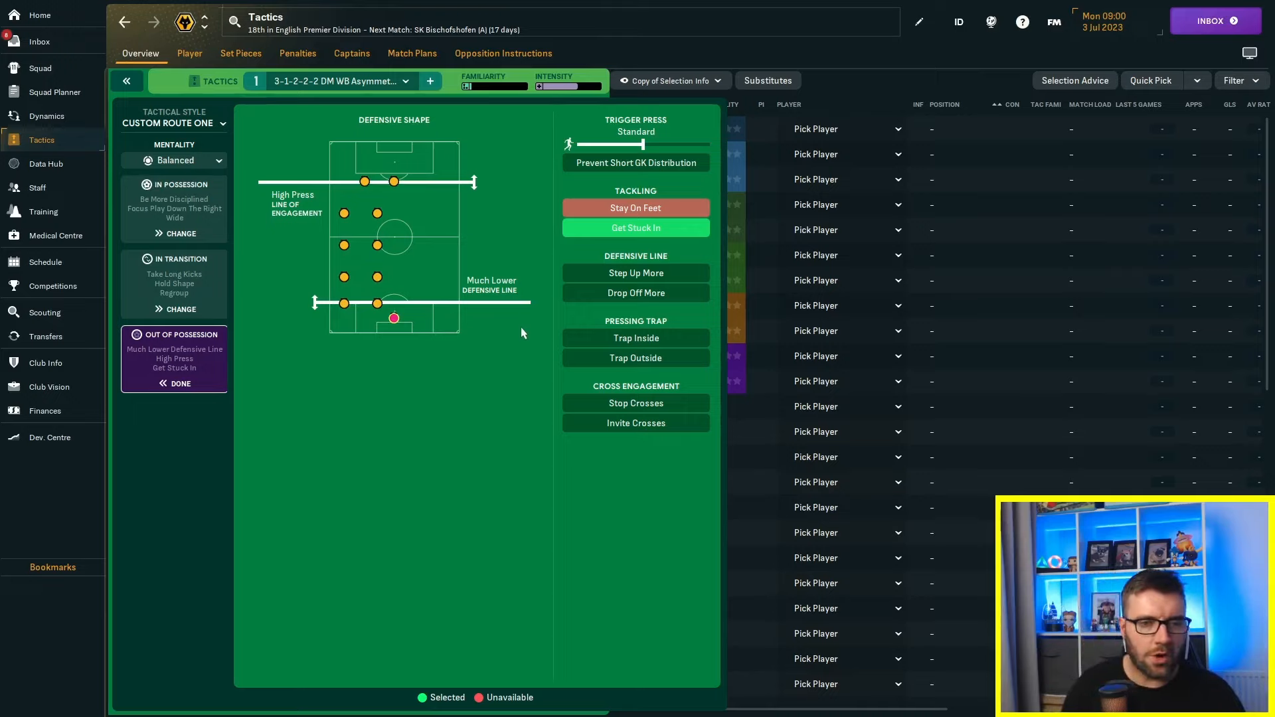
pyautogui.moveTo(497, 347)
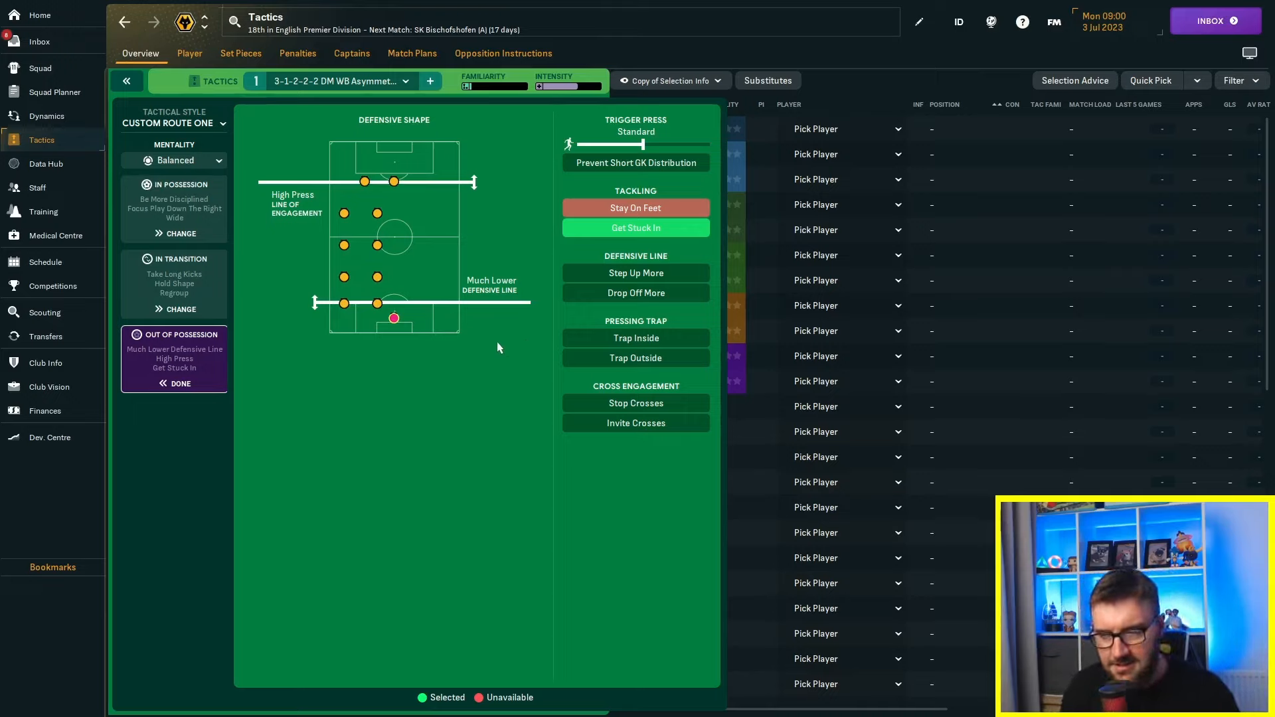
pyautogui.moveTo(462, 424)
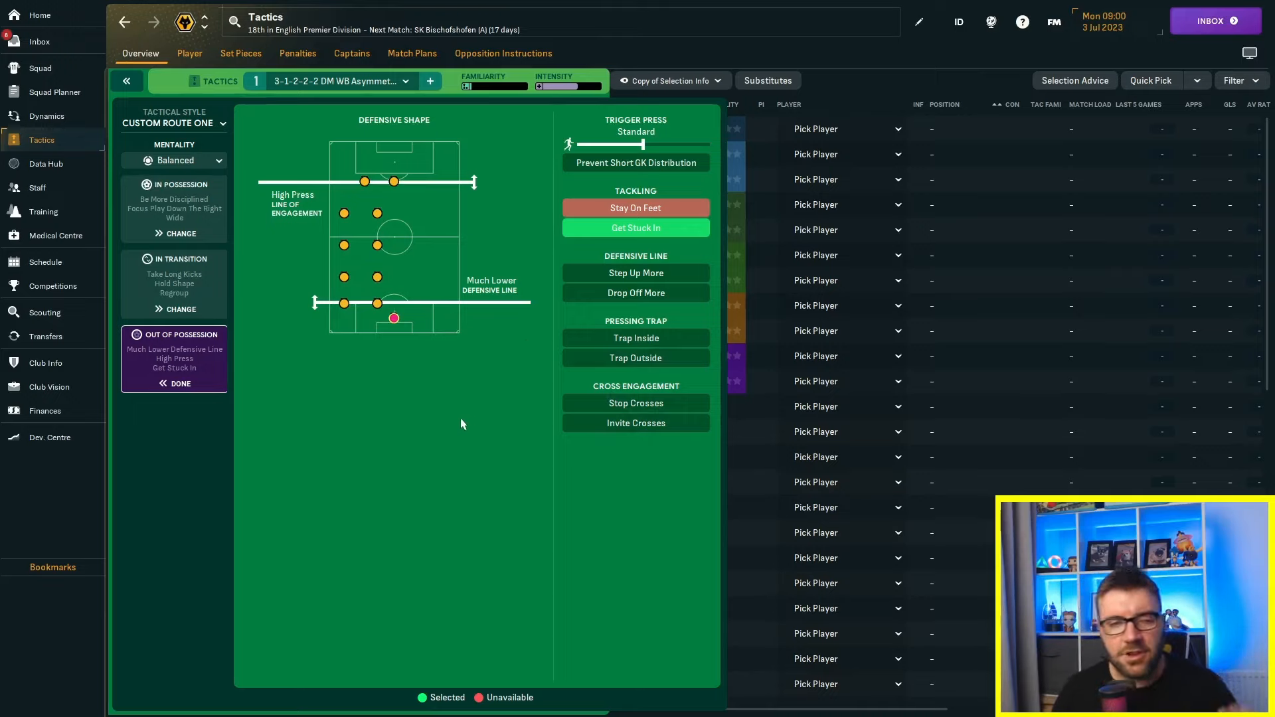
pyautogui.moveTo(411, 421)
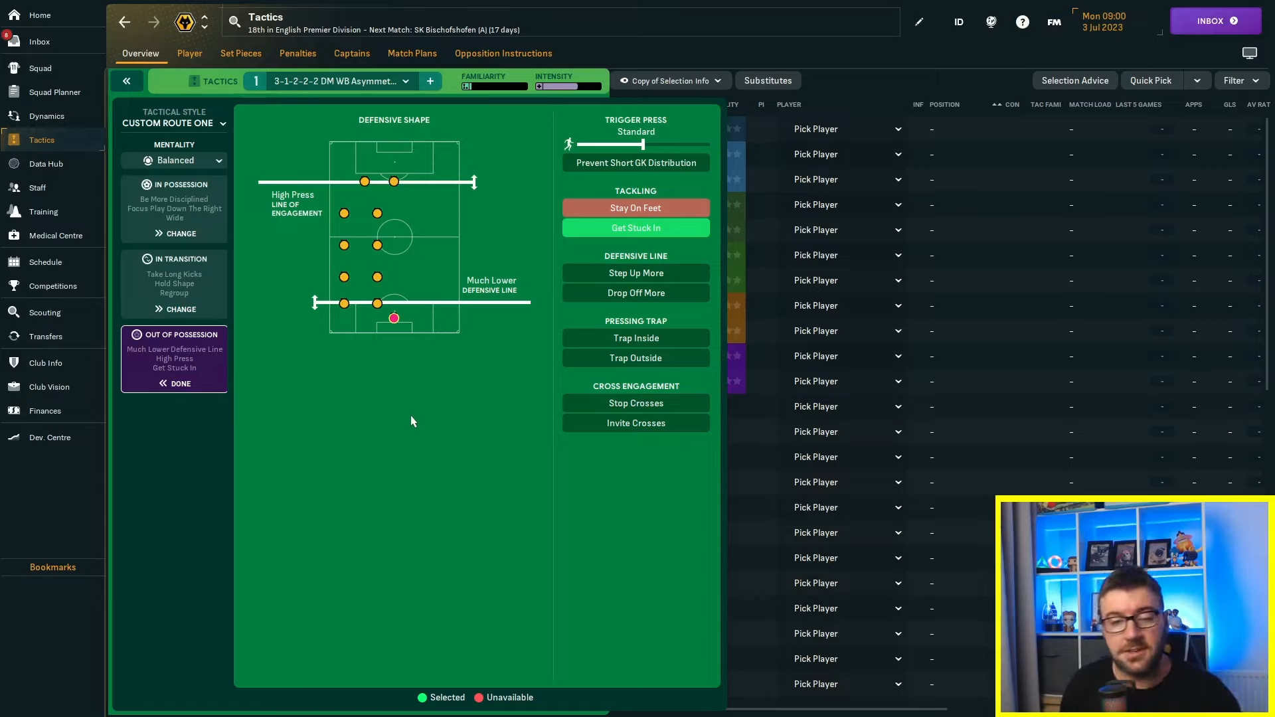
pyautogui.moveTo(364, 415)
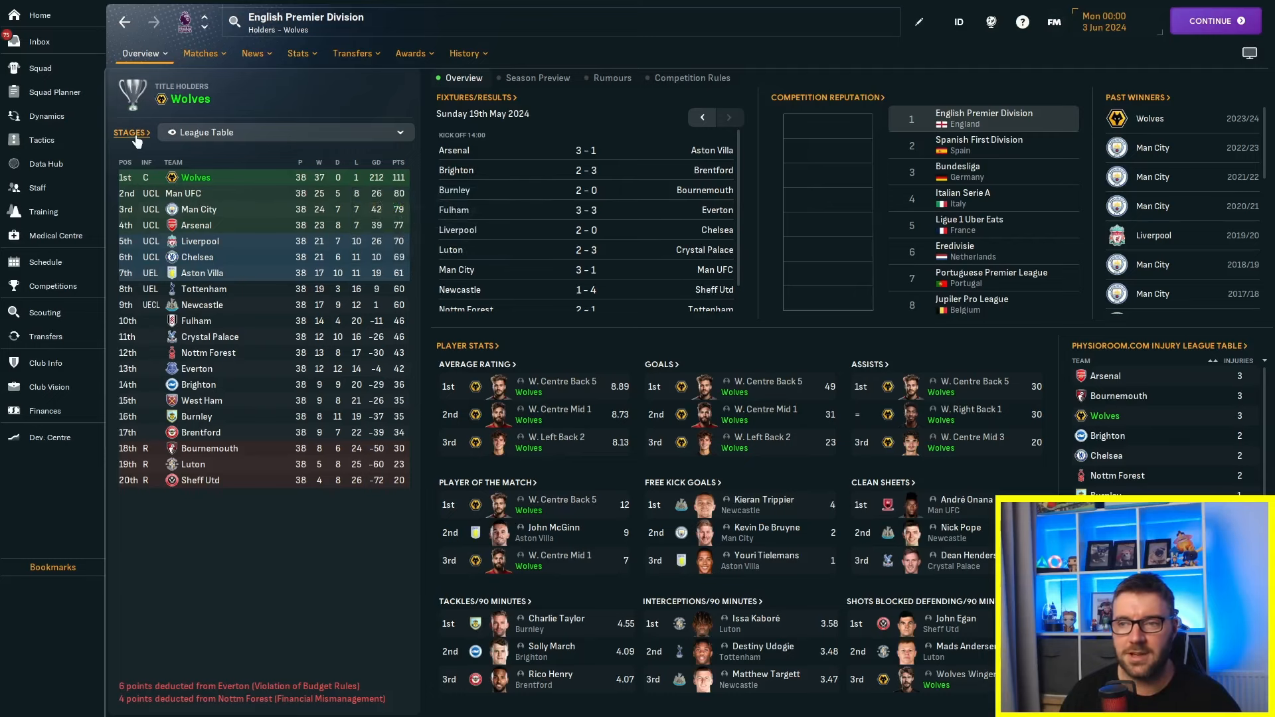
# Step: Show the 2023/24 Premier Division table with Wolves unbeaten champions on 111 points
pyautogui.click(131, 132)
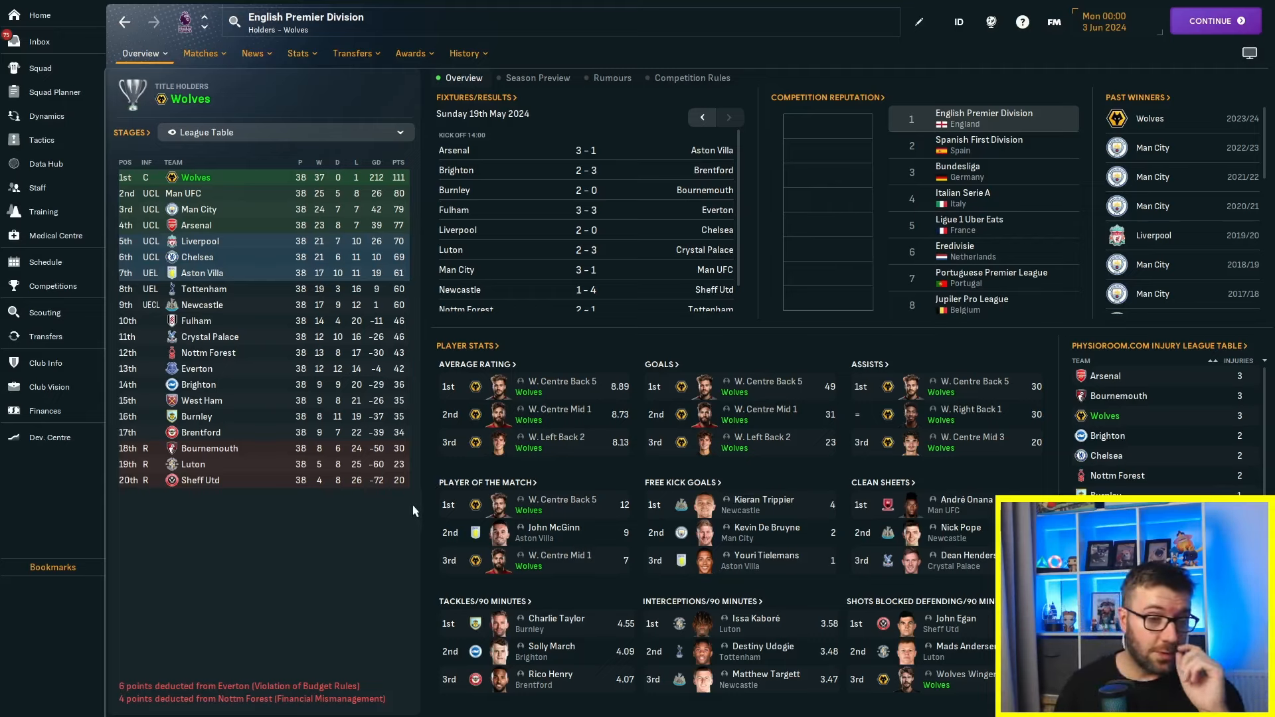
pyautogui.moveTo(411, 496)
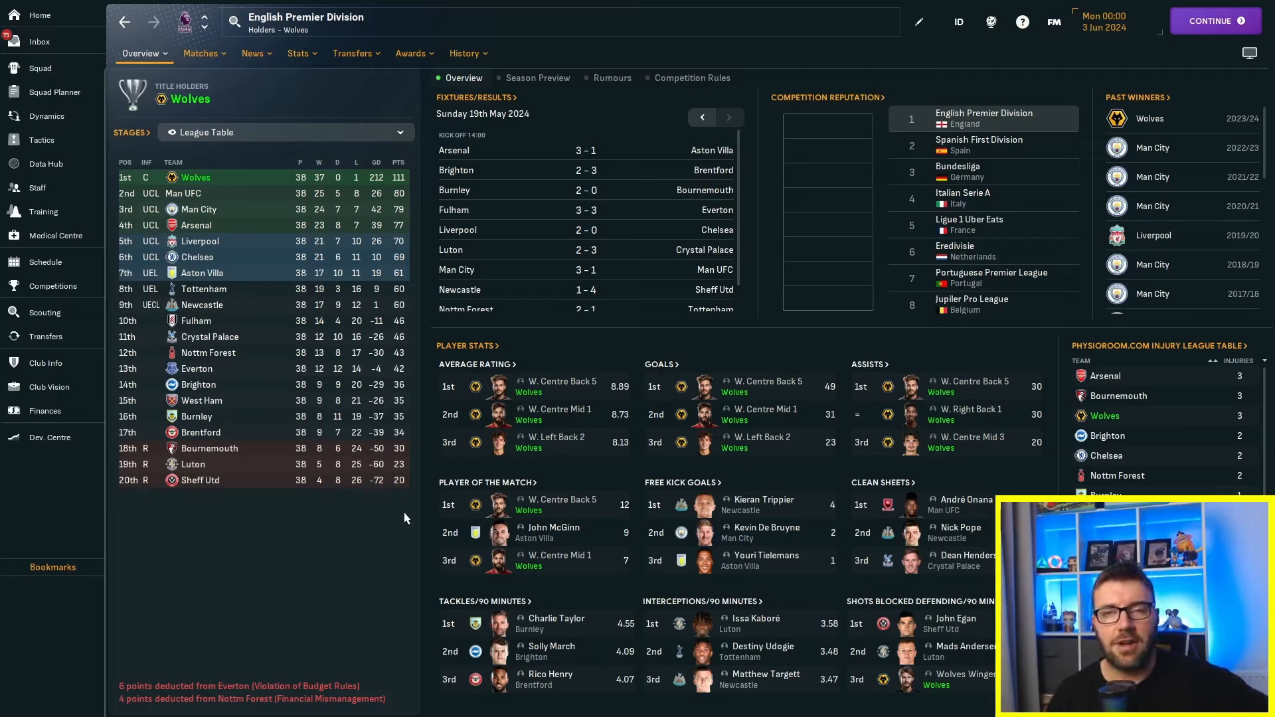
pyautogui.moveTo(376, 507)
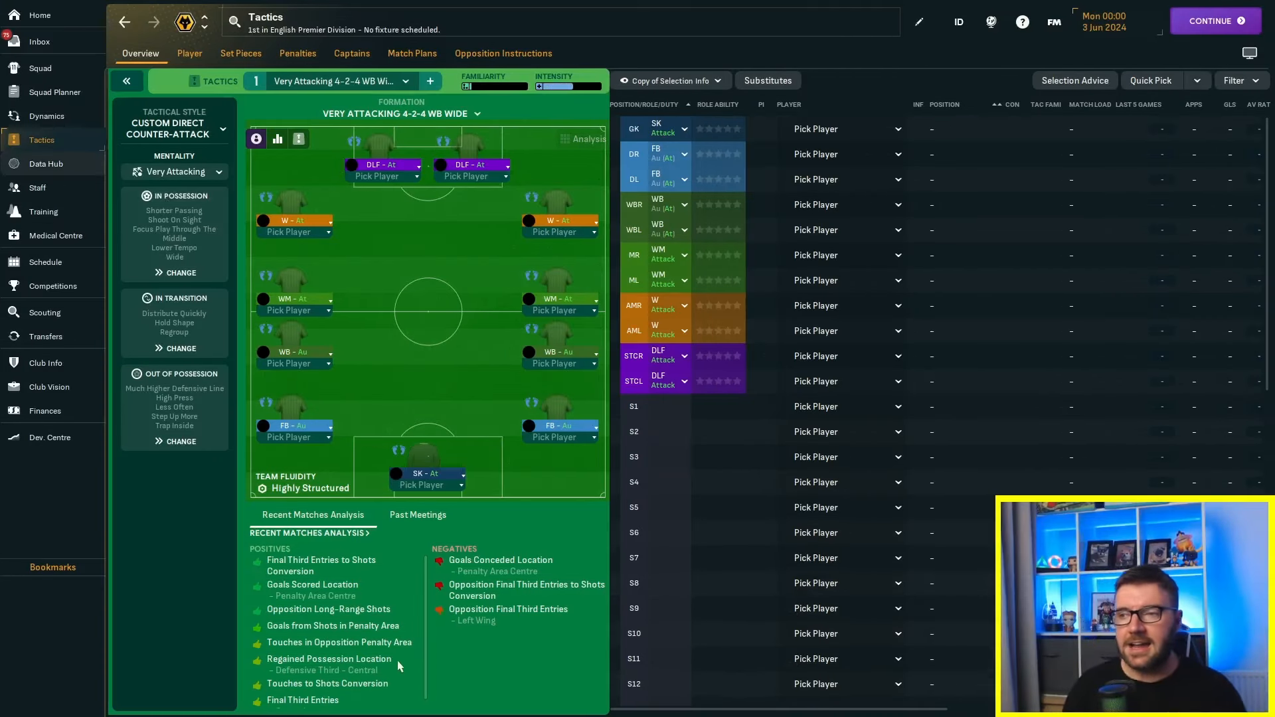
pyautogui.moveTo(390, 476)
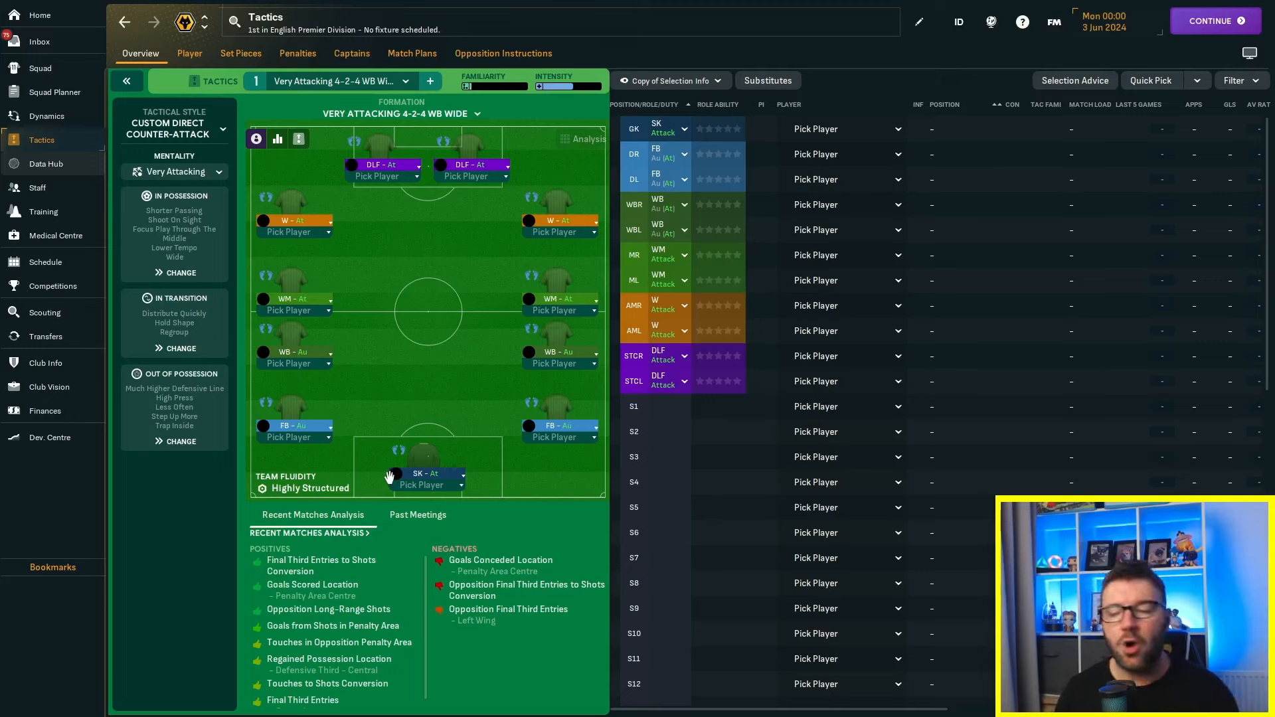
pyautogui.moveTo(447, 287)
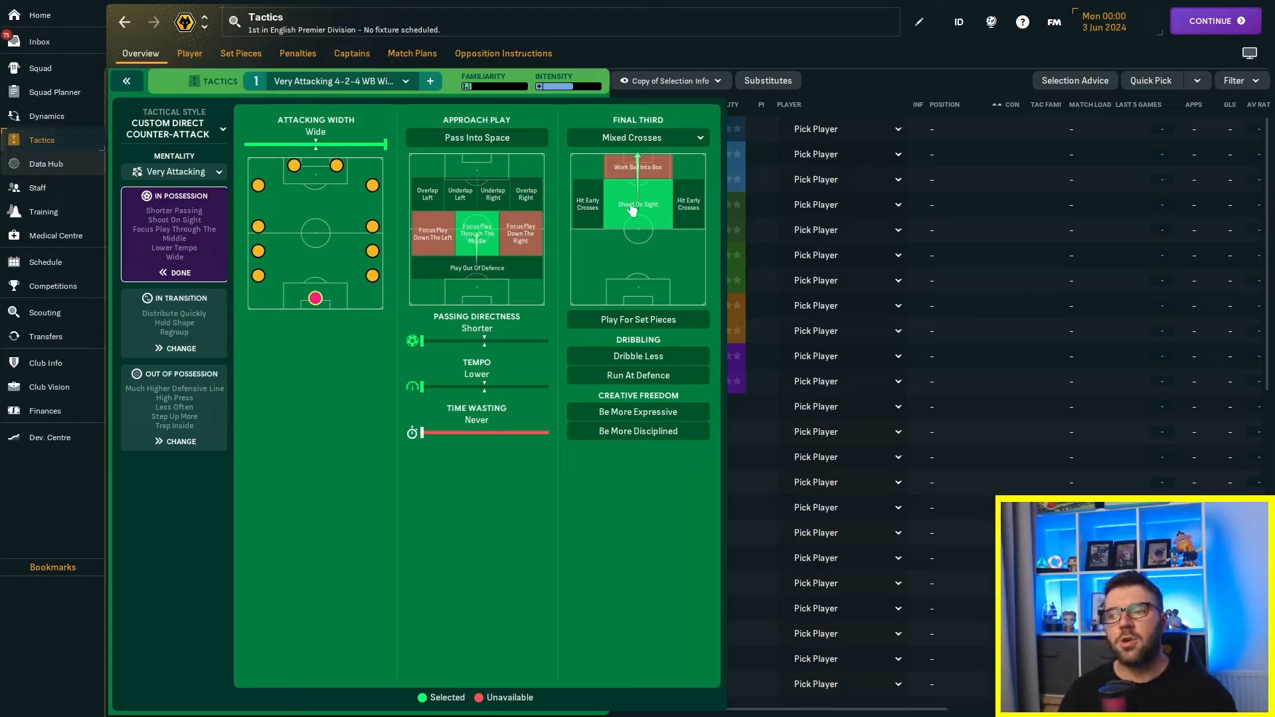
pyautogui.moveTo(639, 203)
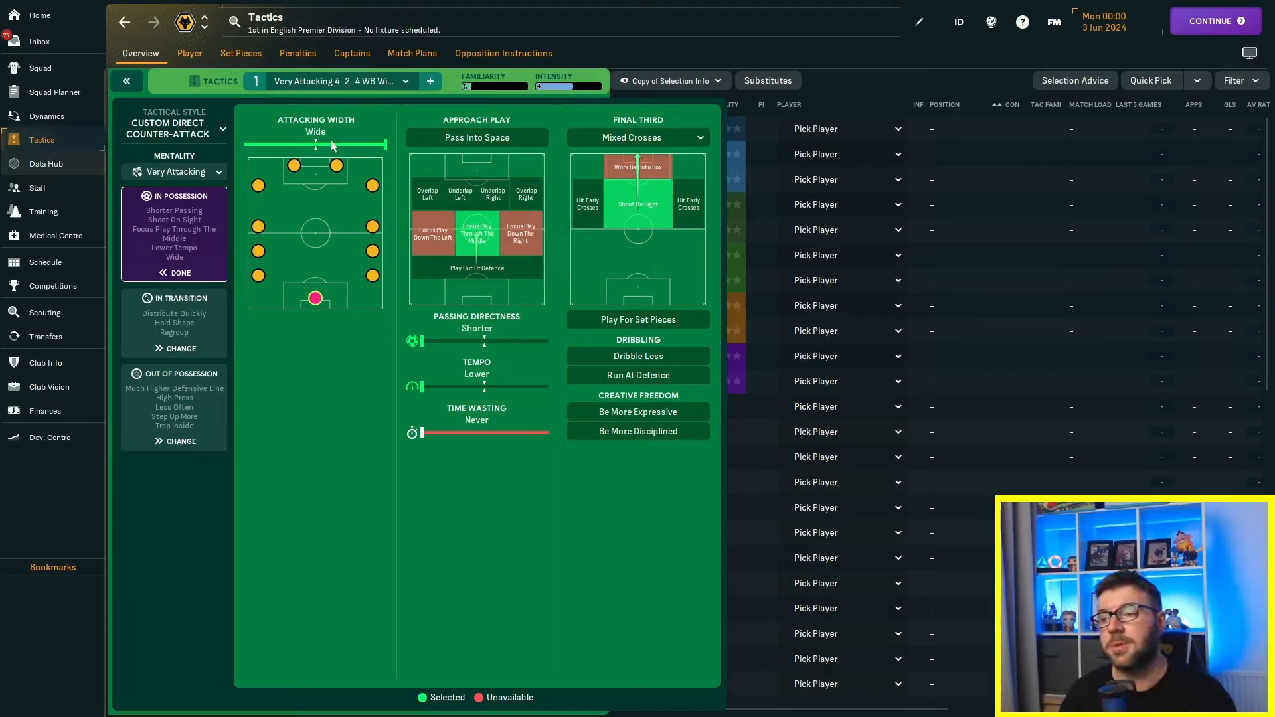
pyautogui.moveTo(390, 239)
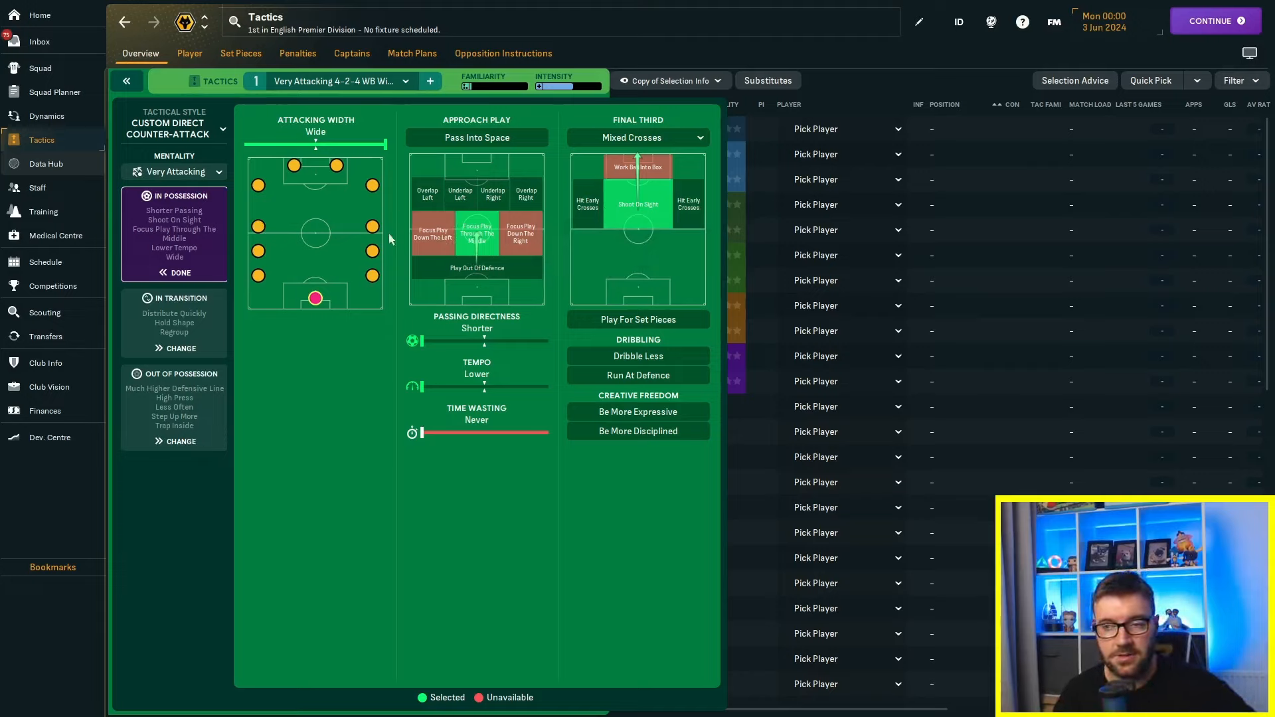
pyautogui.moveTo(169, 350)
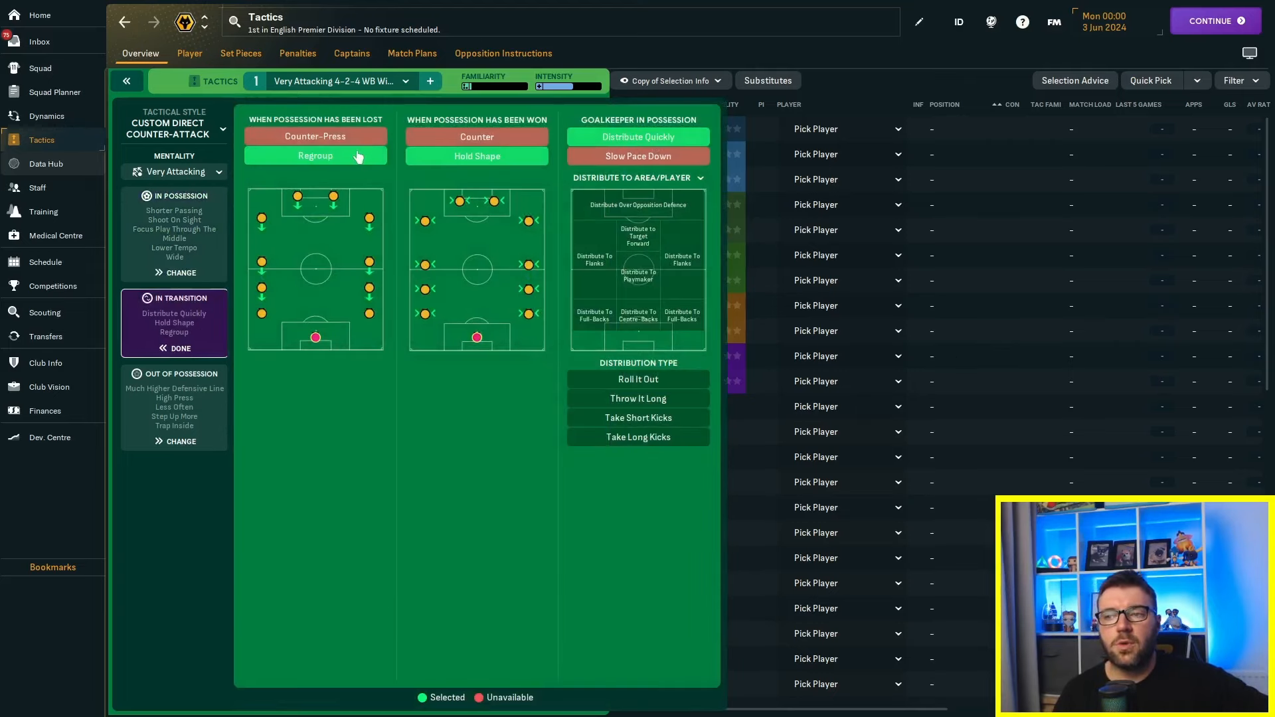
pyautogui.moveTo(317, 155)
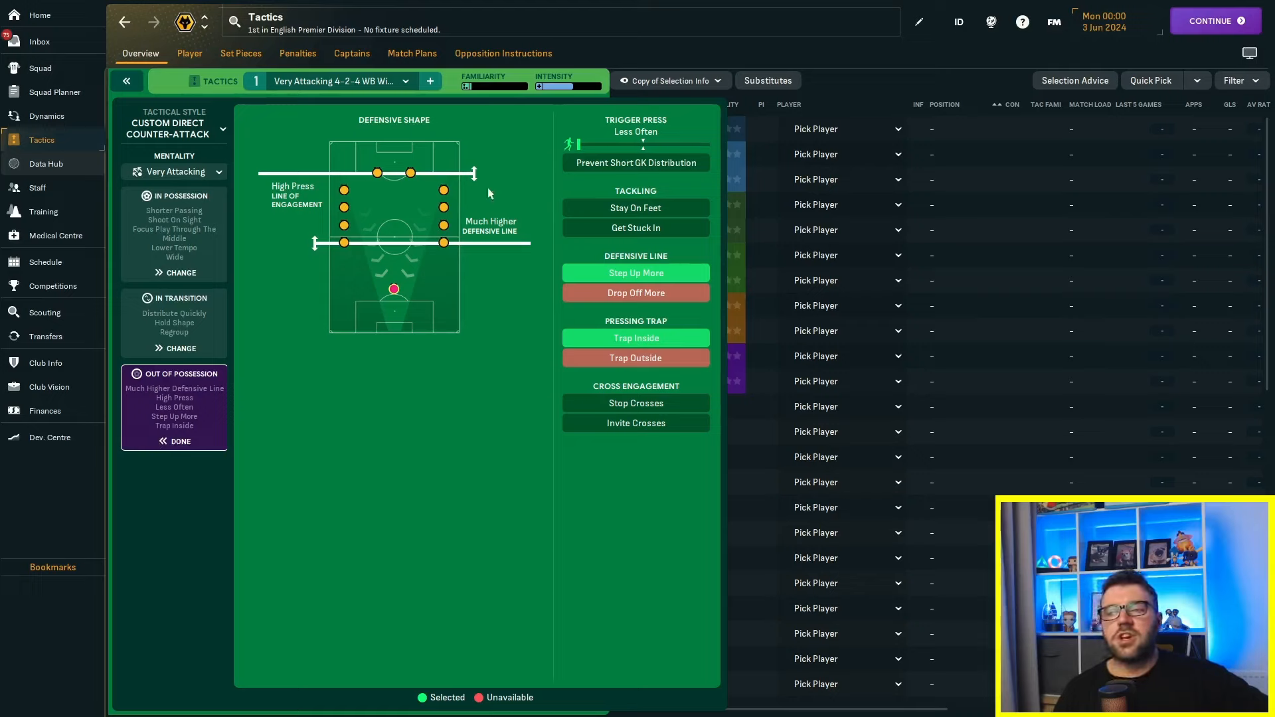
pyautogui.moveTo(636, 273)
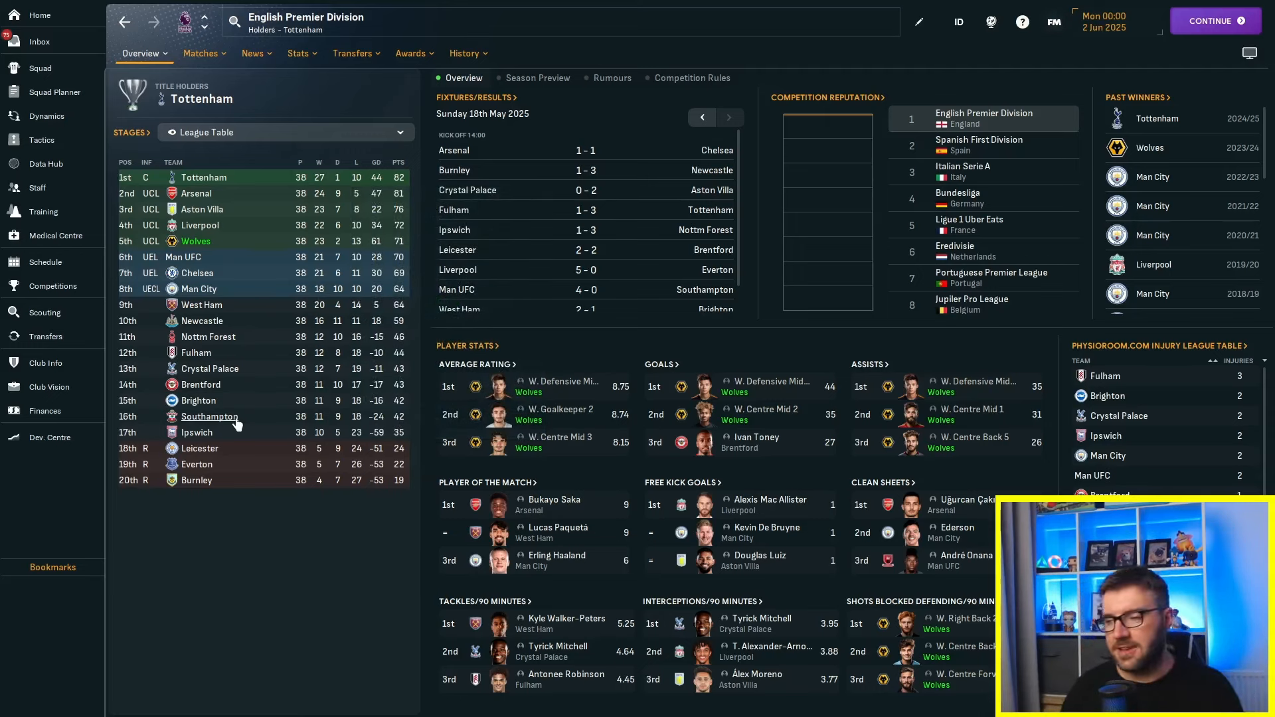
pyautogui.moveTo(217, 425)
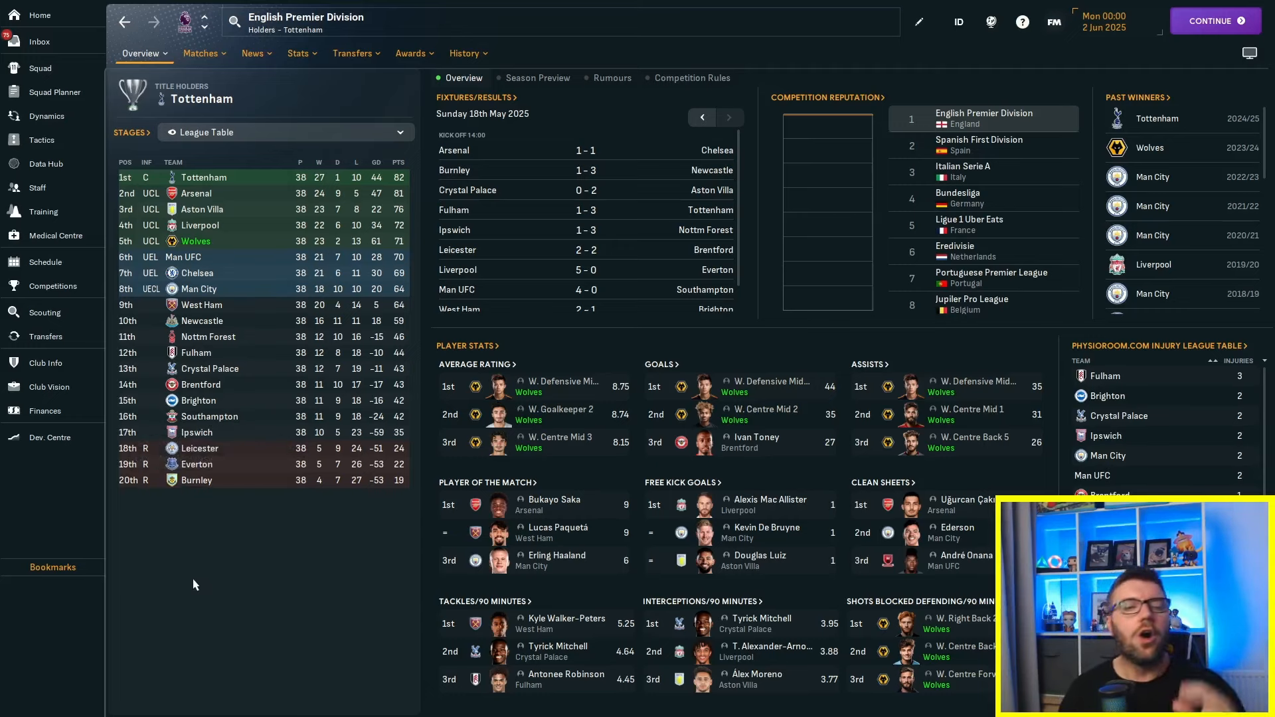
pyautogui.moveTo(173, 558)
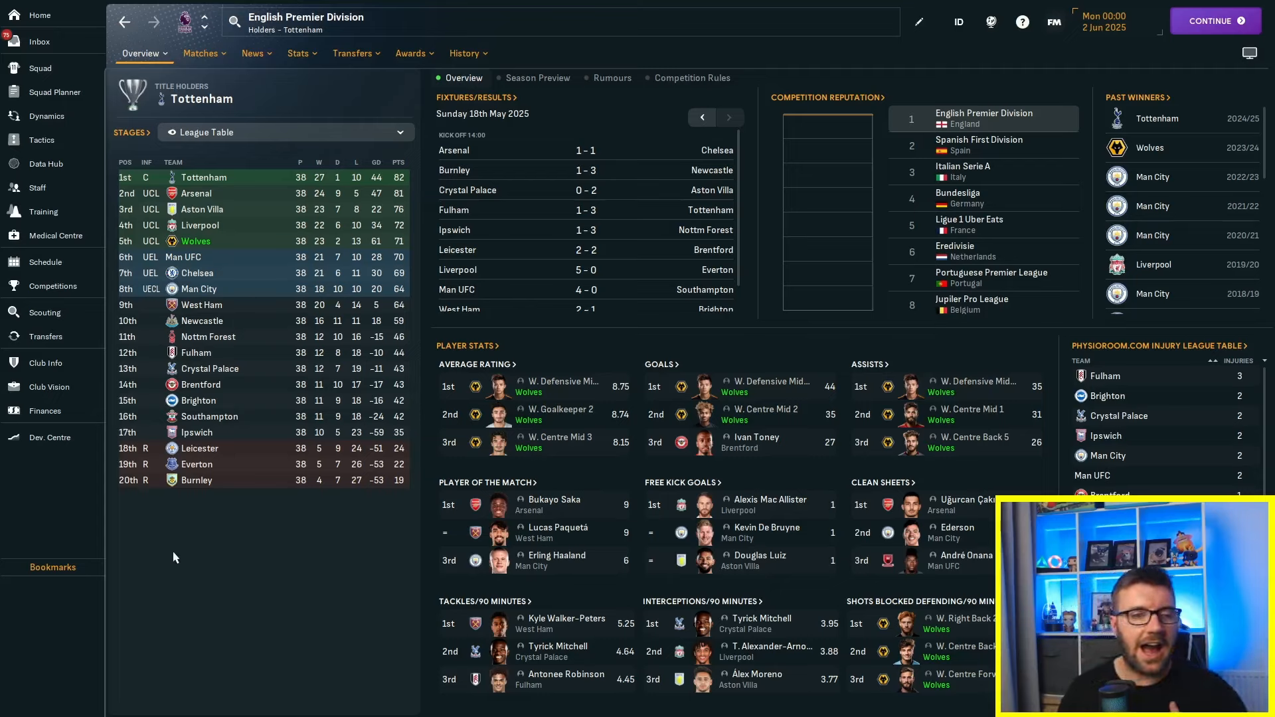
pyautogui.moveTo(154, 488)
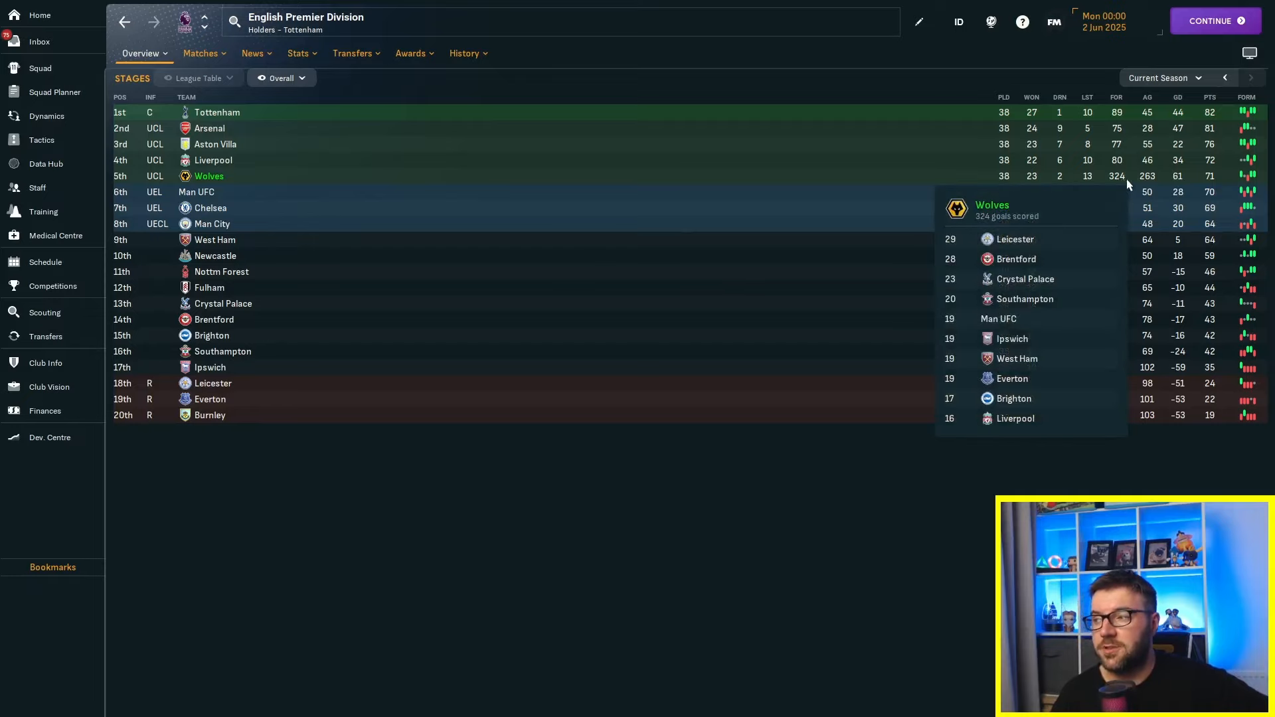
pyautogui.moveTo(77, 254)
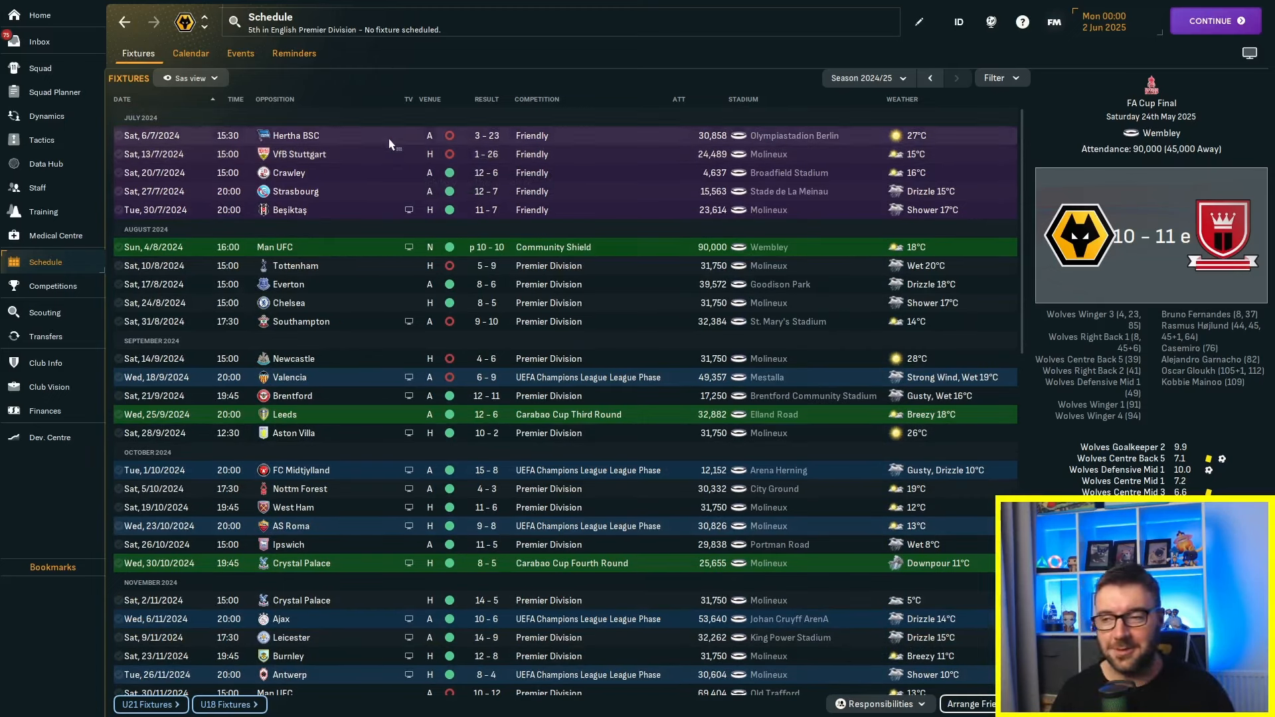
pyautogui.moveTo(436, 259)
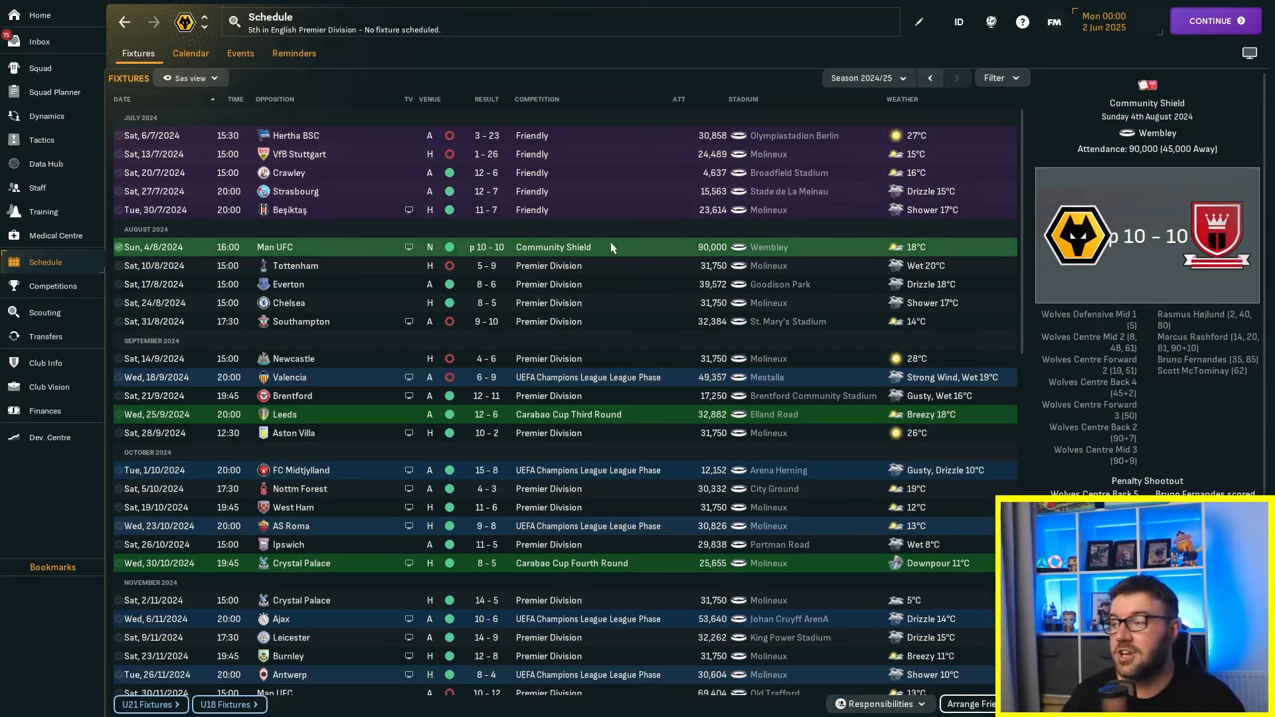
pyautogui.moveTo(566, 267)
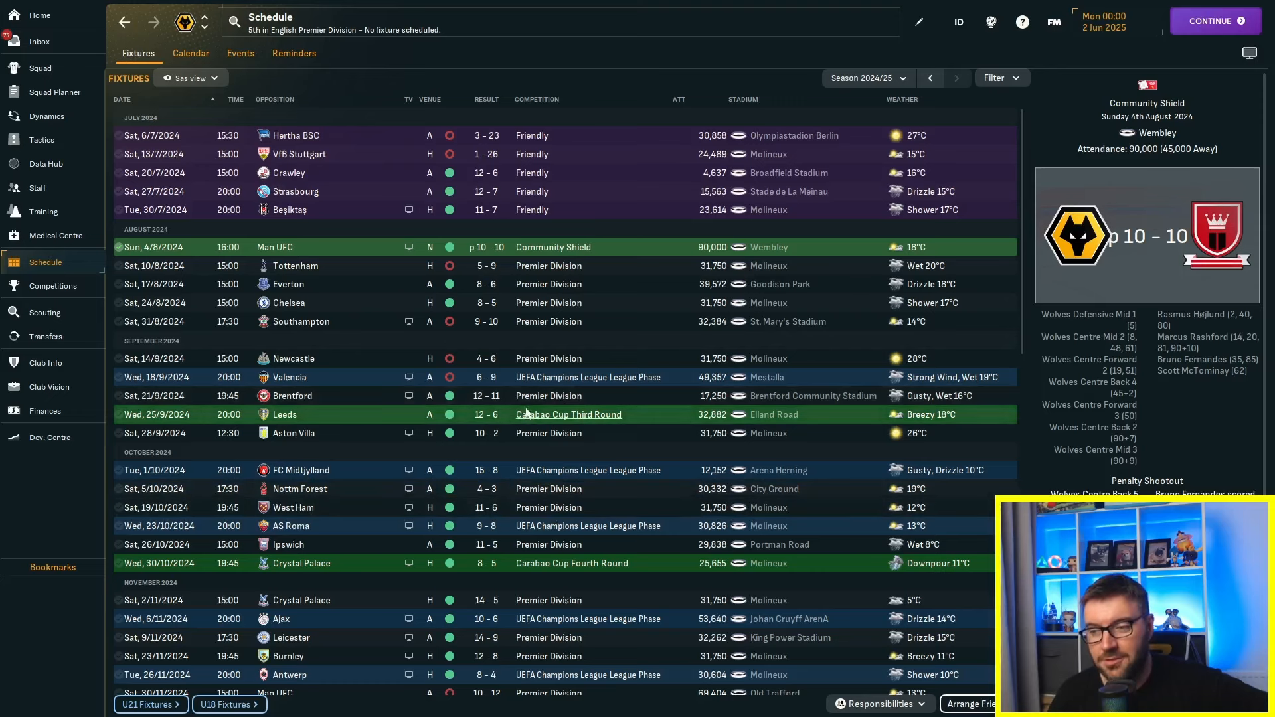
# Step: Scroll the 2024/25 schedule down to the season's end and the May FA Cup Final
pyautogui.scroll(-3)
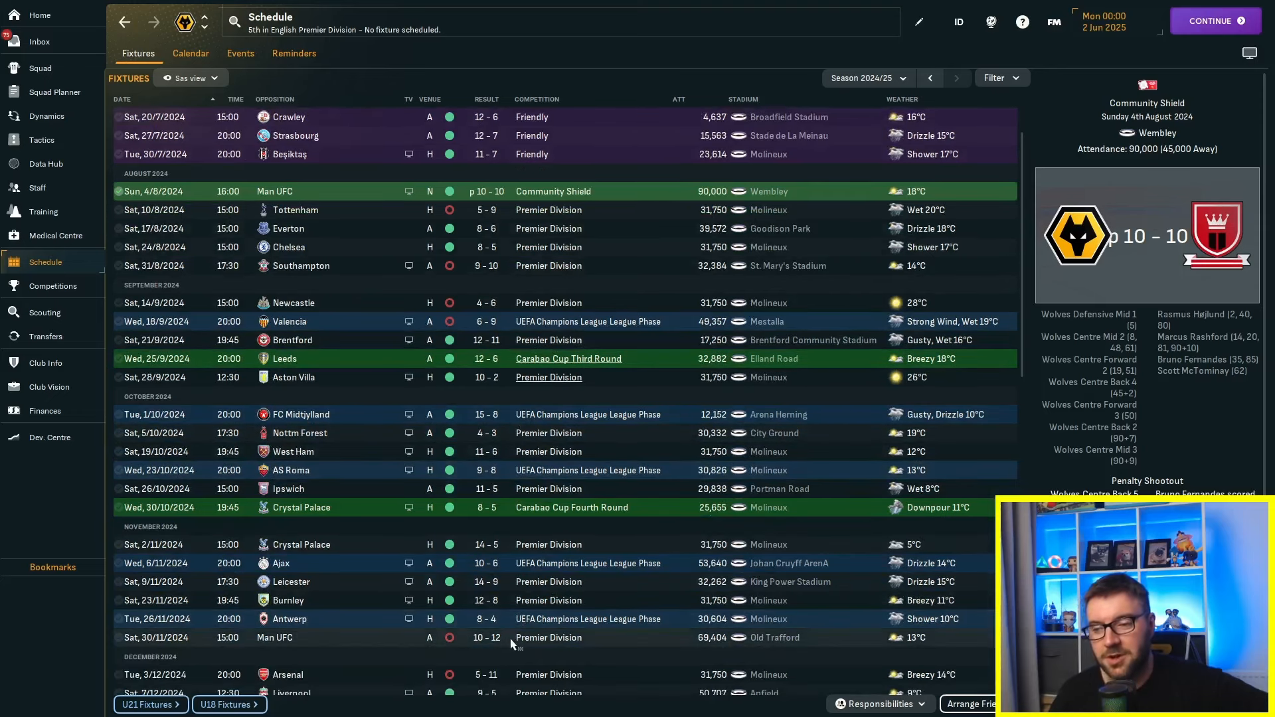
pyautogui.scroll(-3)
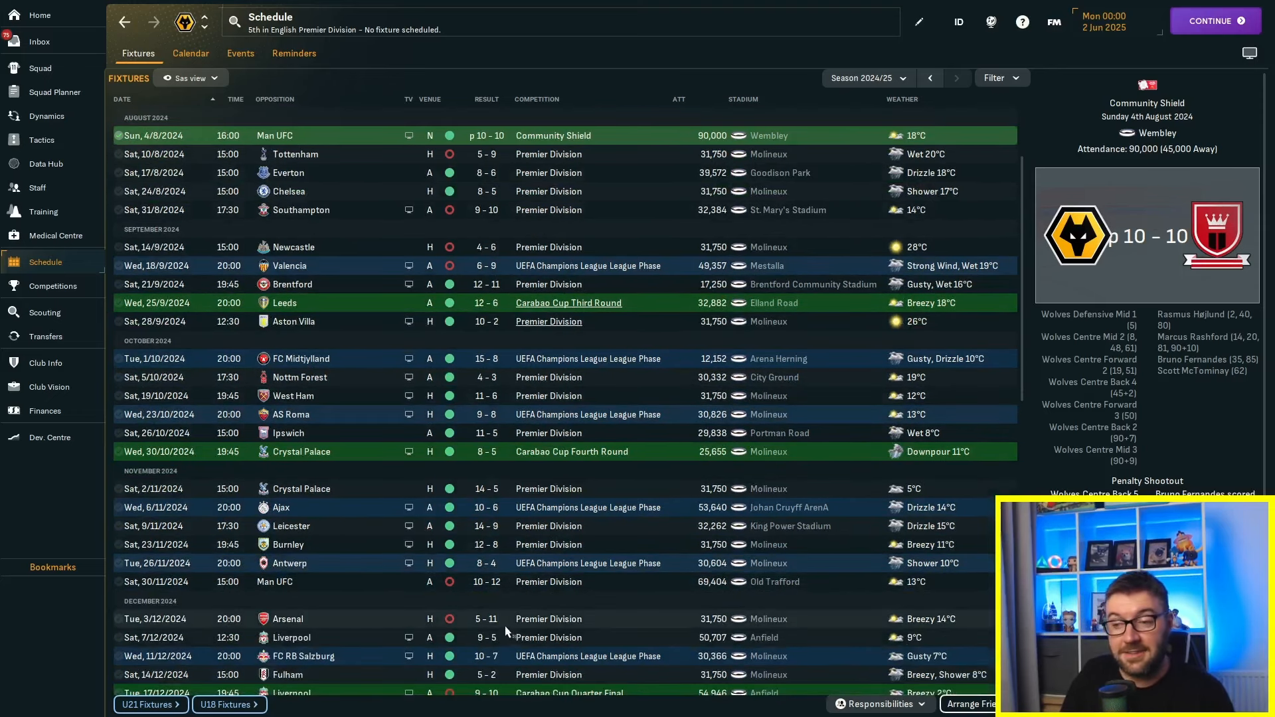
pyautogui.scroll(-3)
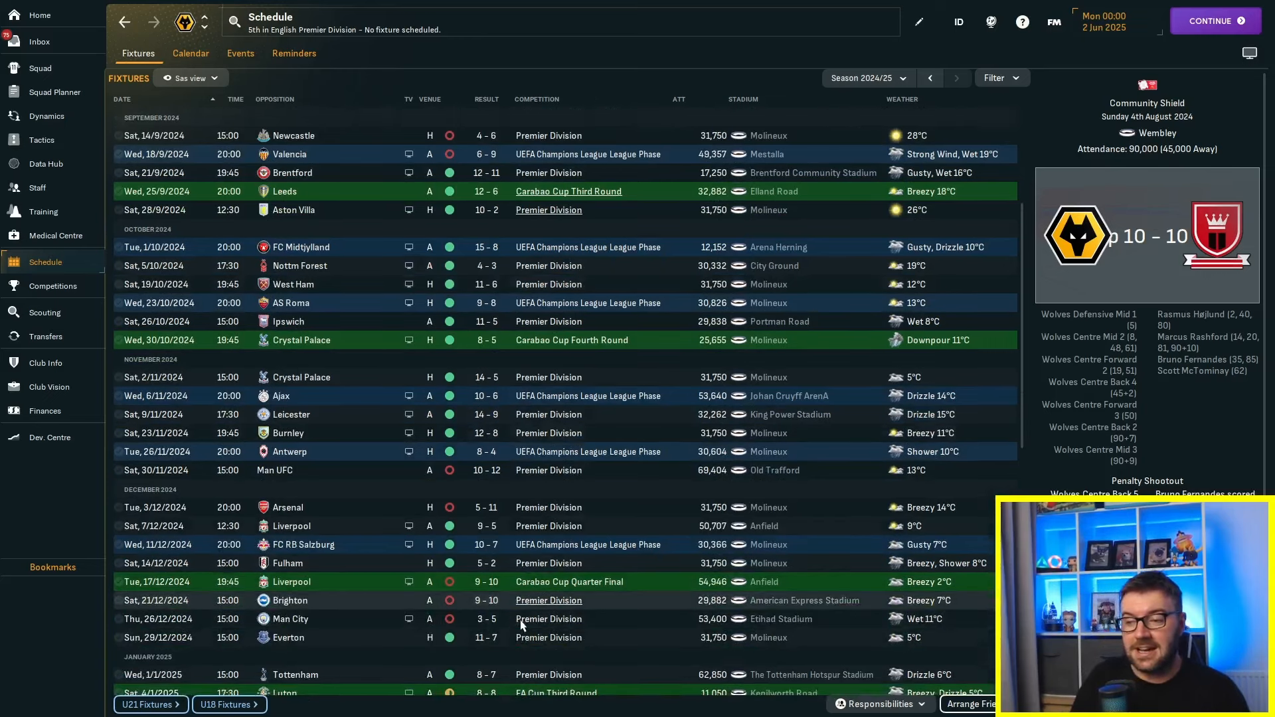
pyautogui.scroll(-3)
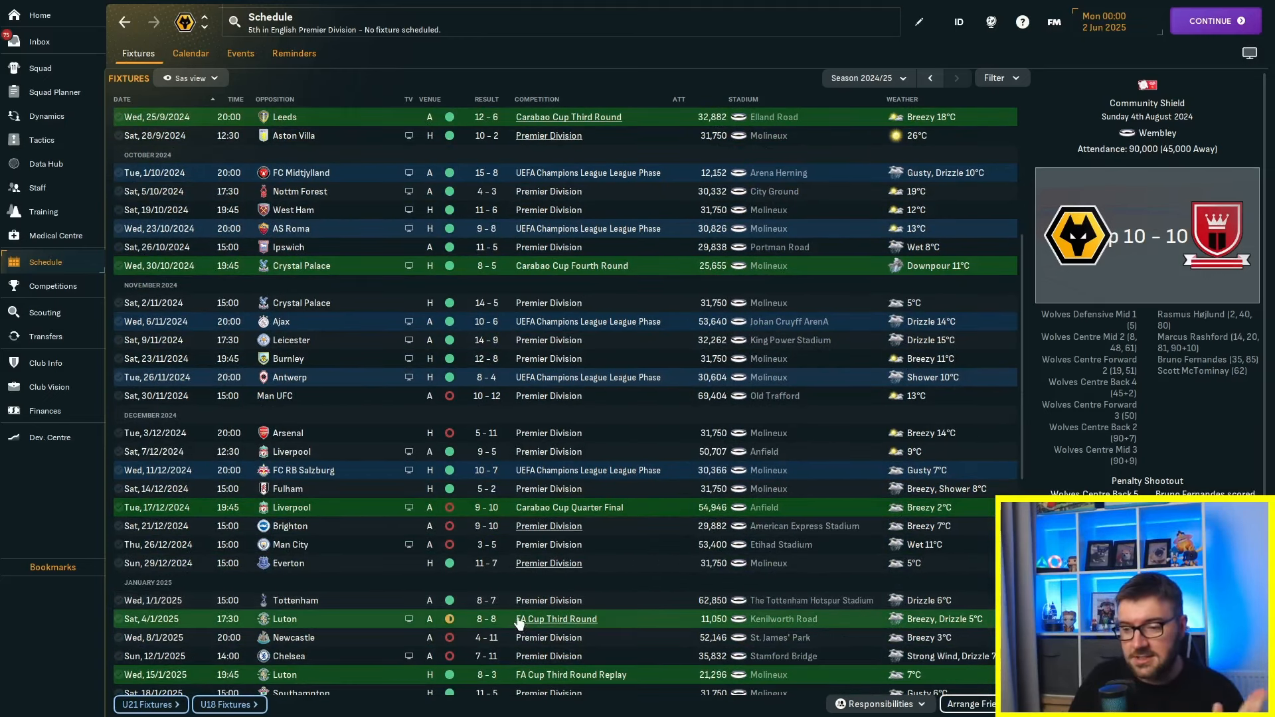
pyautogui.scroll(-3)
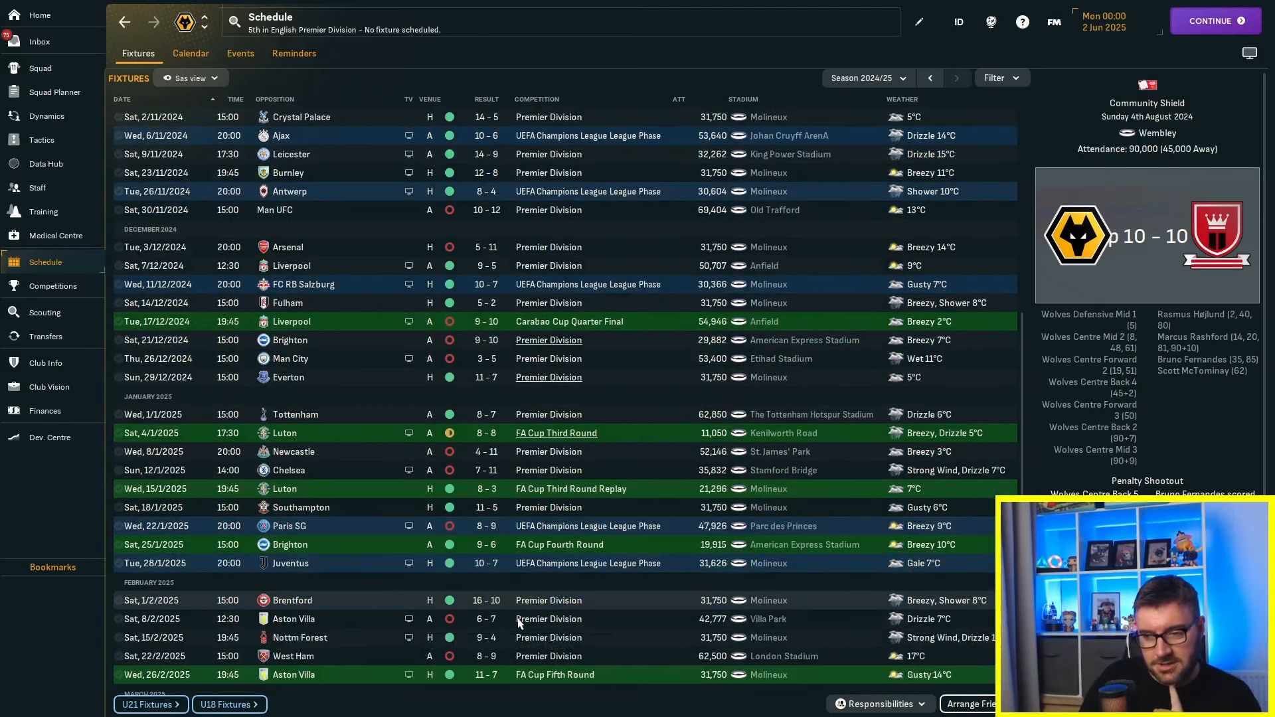
pyautogui.scroll(-3)
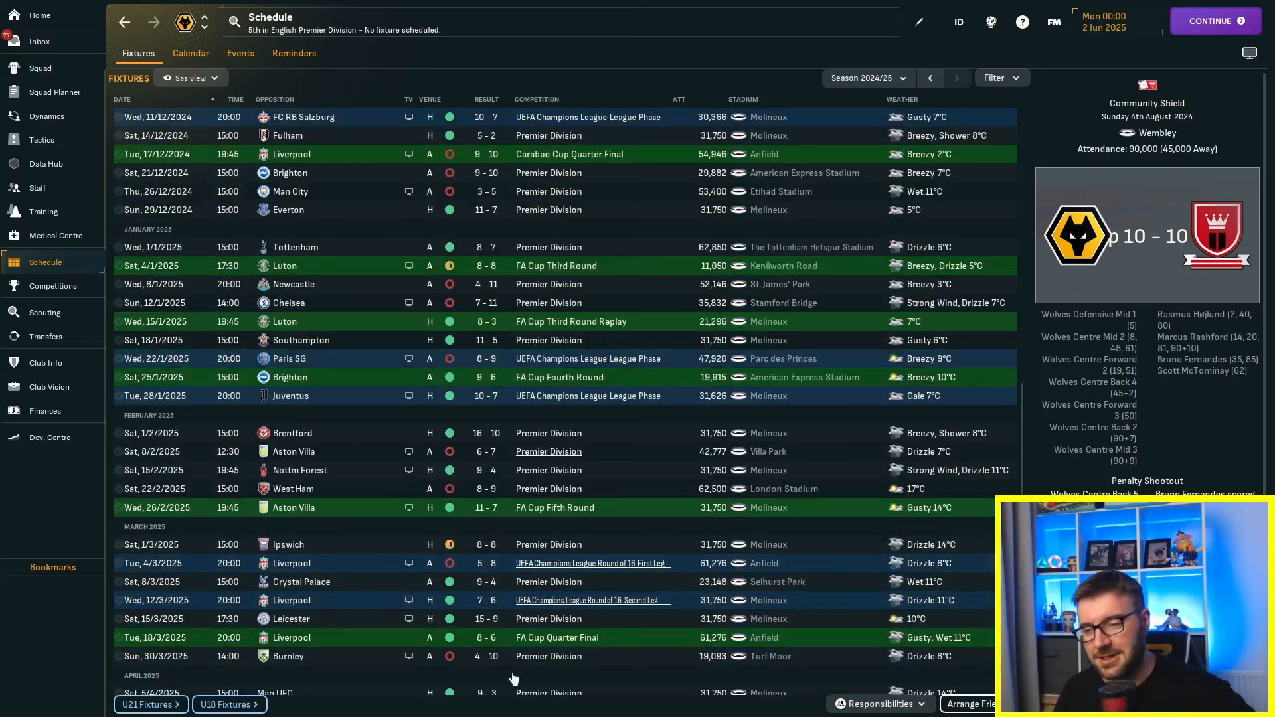
pyautogui.scroll(-3)
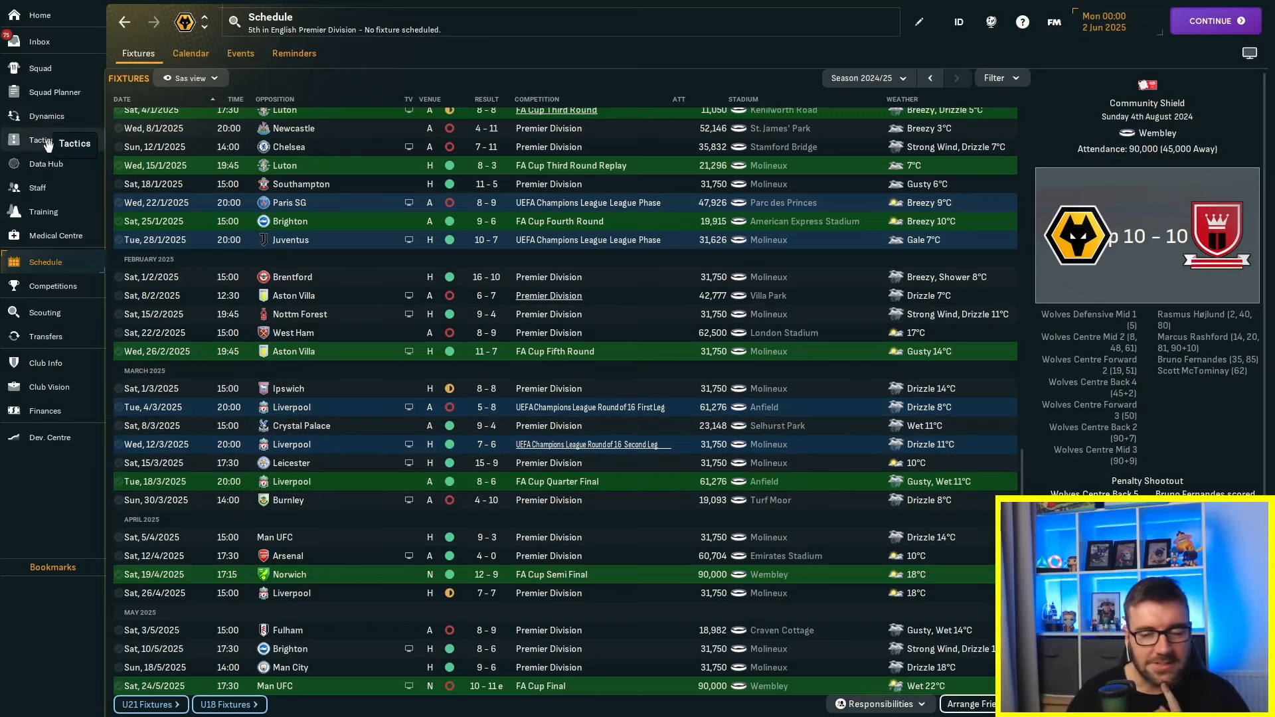
# Step: Show the Defensive 5-5-0 DM direct counter-attack tactic with unfilled positions
pyautogui.click(41, 140)
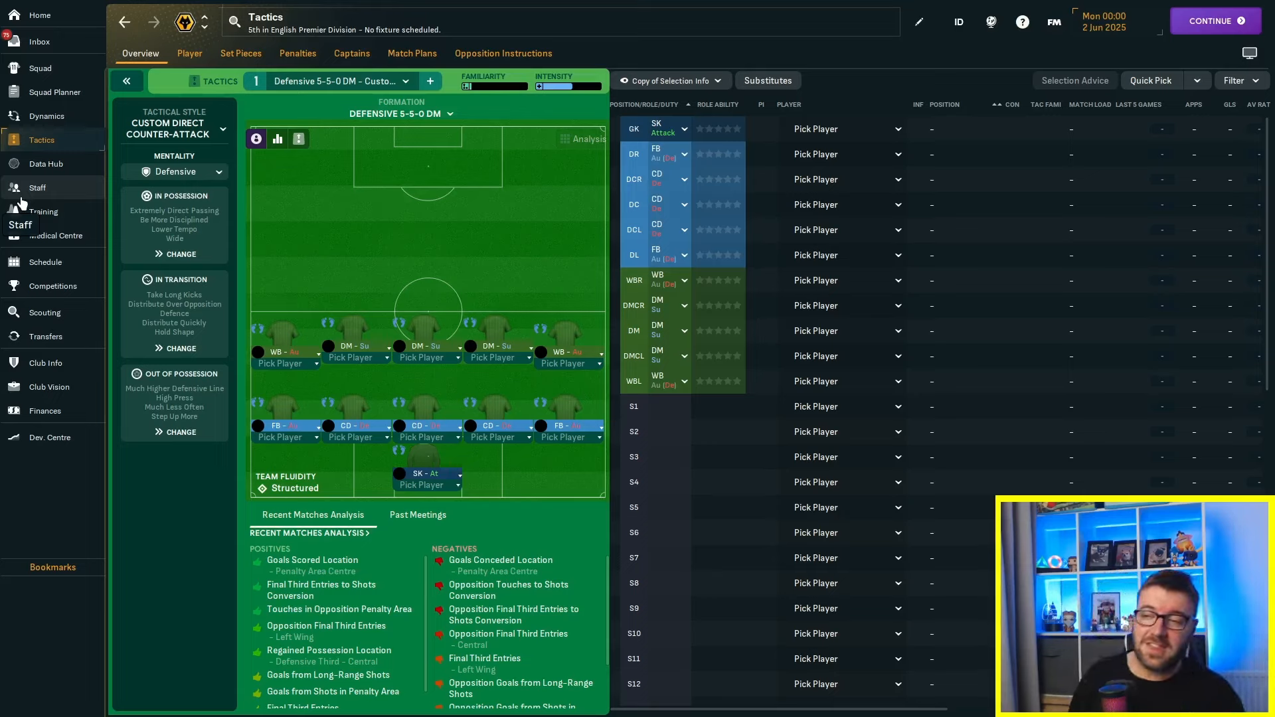
pyautogui.moveTo(293, 618)
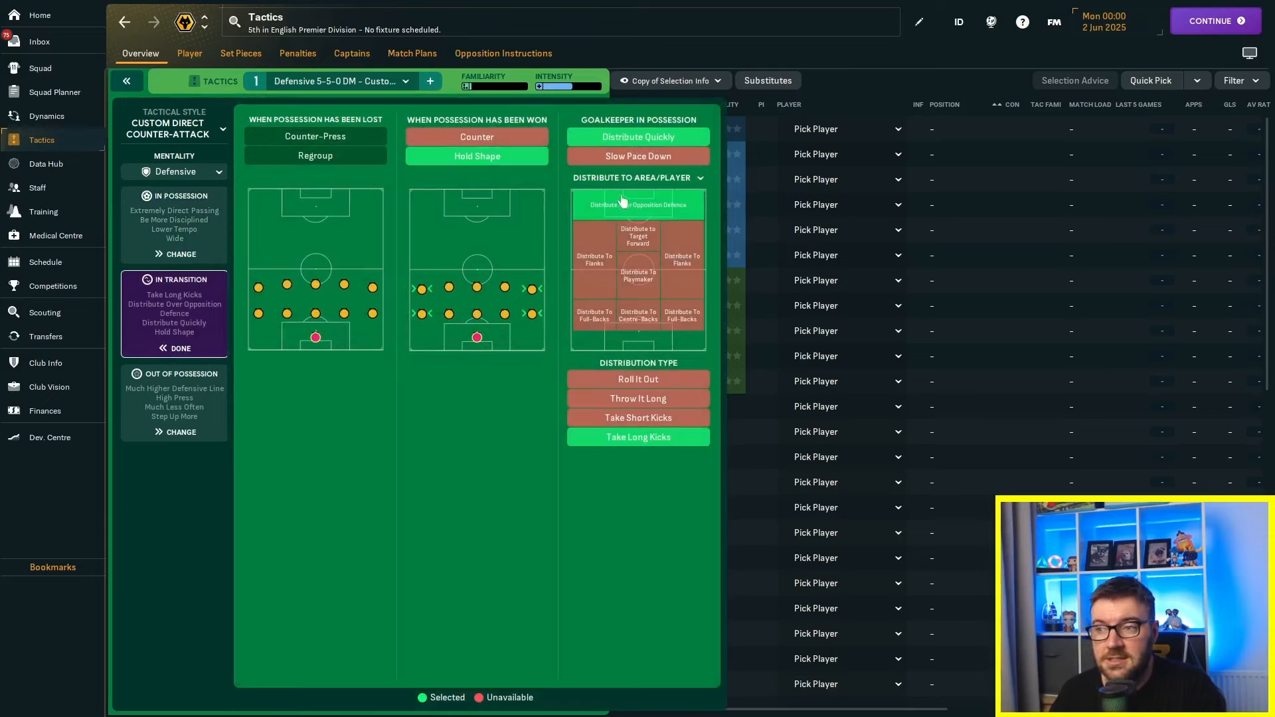
pyautogui.moveTo(478, 222)
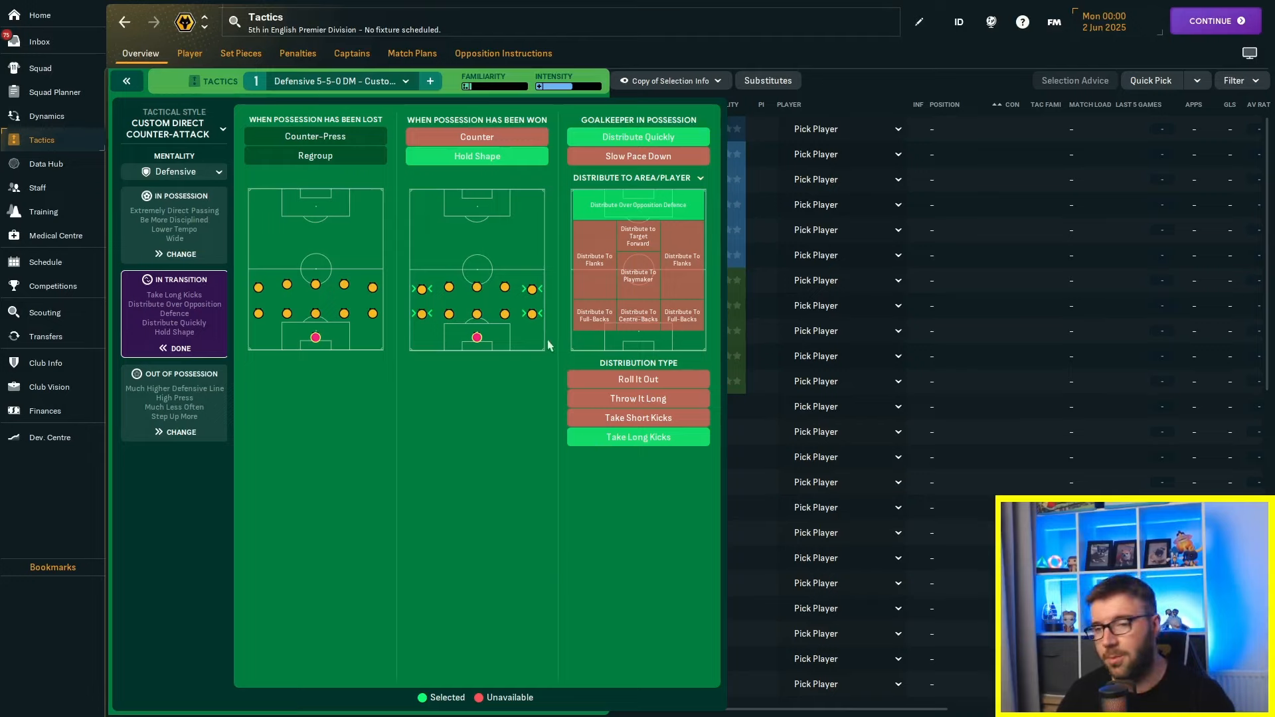
pyautogui.moveTo(423, 513)
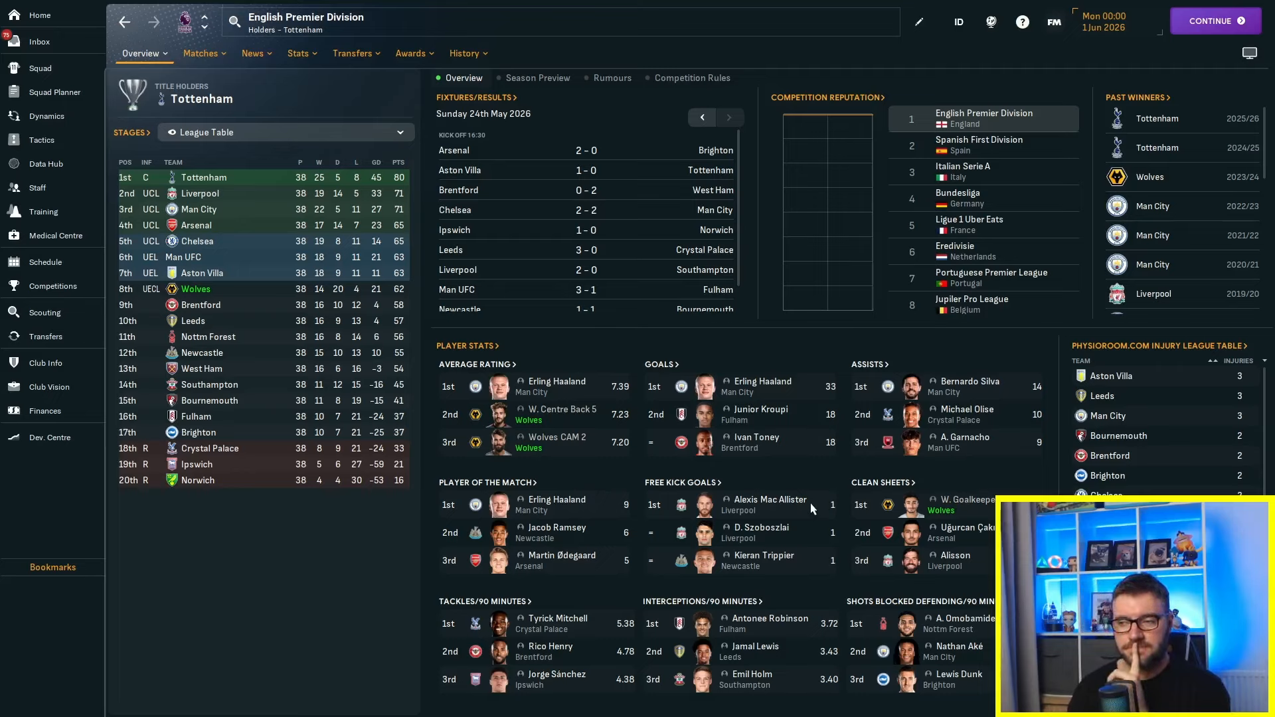
pyautogui.moveTo(643, 398)
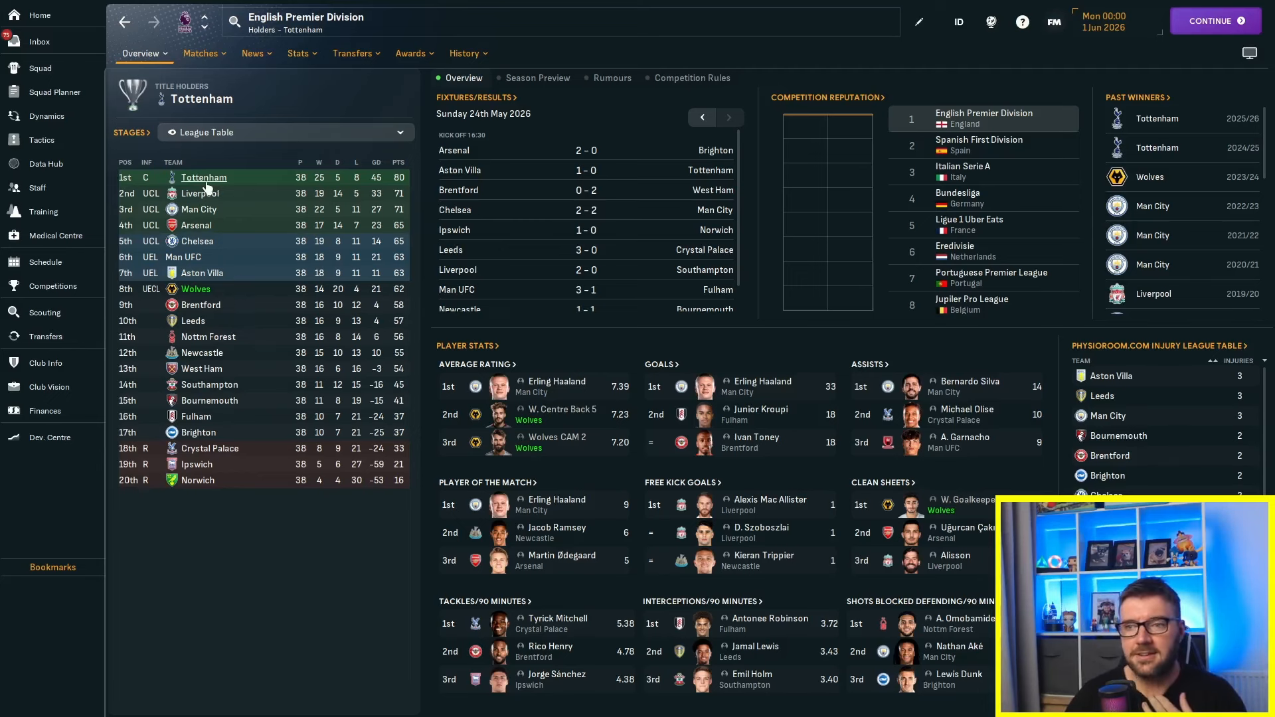
pyautogui.moveTo(259, 292)
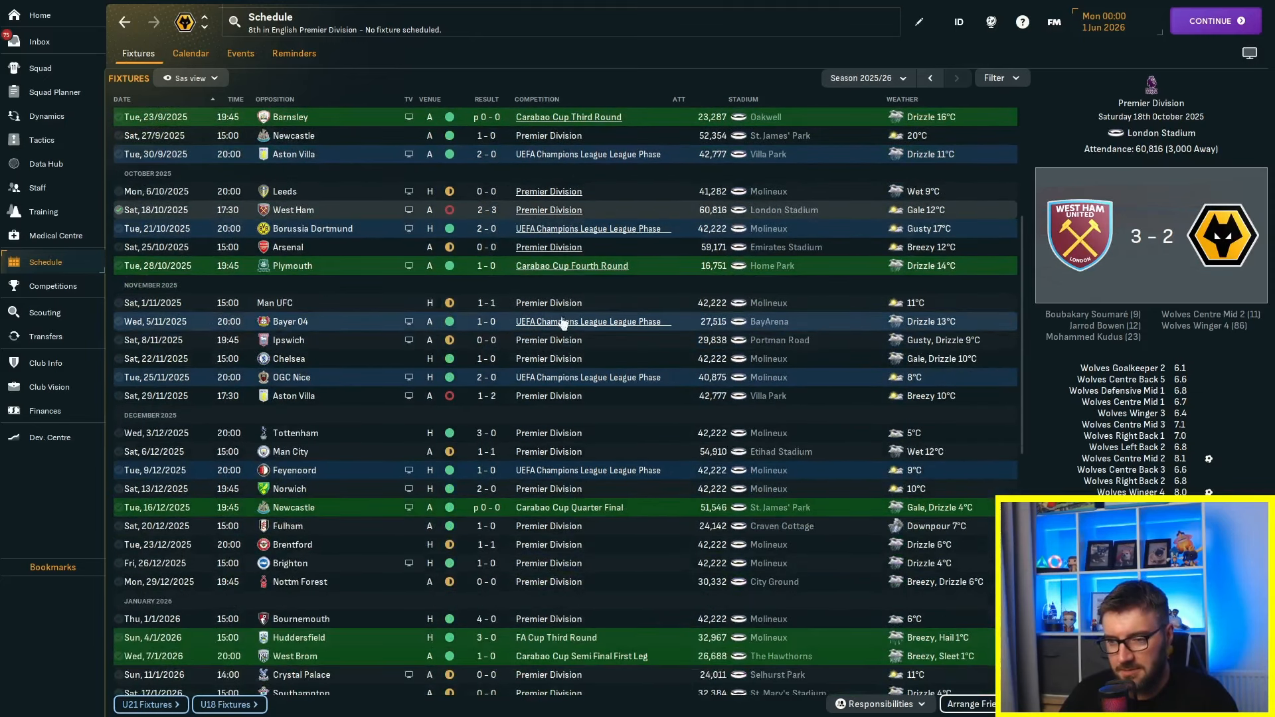
# Step: Scroll the 2025/26 fixtures back to the July friendlies, then return to the 2-5-3 Wide tactic
pyautogui.scroll(-3)
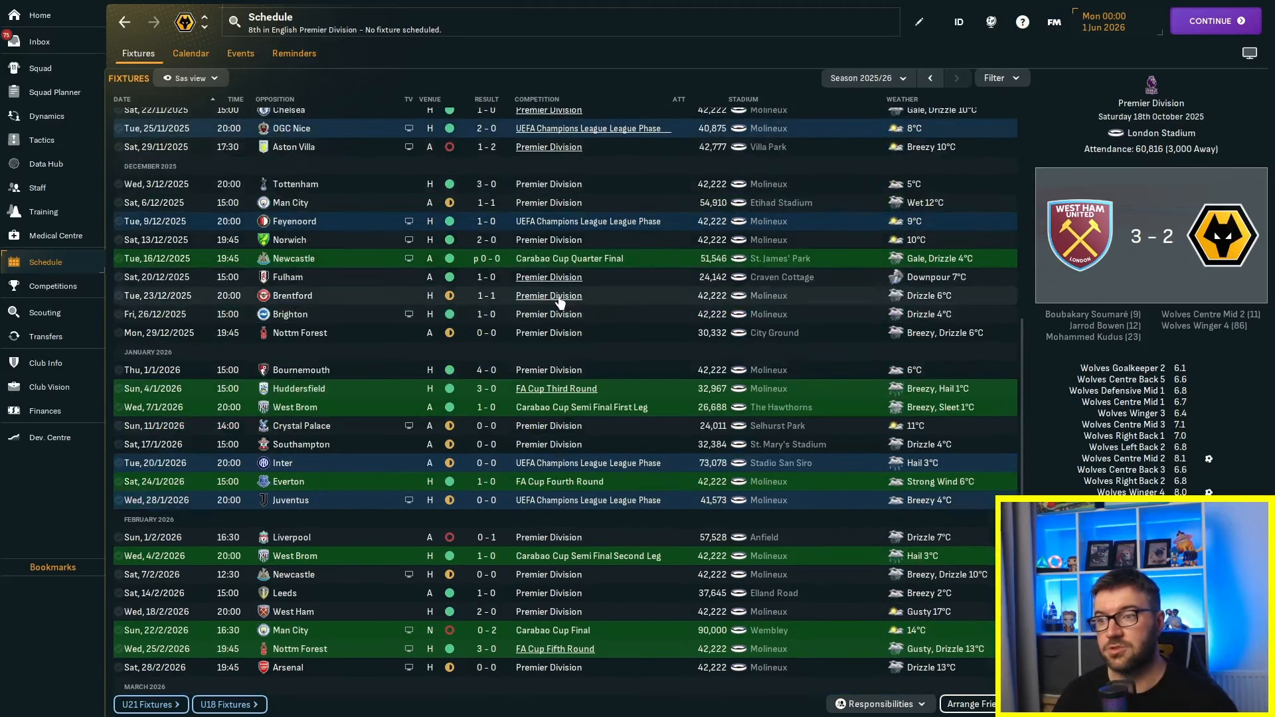
pyautogui.scroll(3)
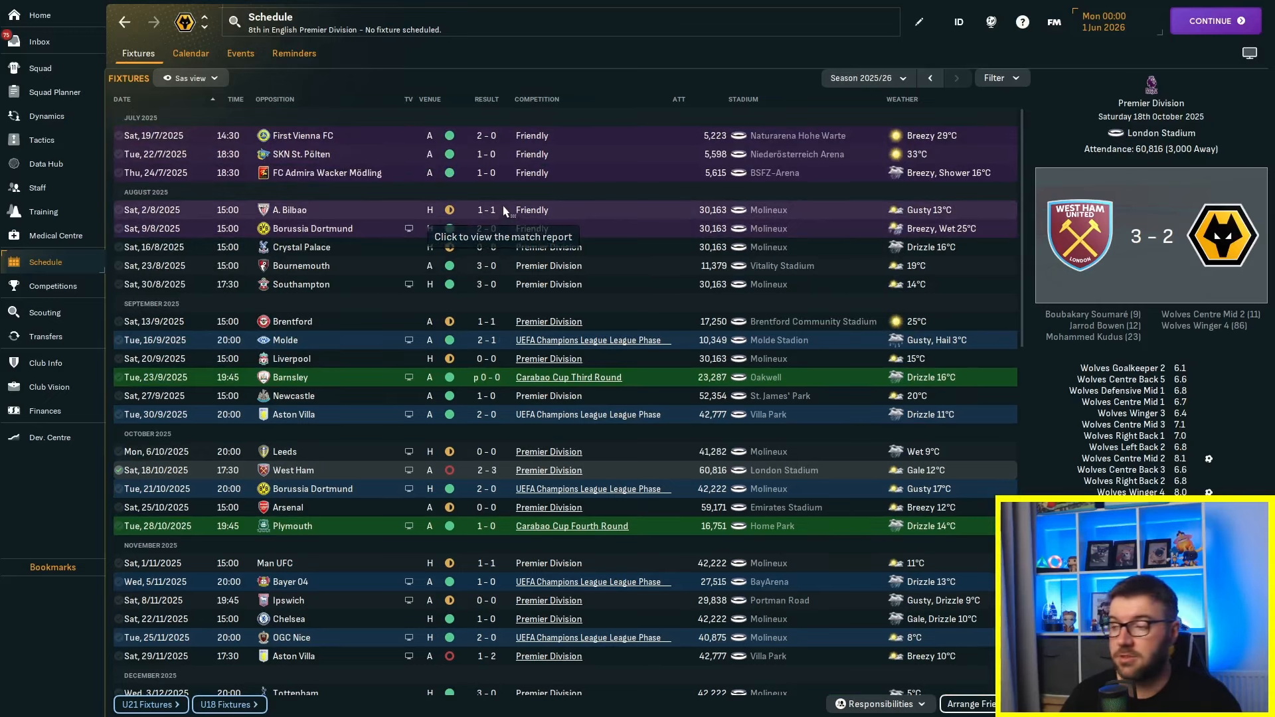
pyautogui.click(41, 140)
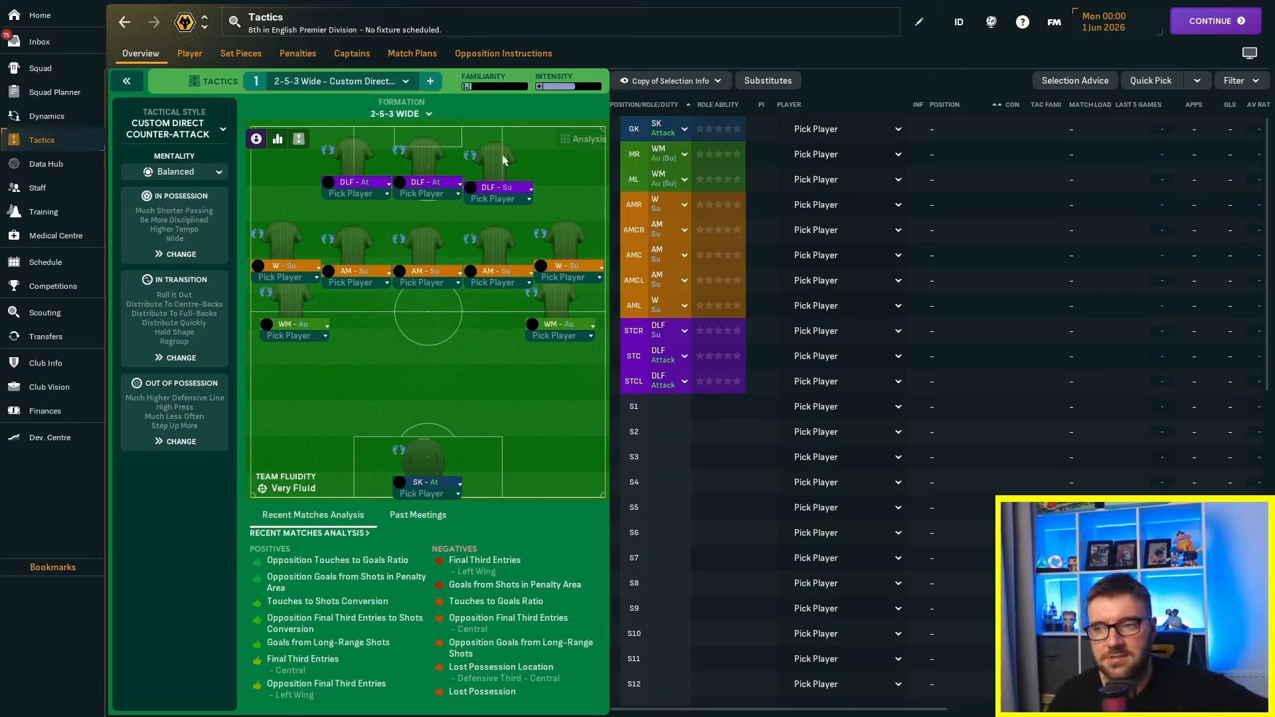
pyautogui.moveTo(263, 203)
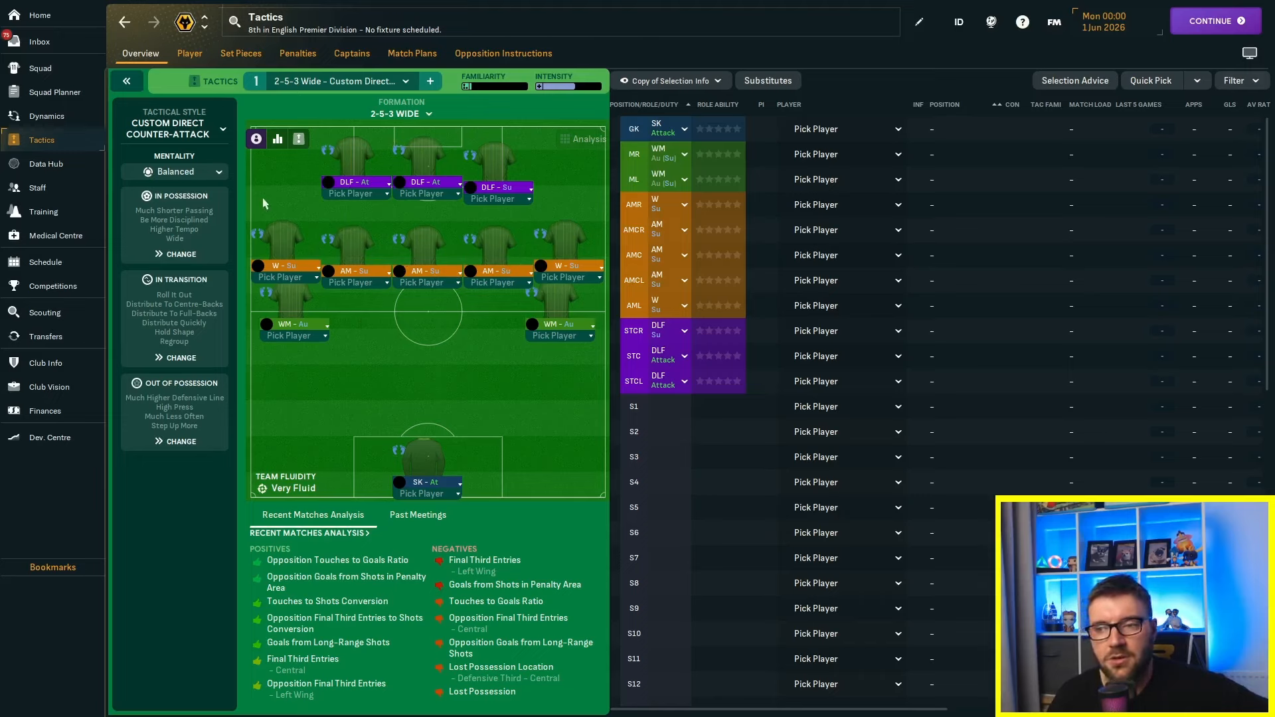
pyautogui.moveTo(281, 259)
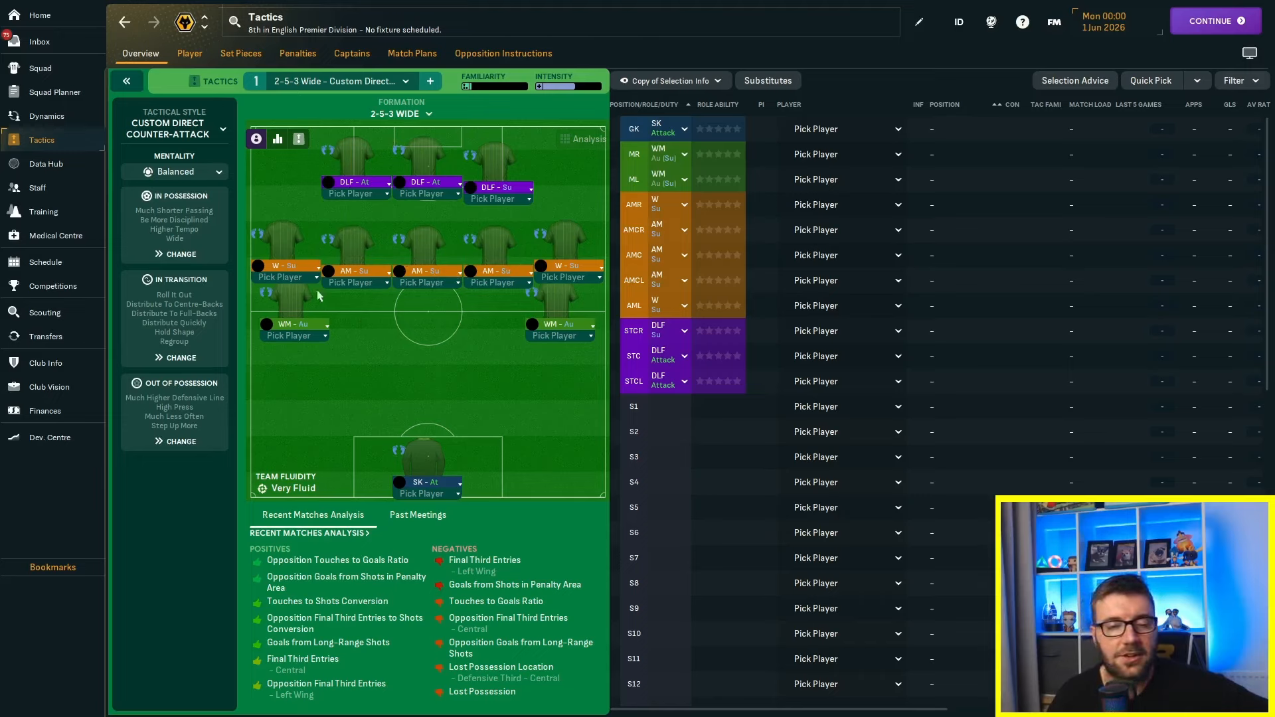
pyautogui.moveTo(511, 290)
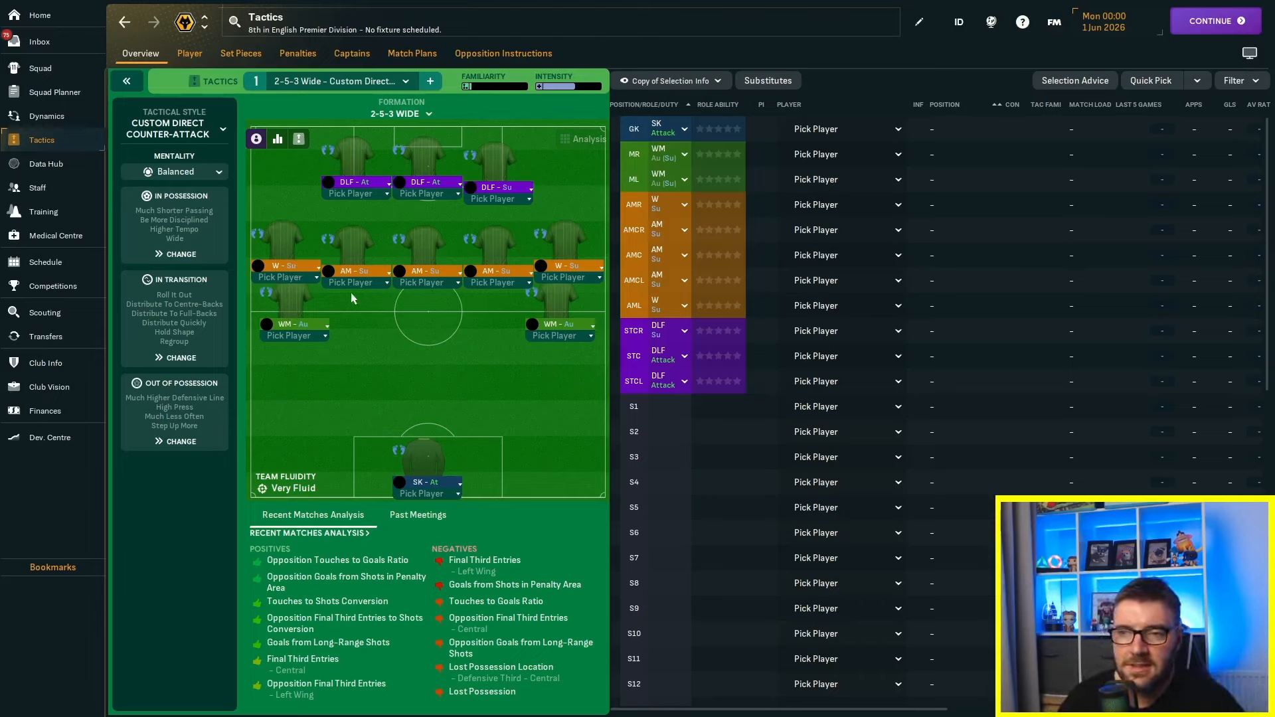
pyautogui.moveTo(349, 299)
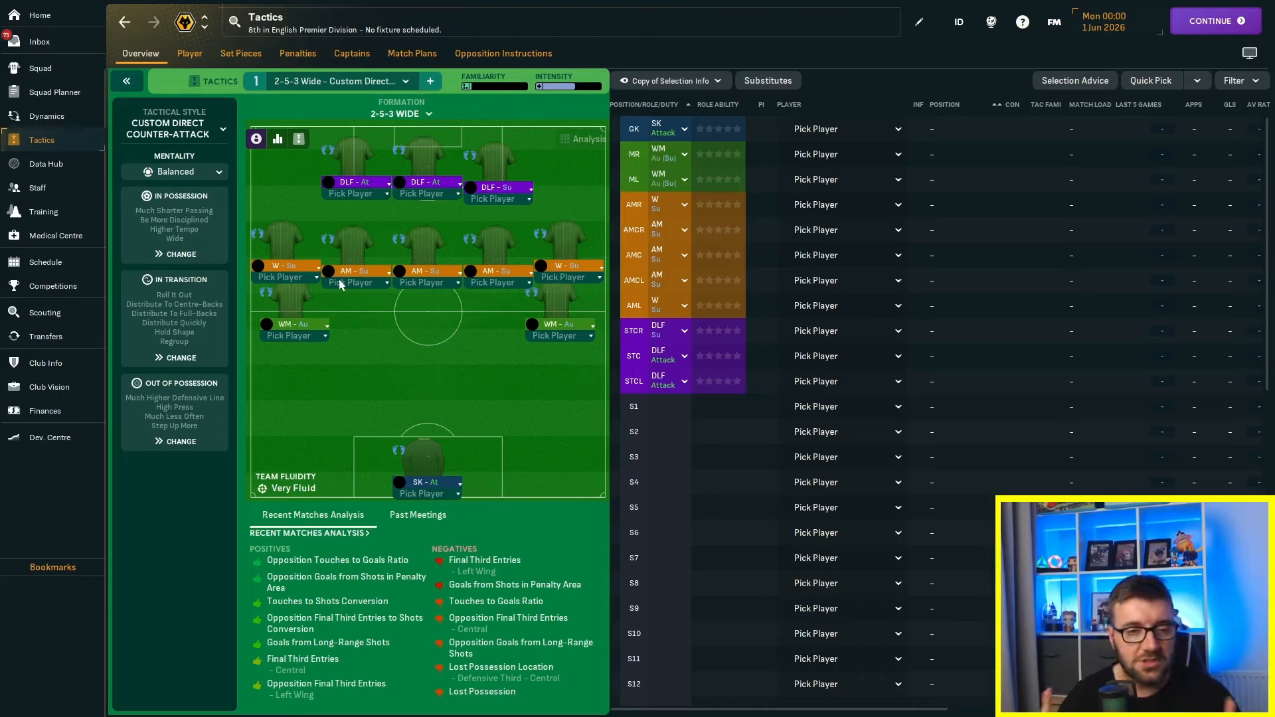
pyautogui.moveTo(388, 274)
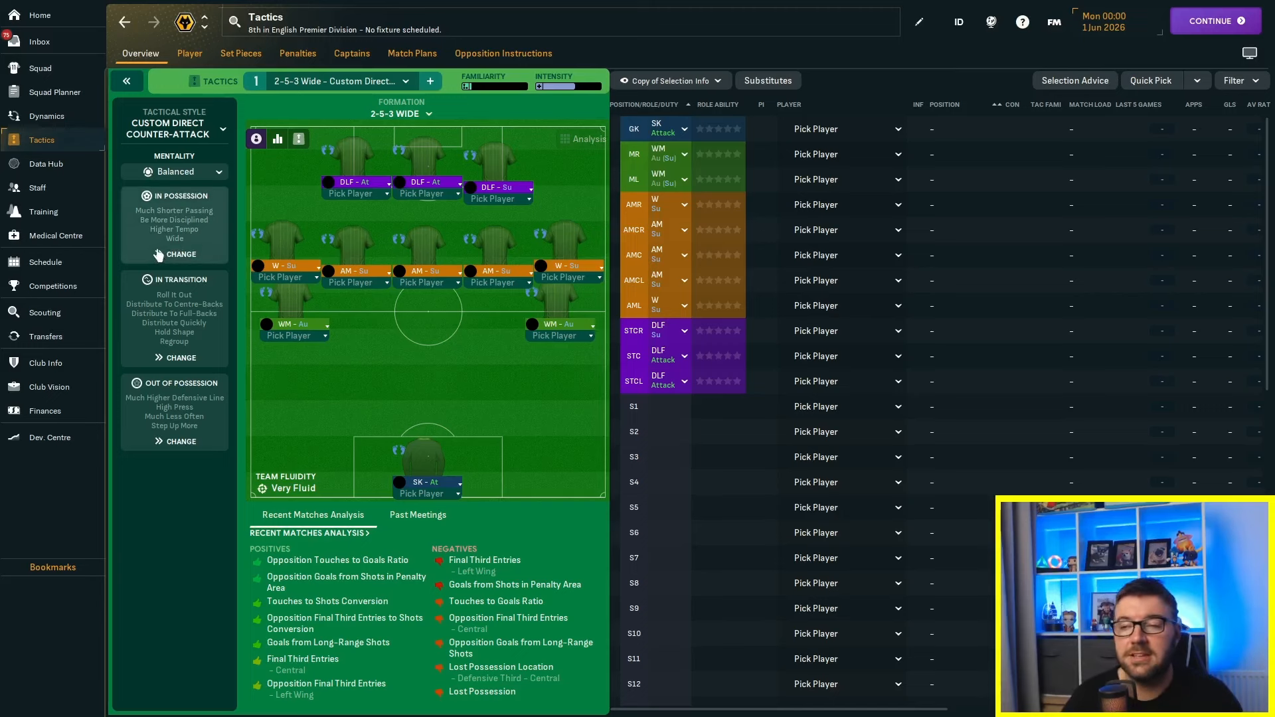
# Step: Show the 2-5-3 Wide tactic's transition and out-of-possession settings: much higher line, high press
pyautogui.click(180, 254)
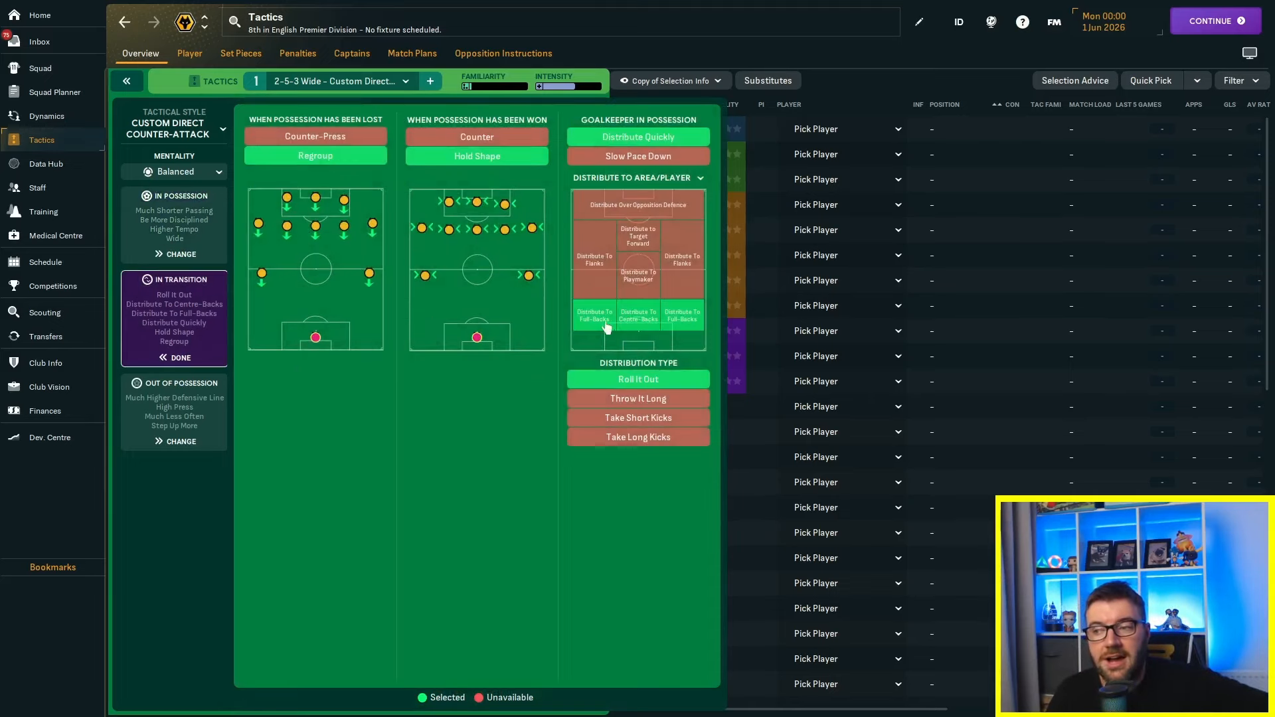
pyautogui.moveTo(318, 509)
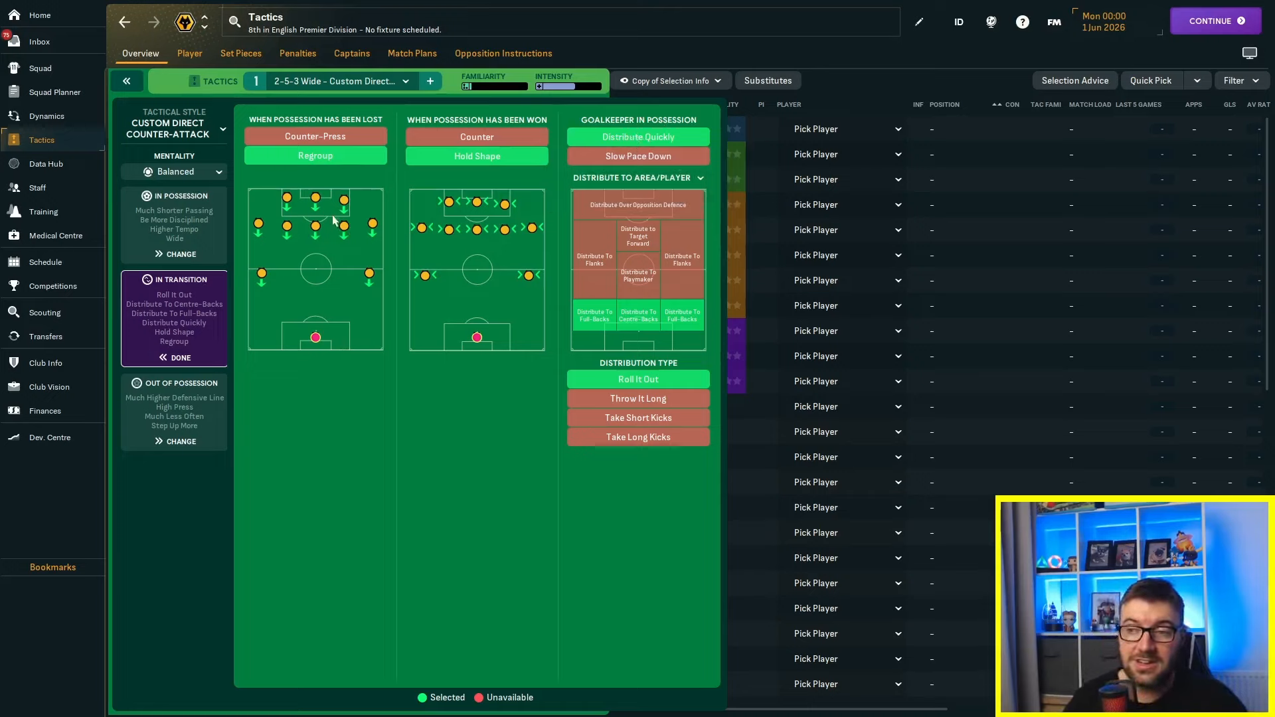
pyautogui.moveTo(315, 156)
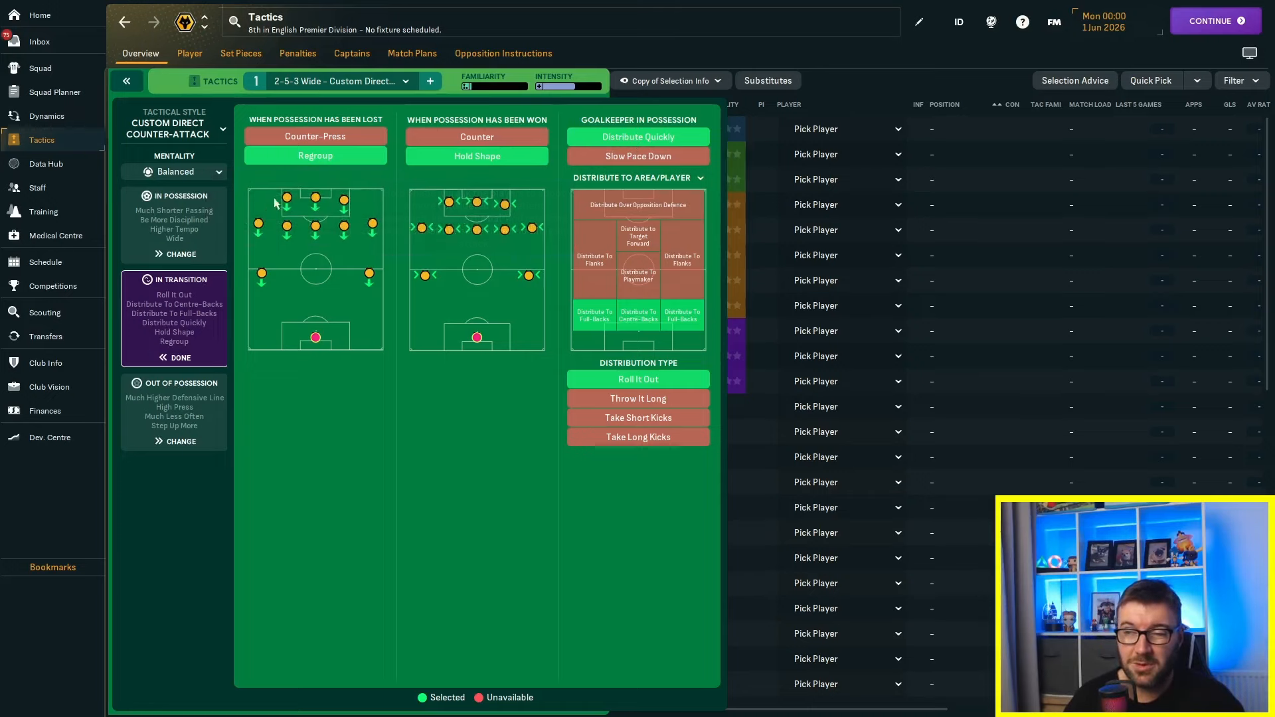
pyautogui.click(180, 358)
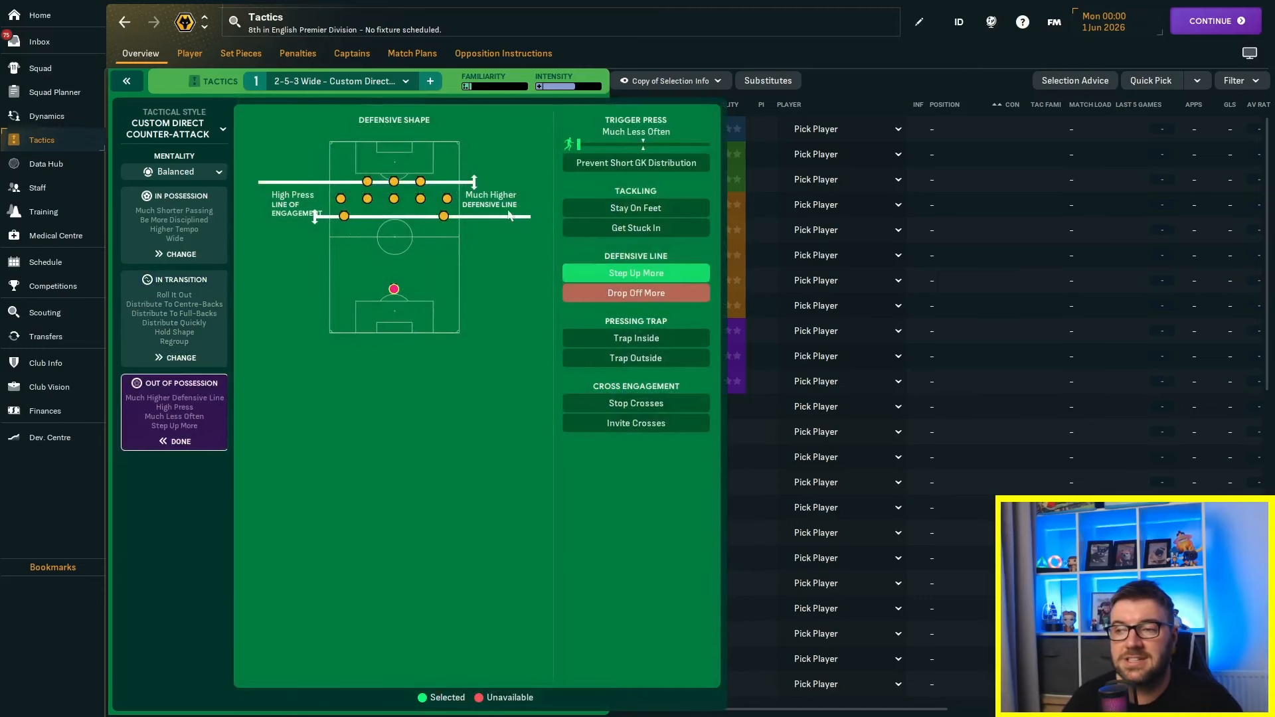
pyautogui.moveTo(488, 262)
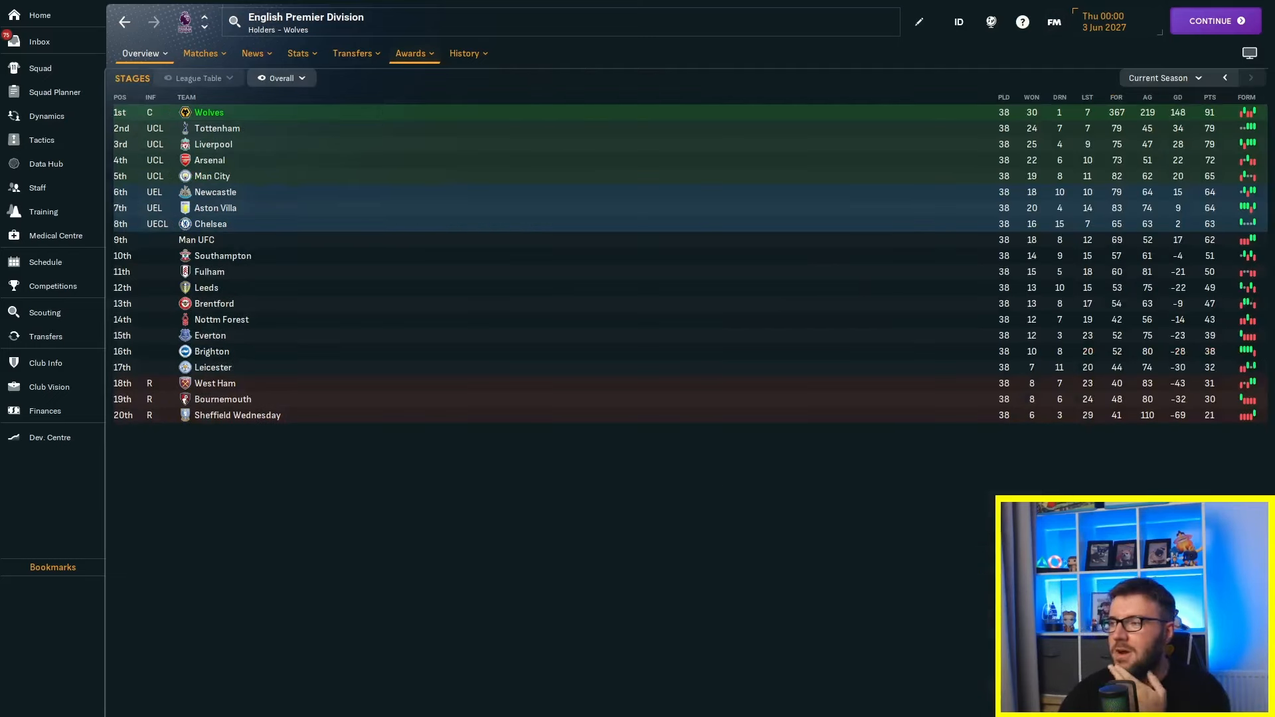
pyautogui.moveTo(1148, 111)
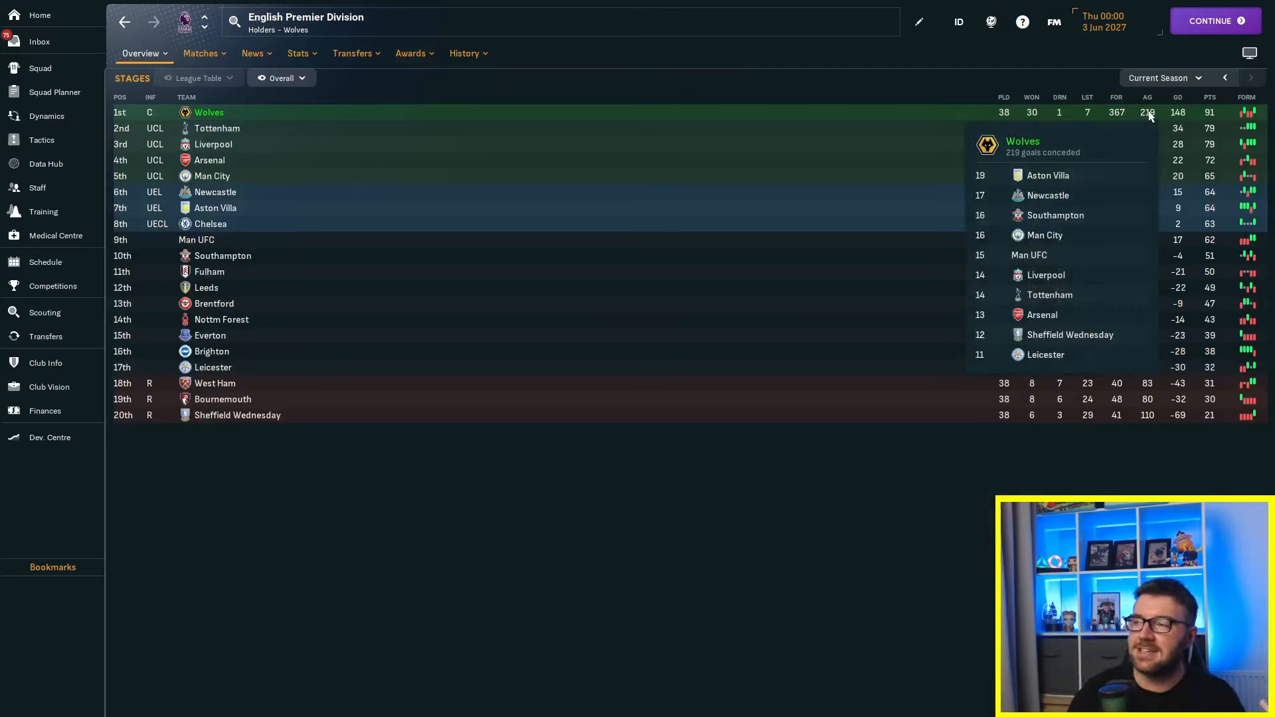
pyautogui.moveTo(955, 647)
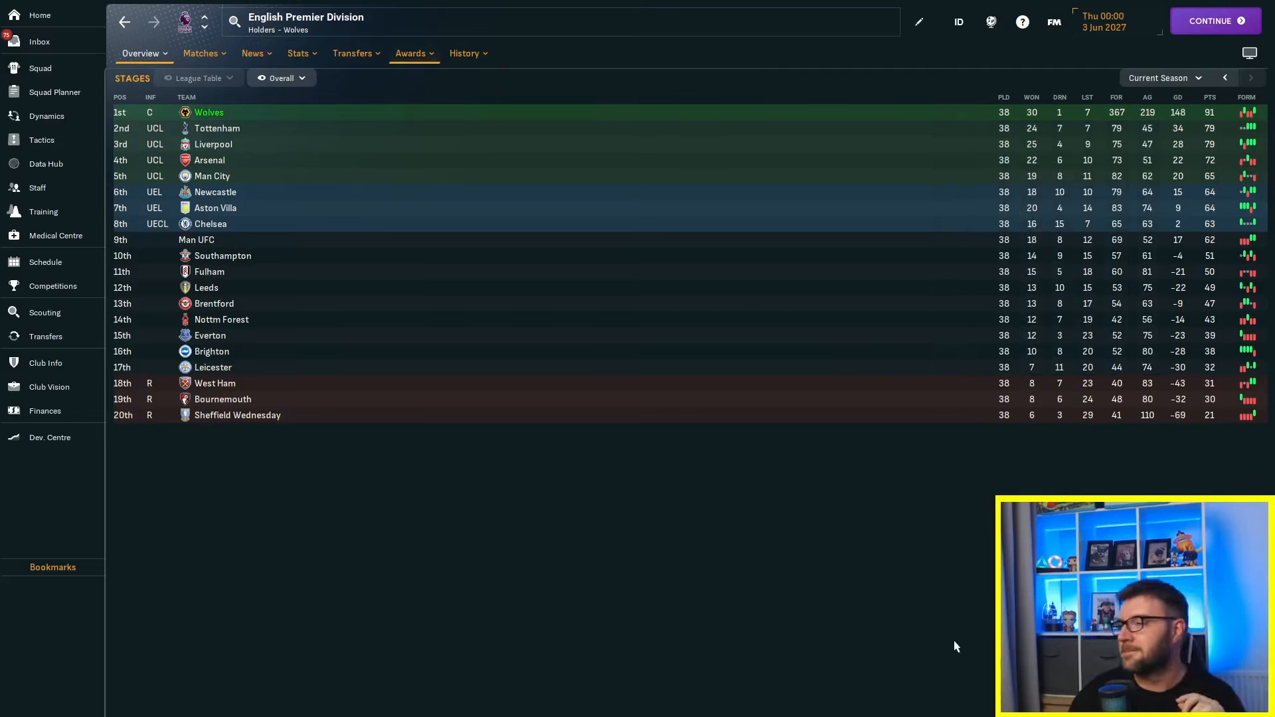
pyautogui.moveTo(1195, 137)
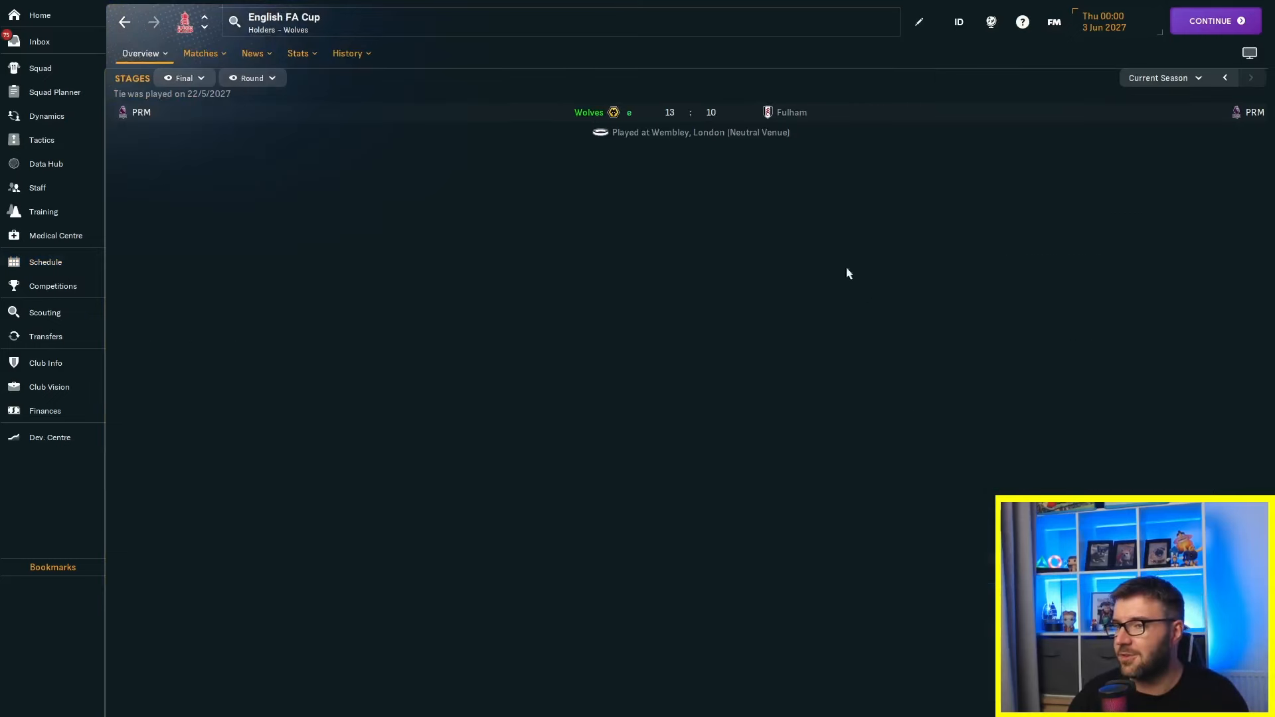
# Step: Check the past FA Cup winners, then show the 2026/27 competitions overview with Wolves' four titles
pyautogui.click(347, 53)
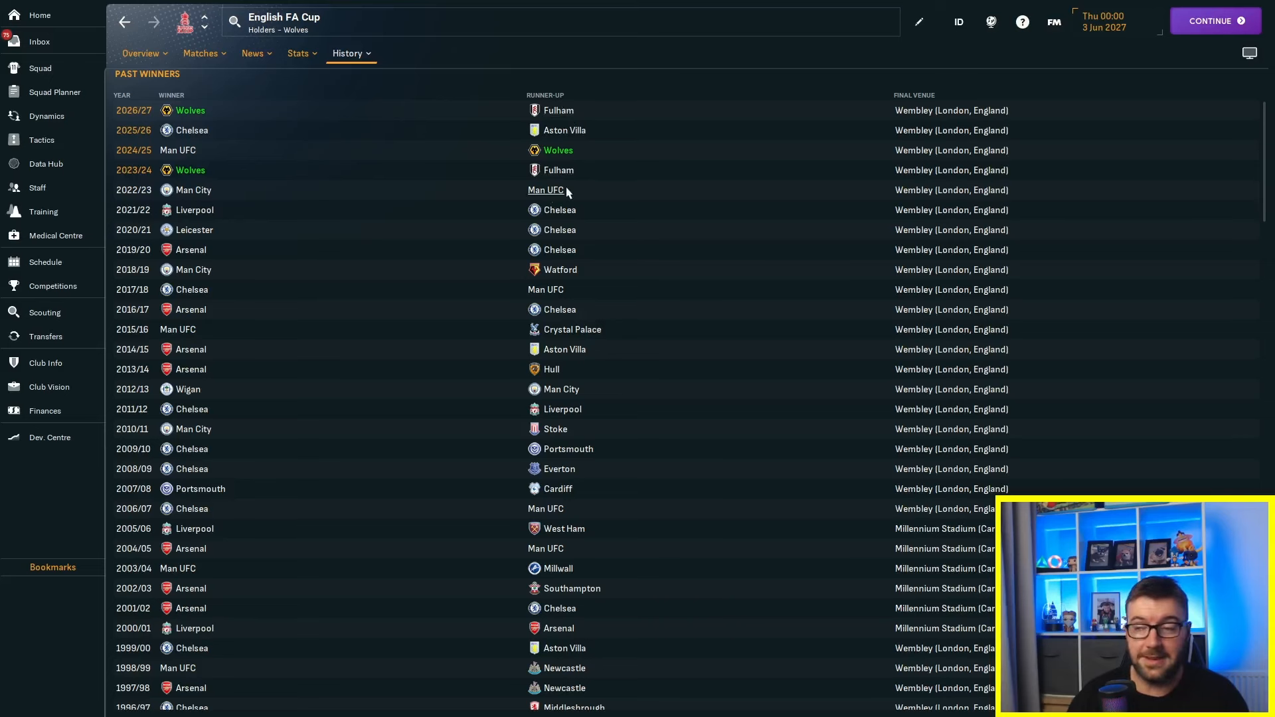
pyautogui.moveTo(566, 168)
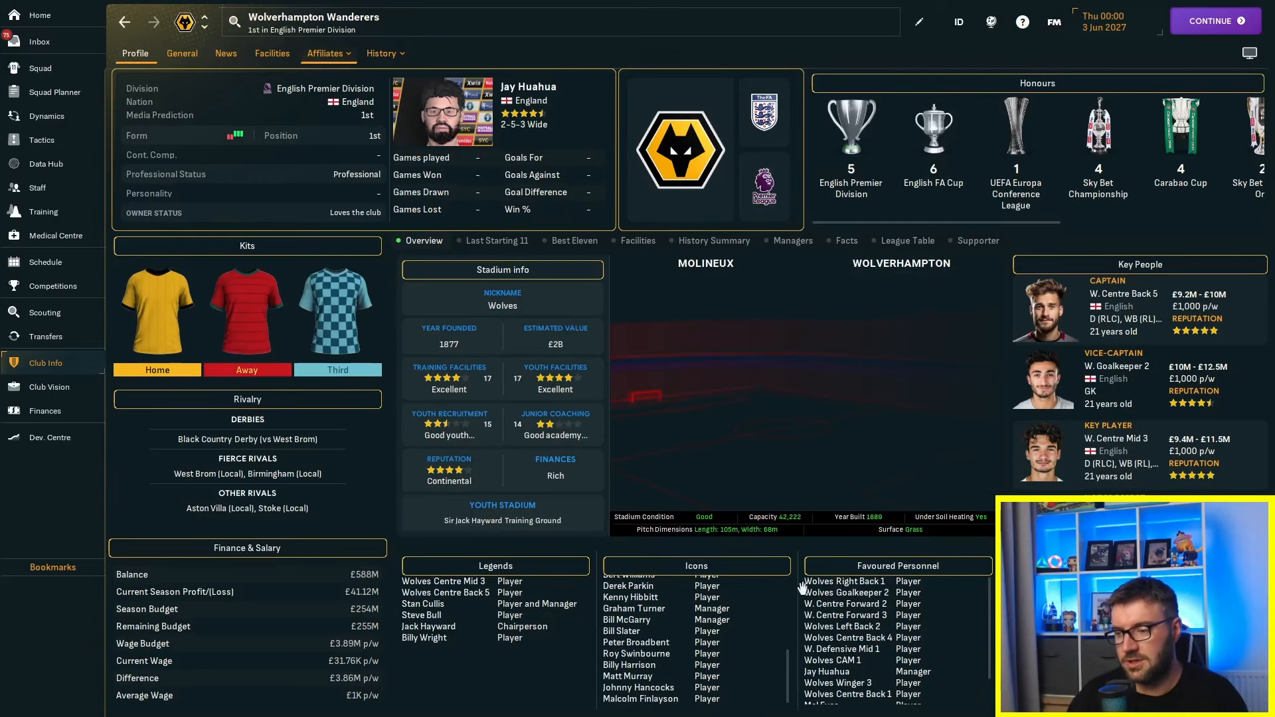
pyautogui.moveTo(828, 672)
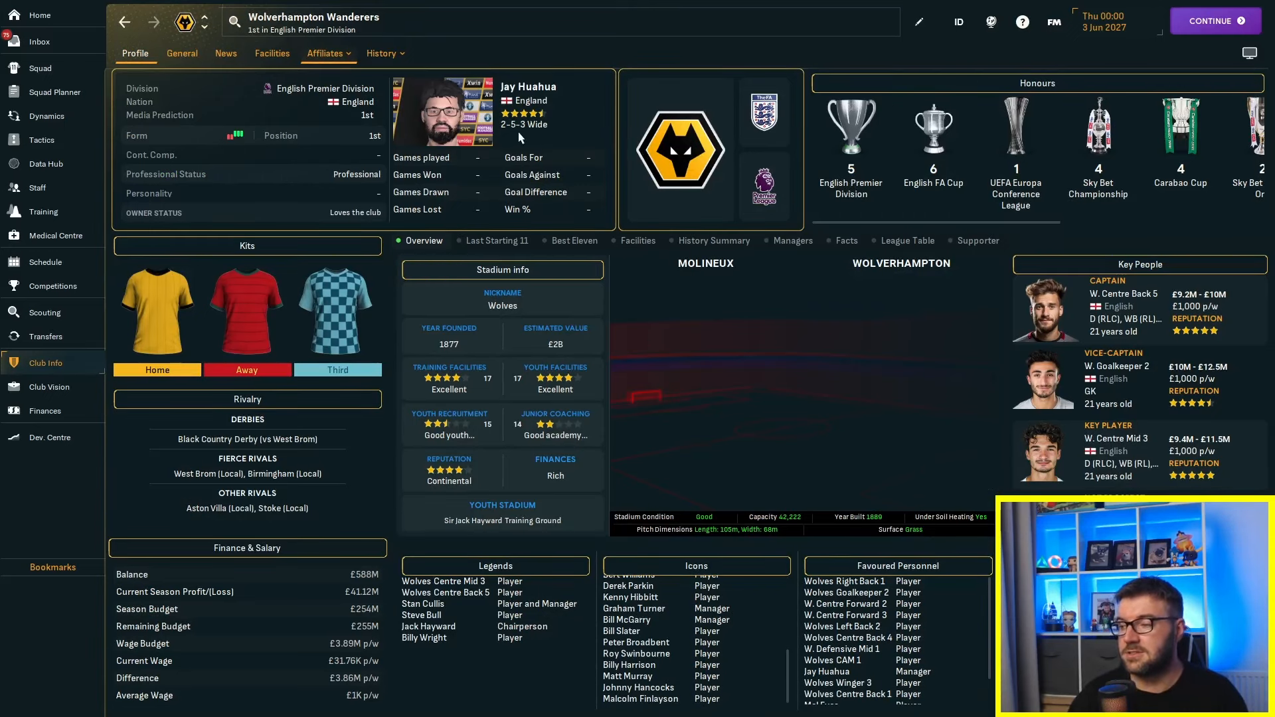
pyautogui.moveTo(517, 158)
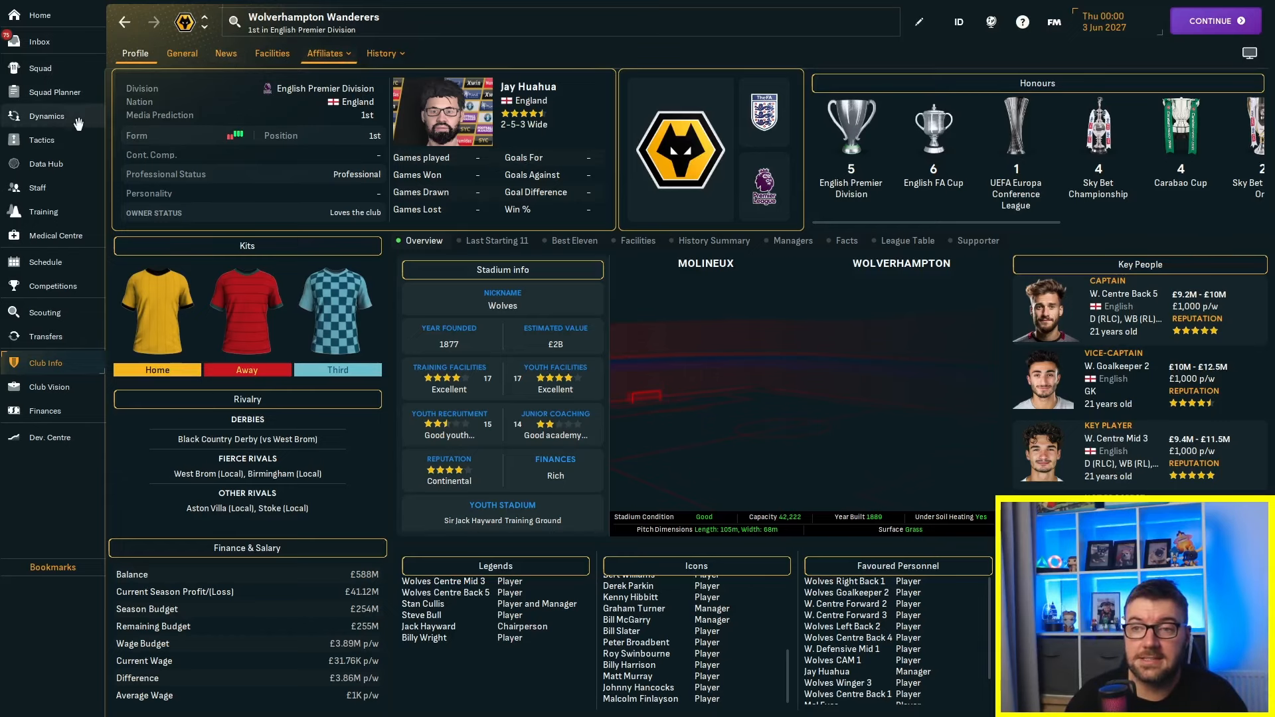
pyautogui.click(51, 287)
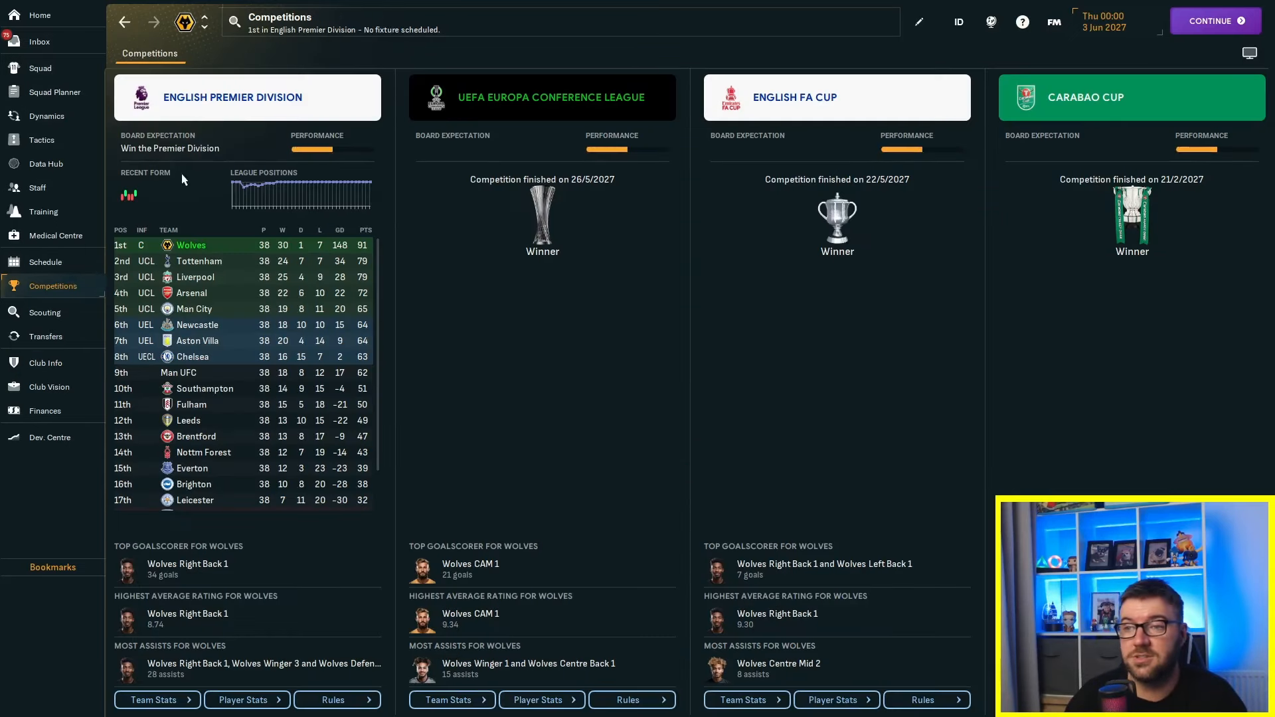
# Step: Show the very attacking 2-5-3 Wide direct counter-attack tactic
pyautogui.click(246, 97)
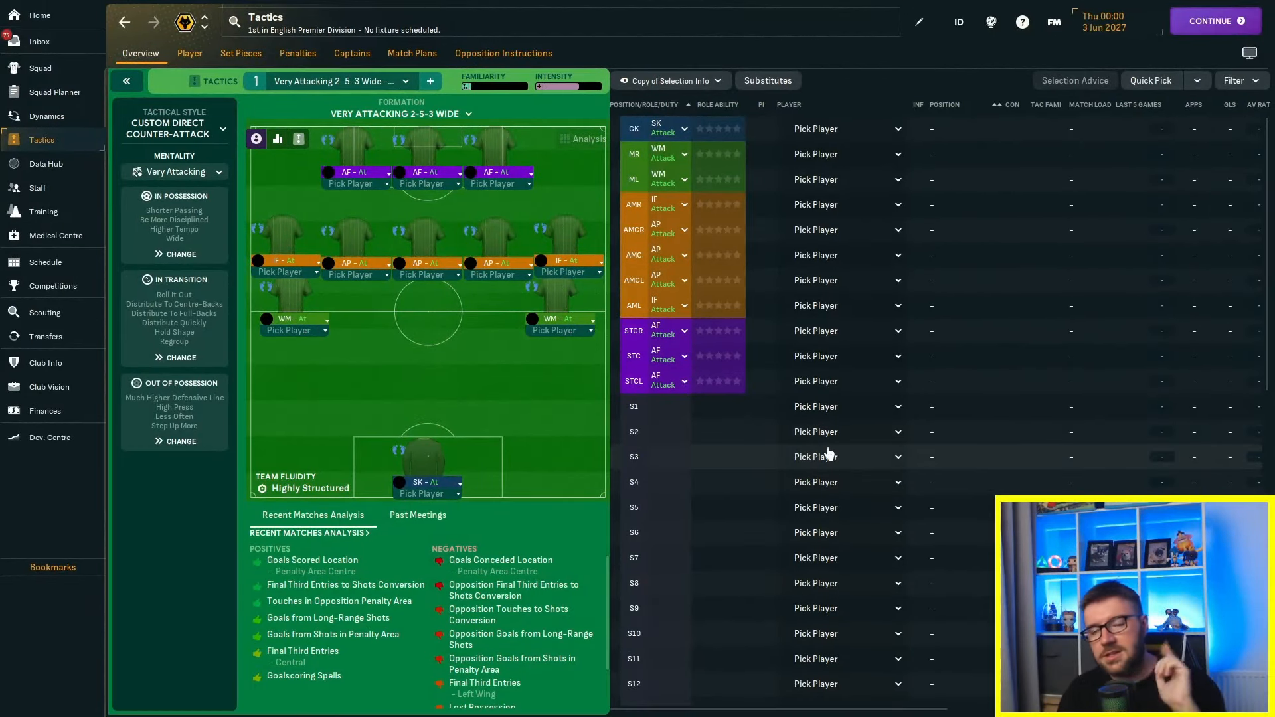
pyautogui.moveTo(785, 476)
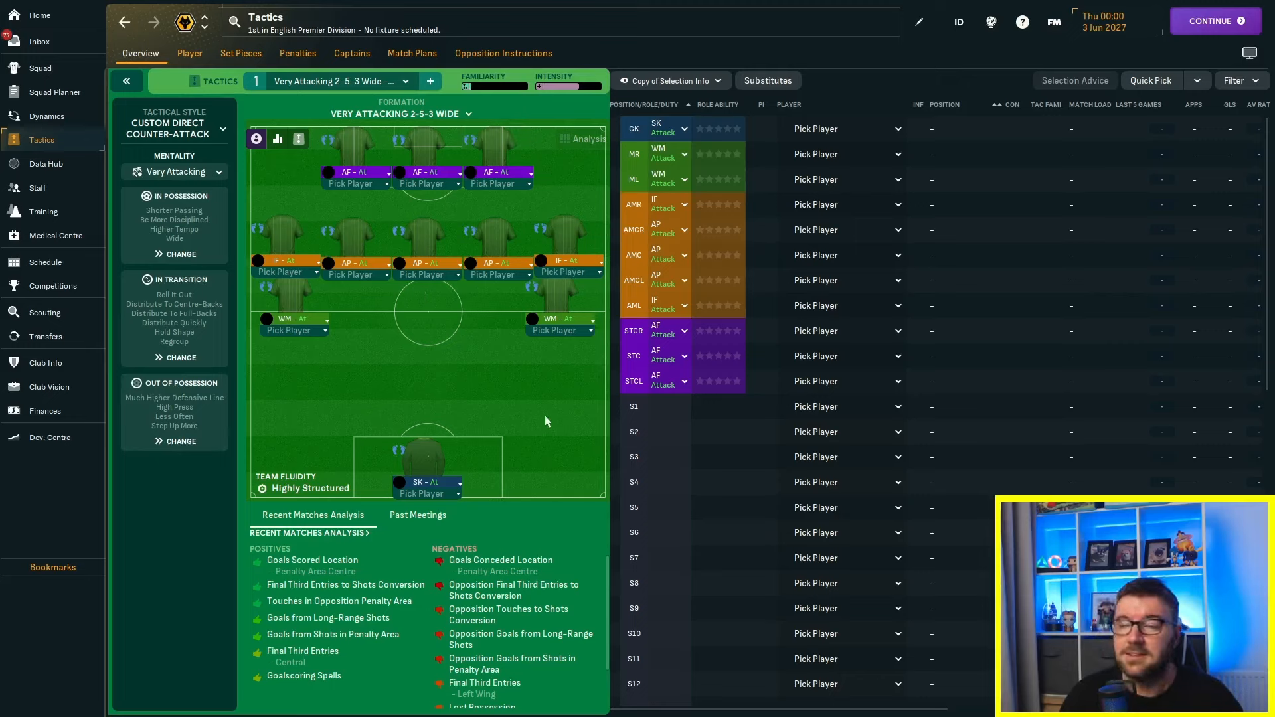
pyautogui.moveTo(299, 304)
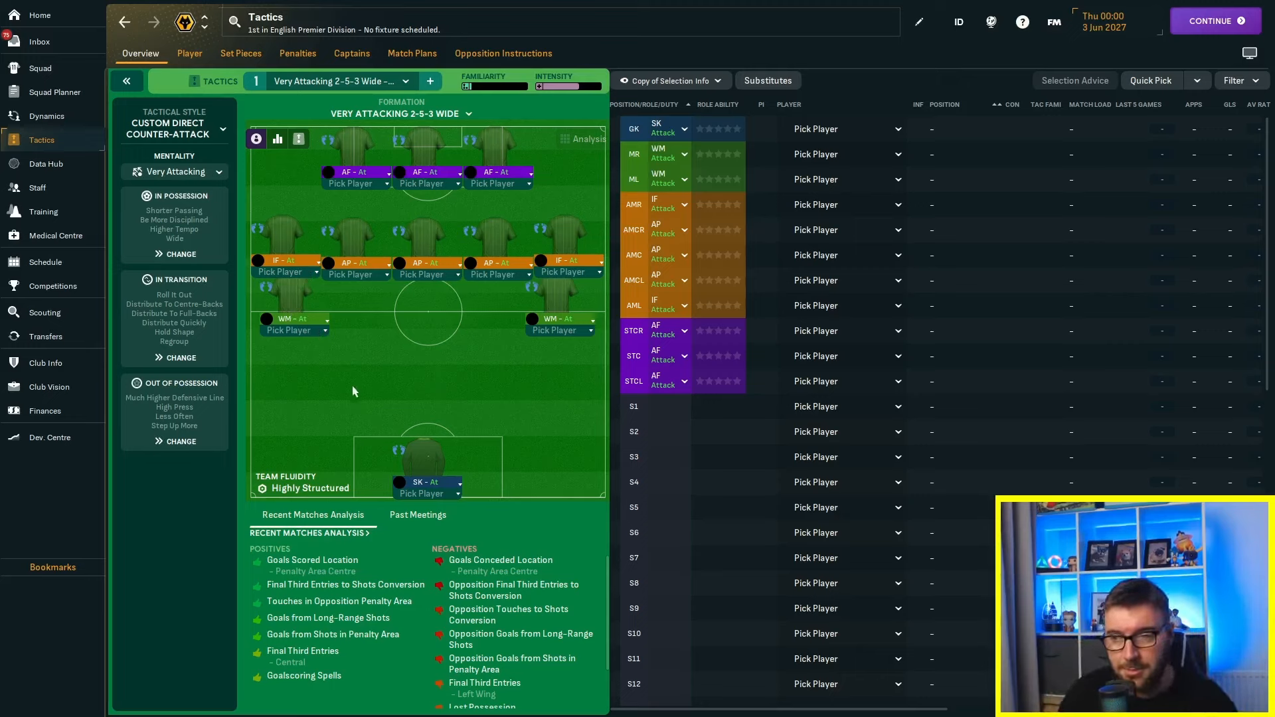
pyautogui.moveTo(349, 389)
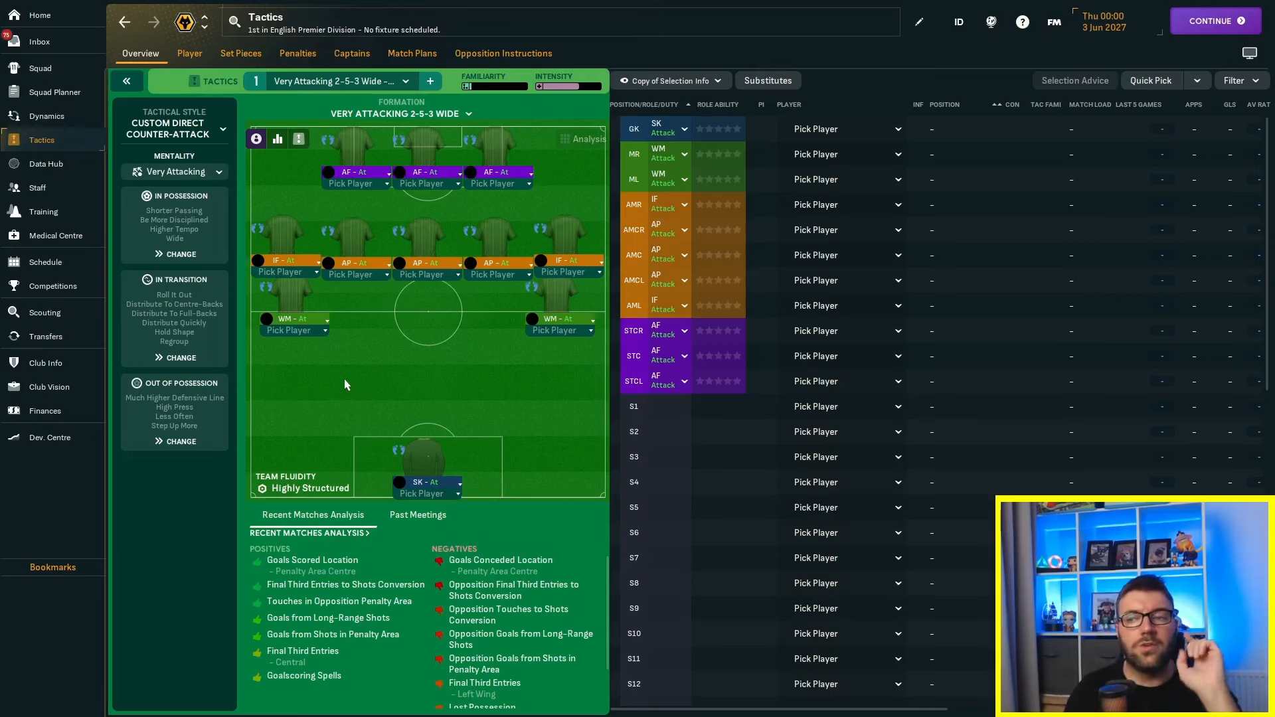
pyautogui.moveTo(198, 150)
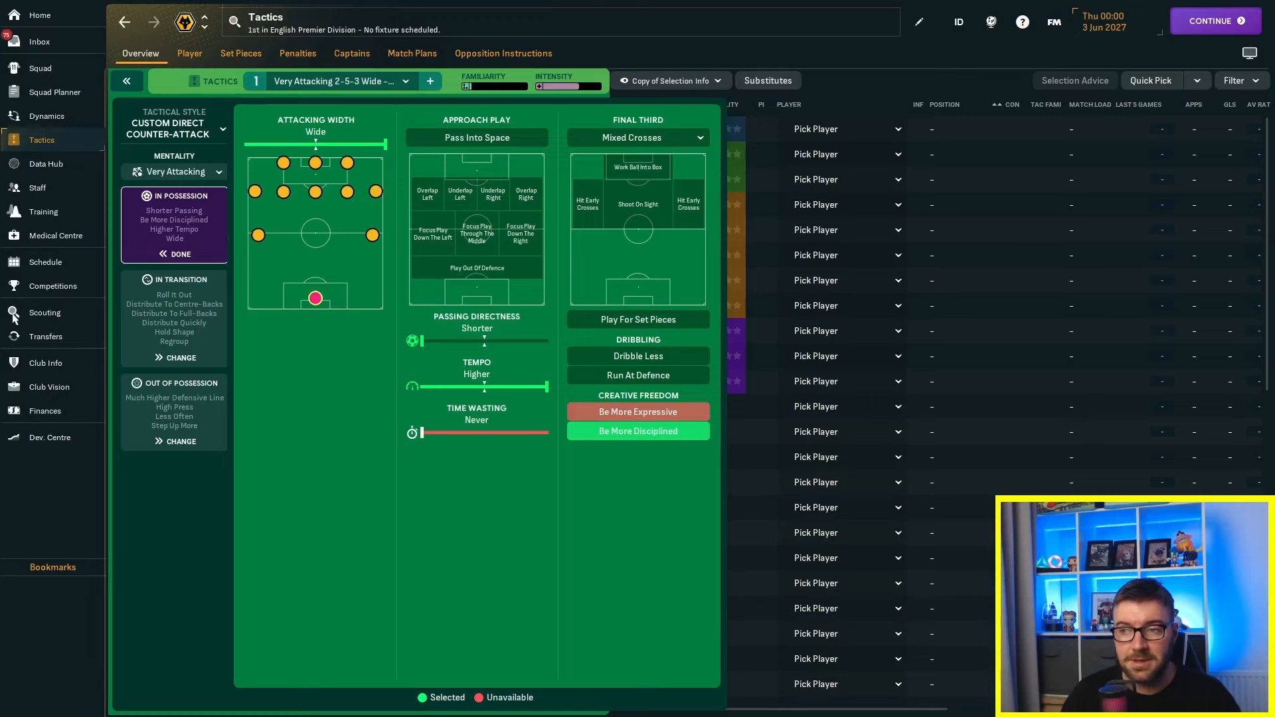
pyautogui.click(173, 279)
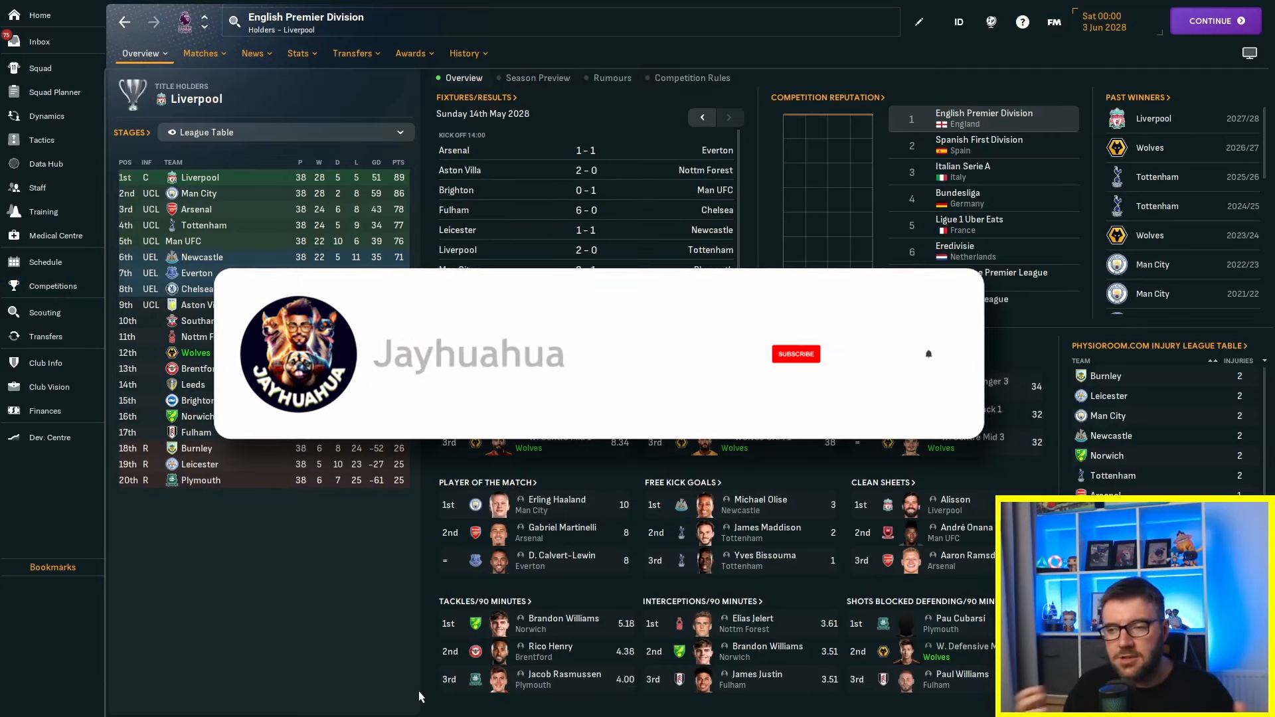
# Step: Expand the Premier Division table with Wolves 12th, then show the 2027/28 fixture schedule
pyautogui.click(796, 353)
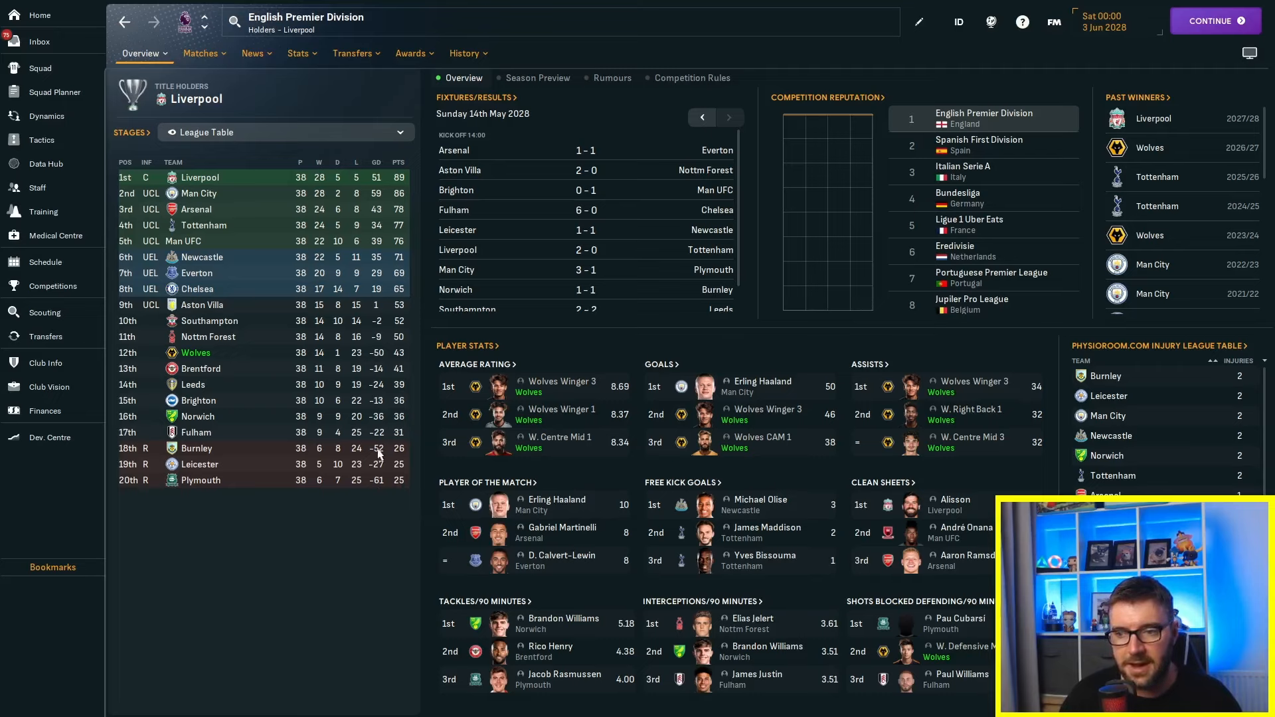
pyautogui.moveTo(370, 646)
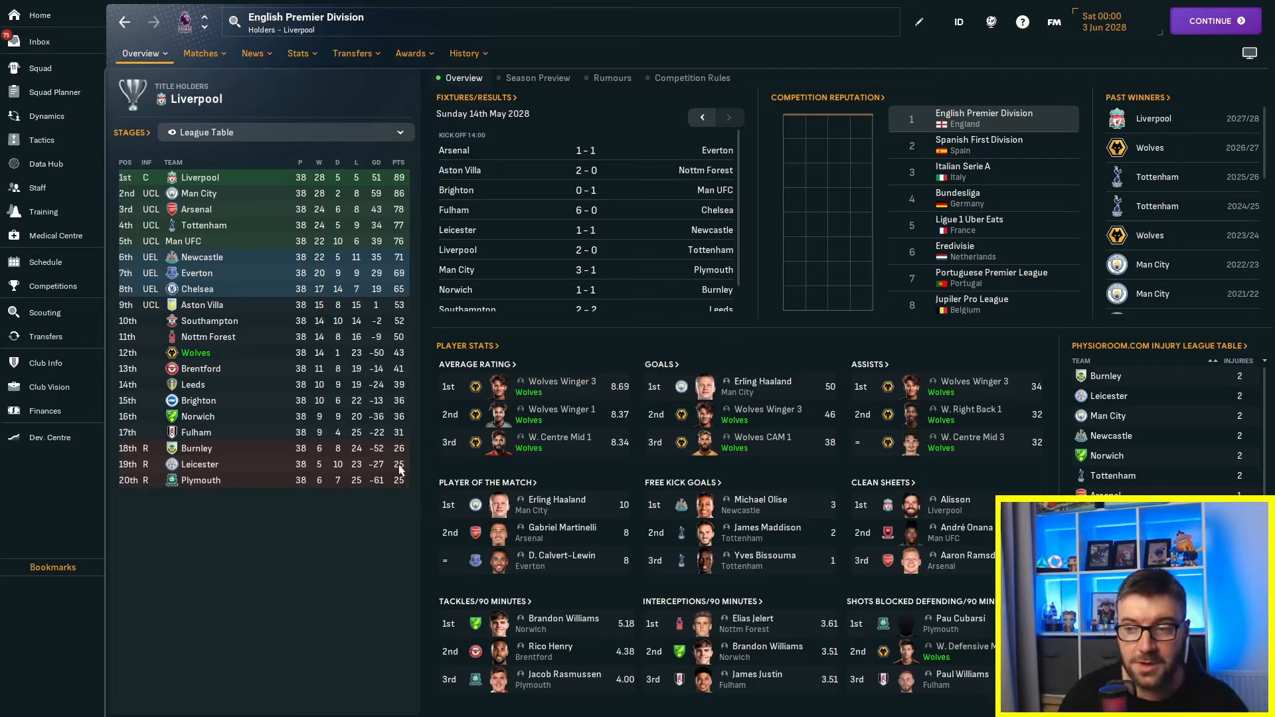
pyautogui.moveTo(387, 520)
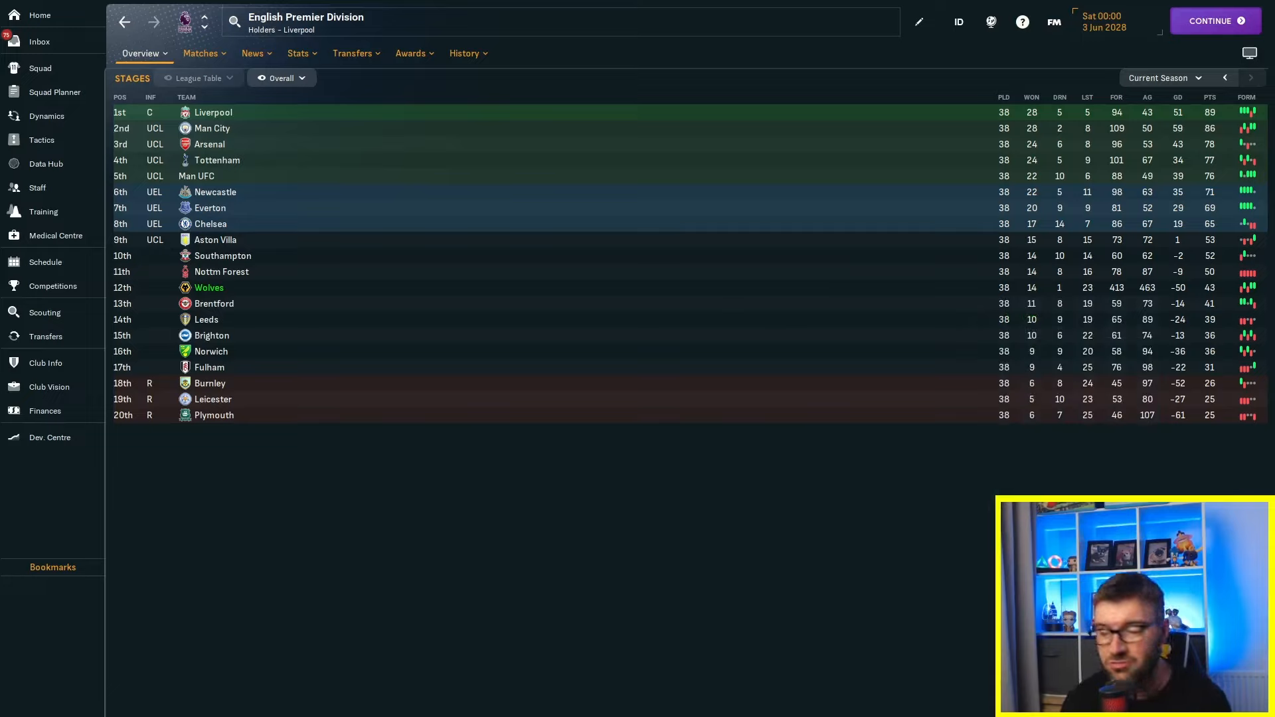
pyautogui.moveTo(1194, 471)
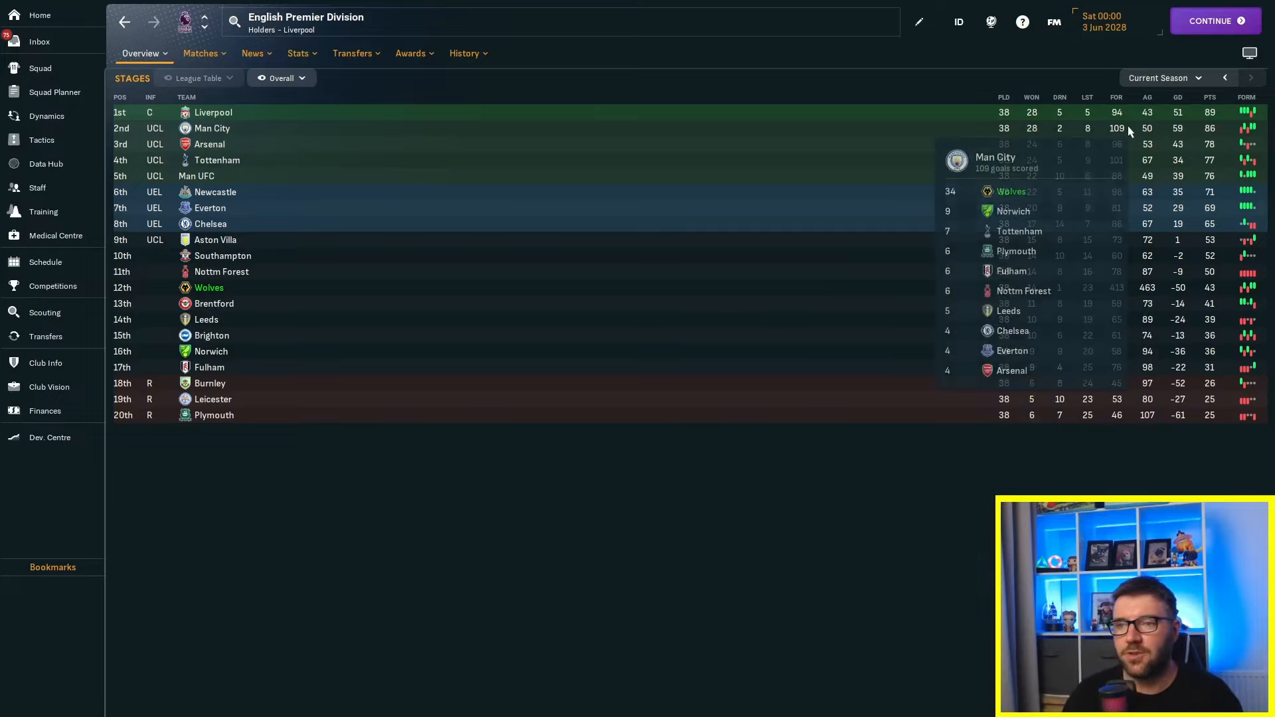
pyautogui.moveTo(1130, 167)
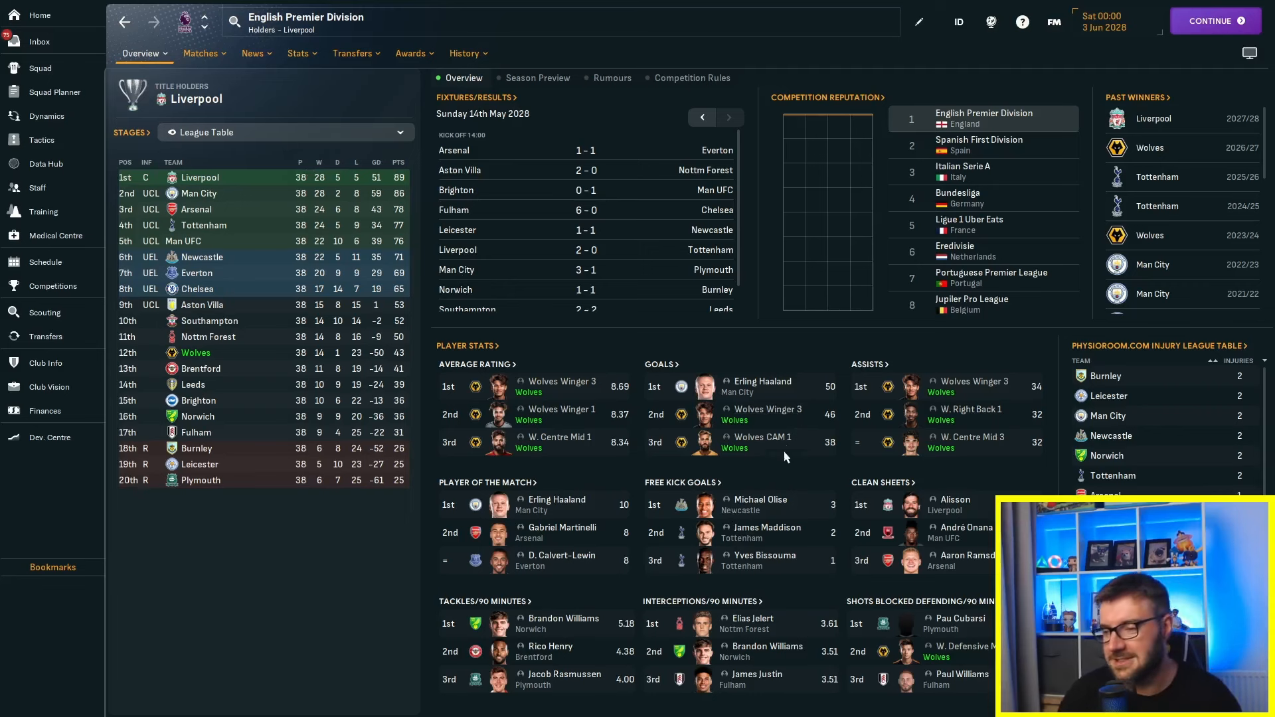
pyautogui.click(46, 312)
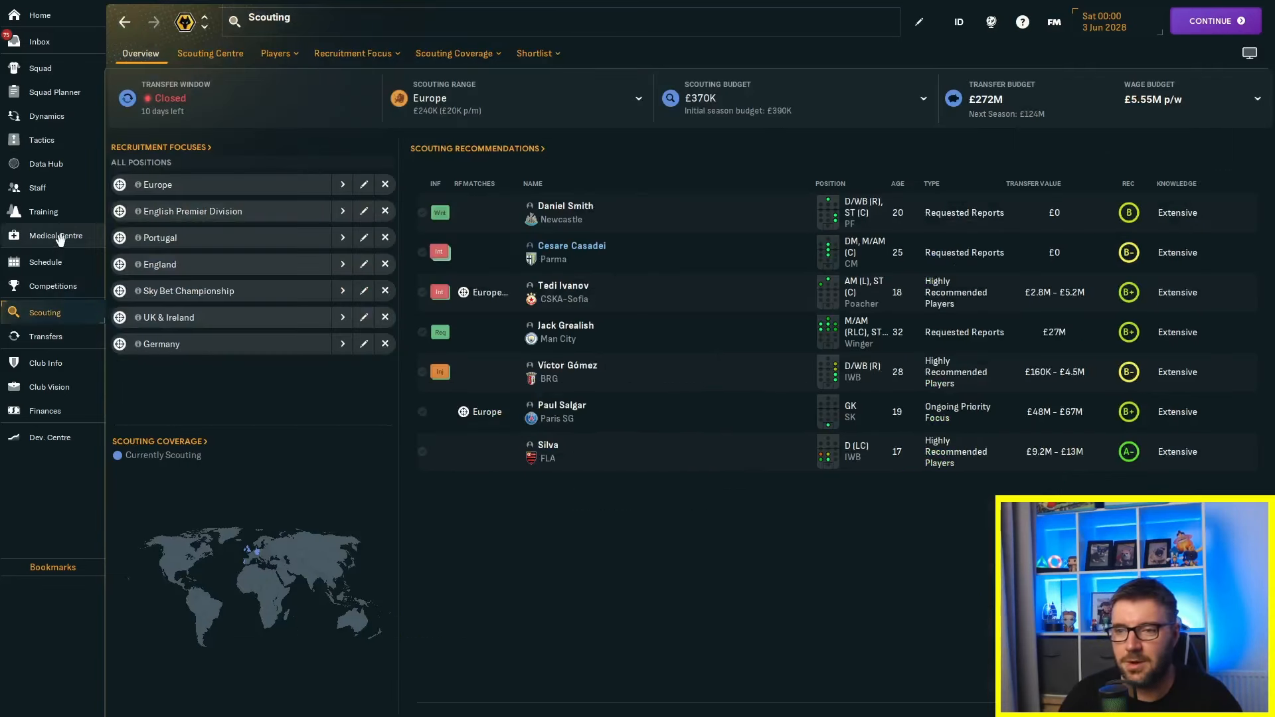
pyautogui.click(46, 262)
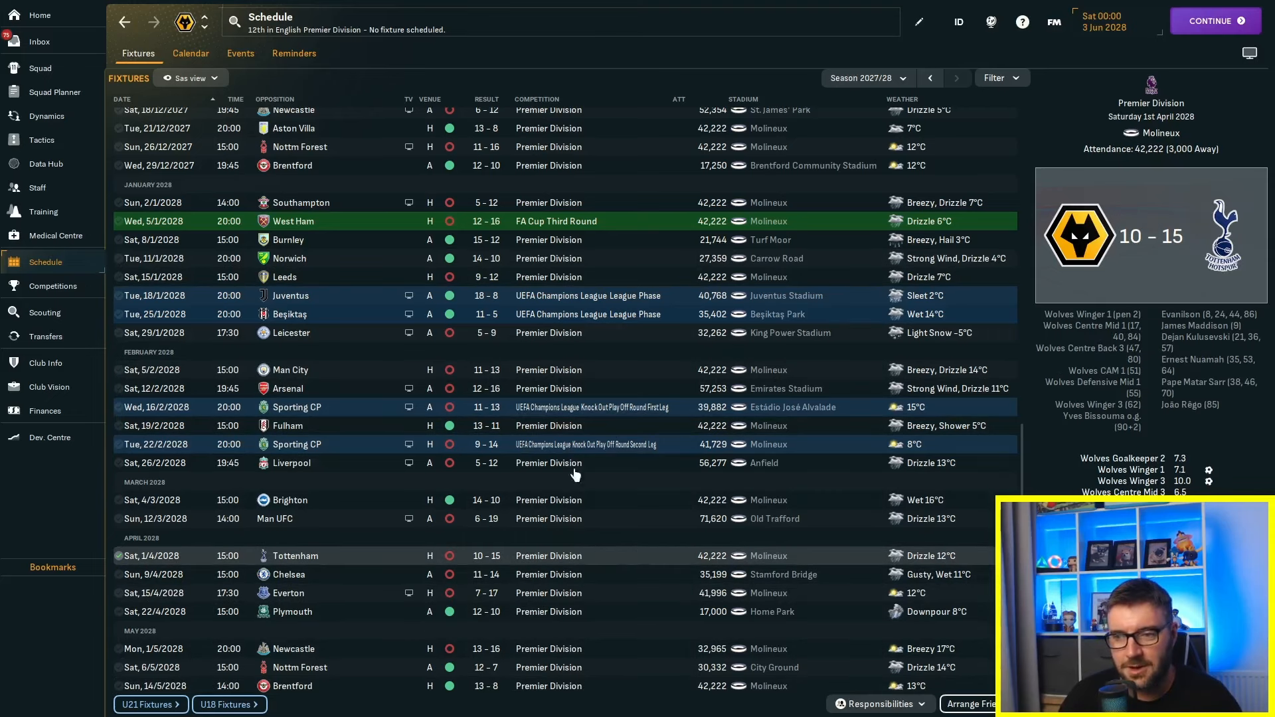
# Step: Show the details of the 19–5 home win over Plymouth and scroll the 2027/28 fixtures
pyautogui.click(288, 371)
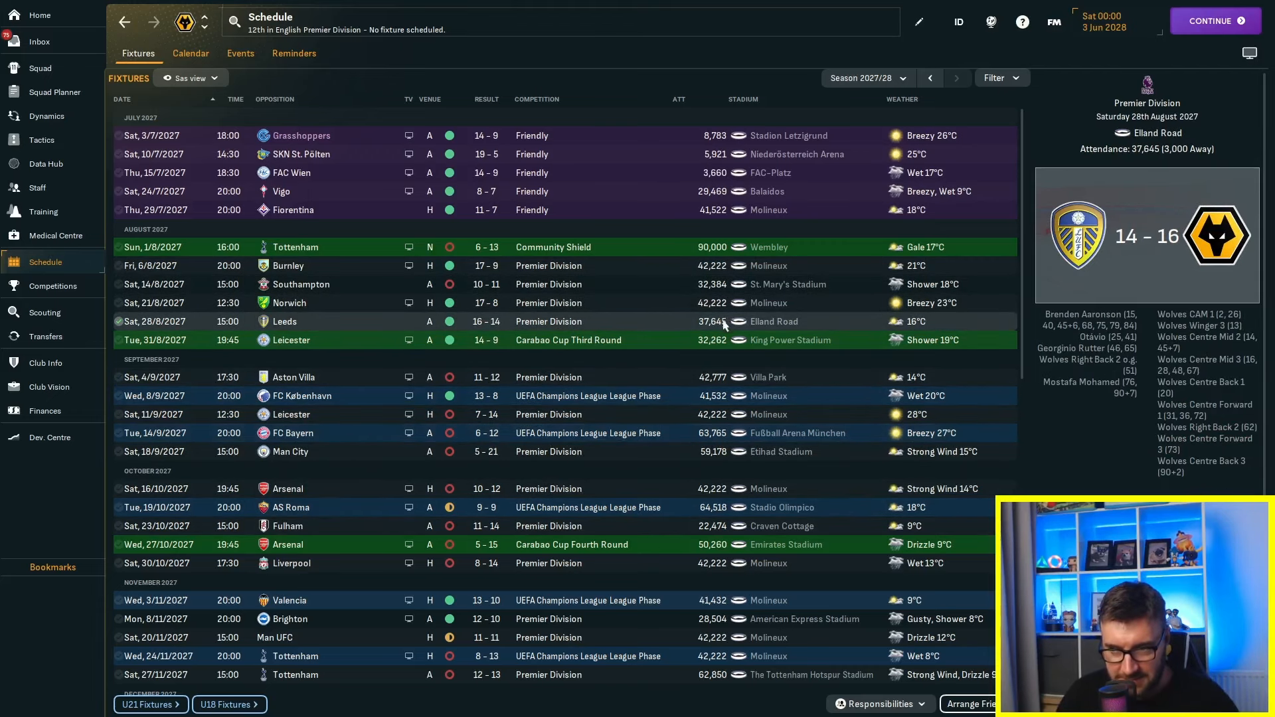
pyautogui.scroll(-3)
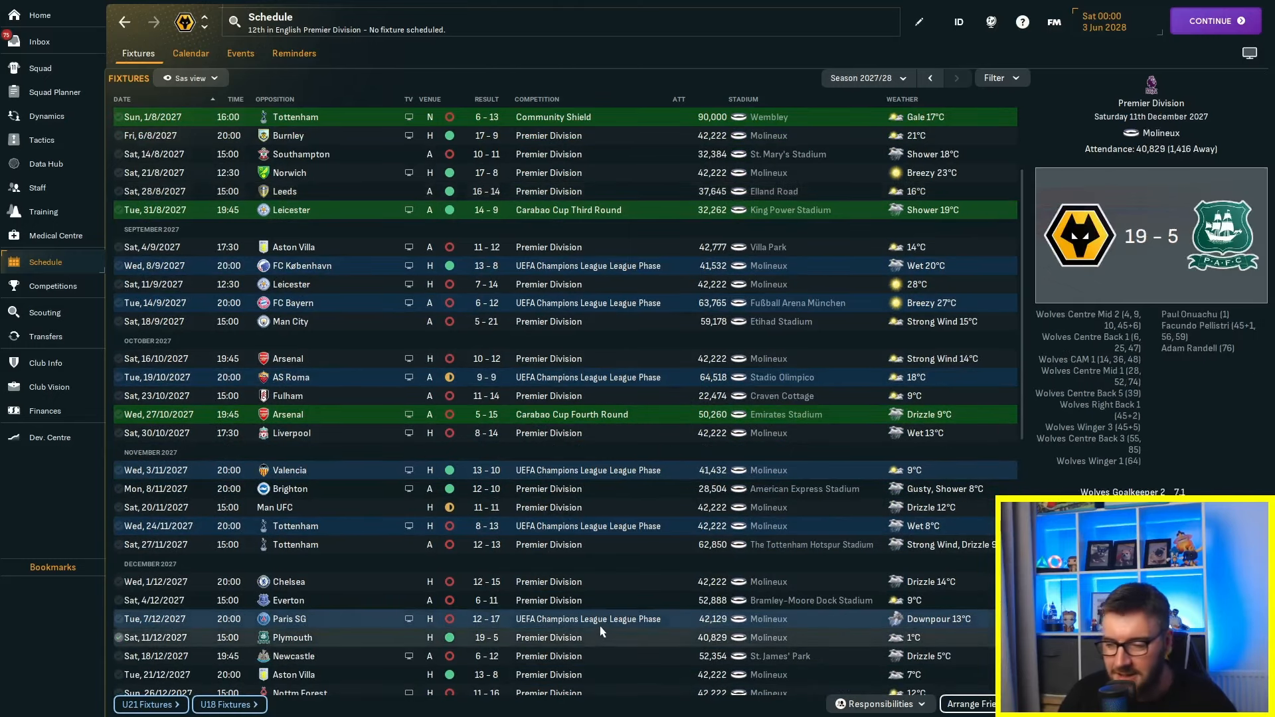
pyautogui.scroll(-3)
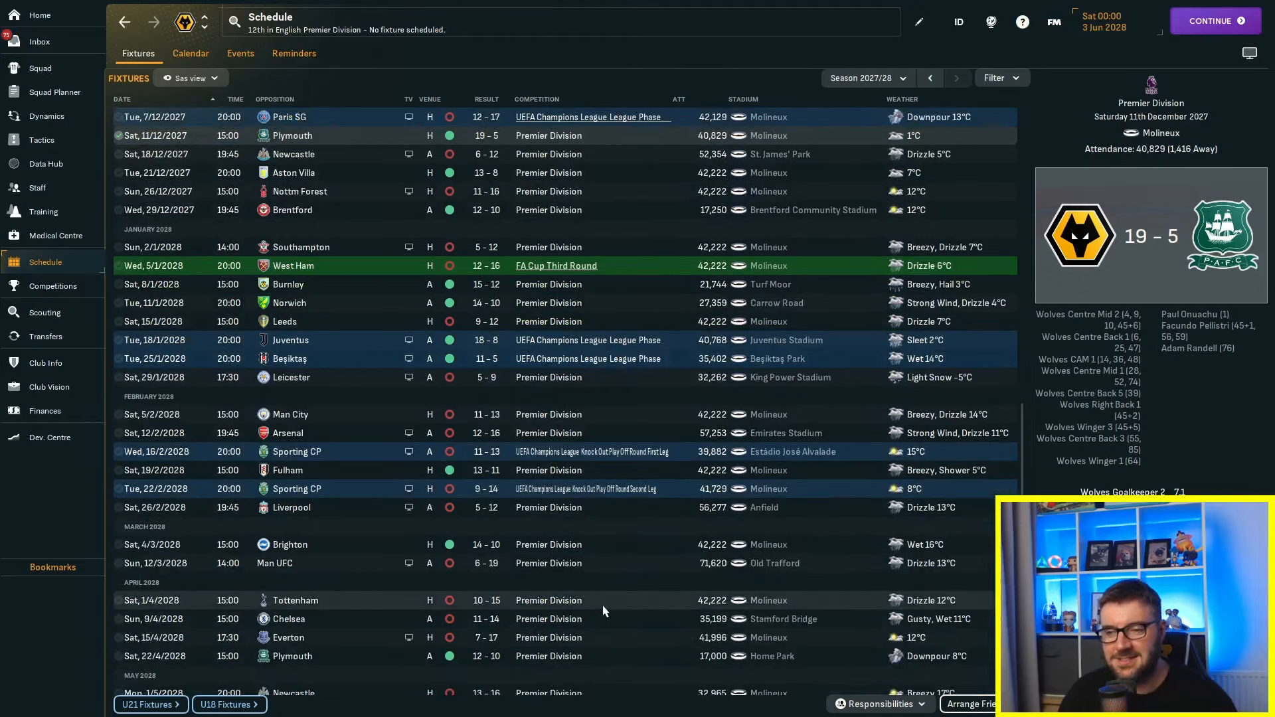
pyautogui.scroll(-3)
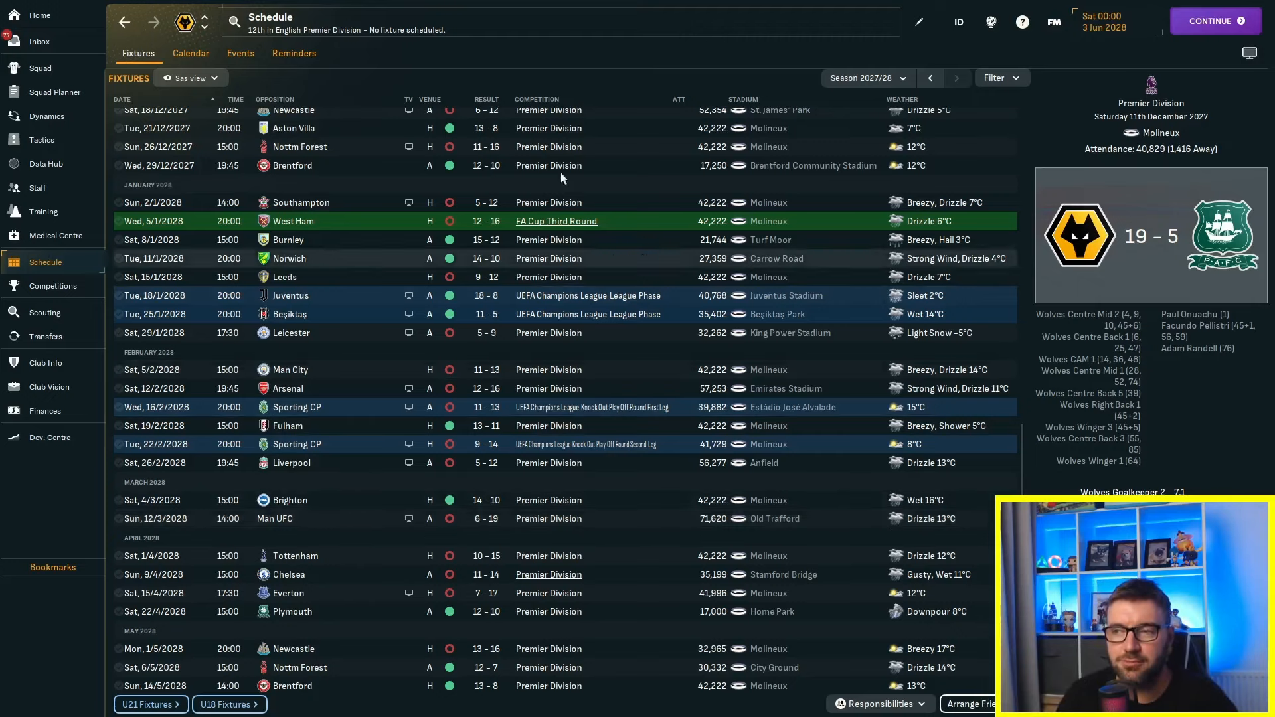
pyautogui.moveTo(486, 165)
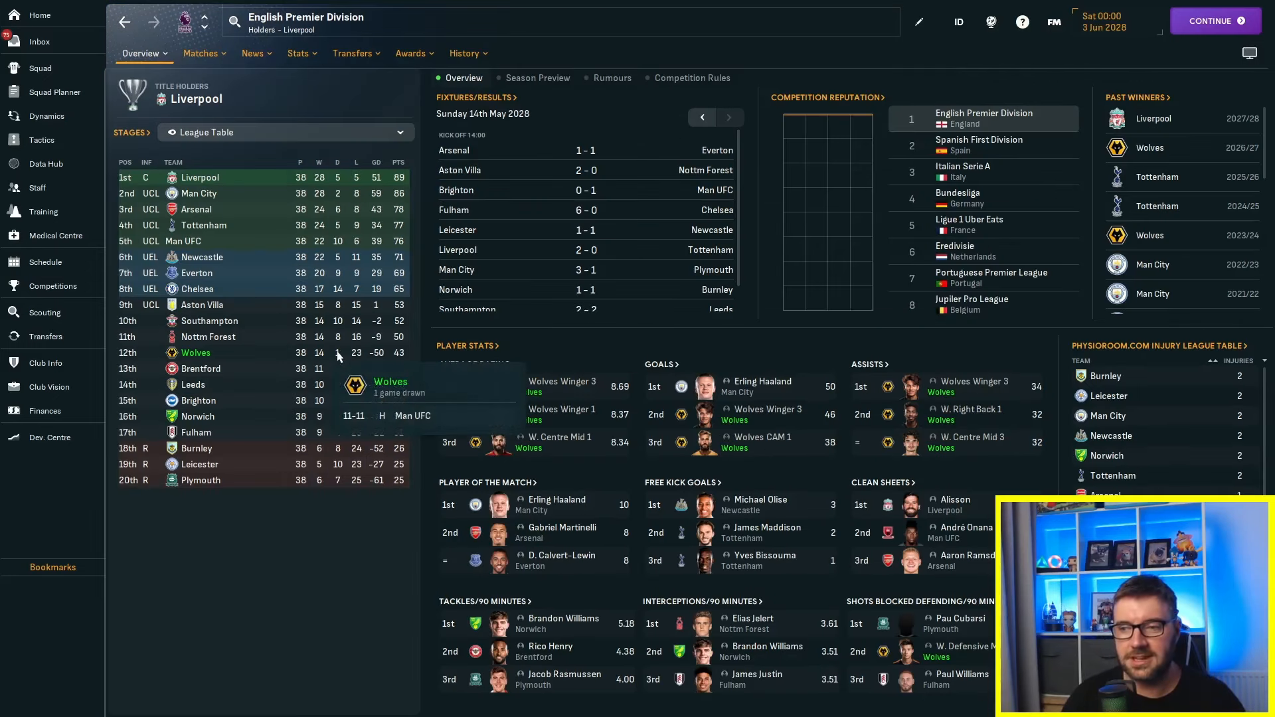
pyautogui.moveTo(460, 97)
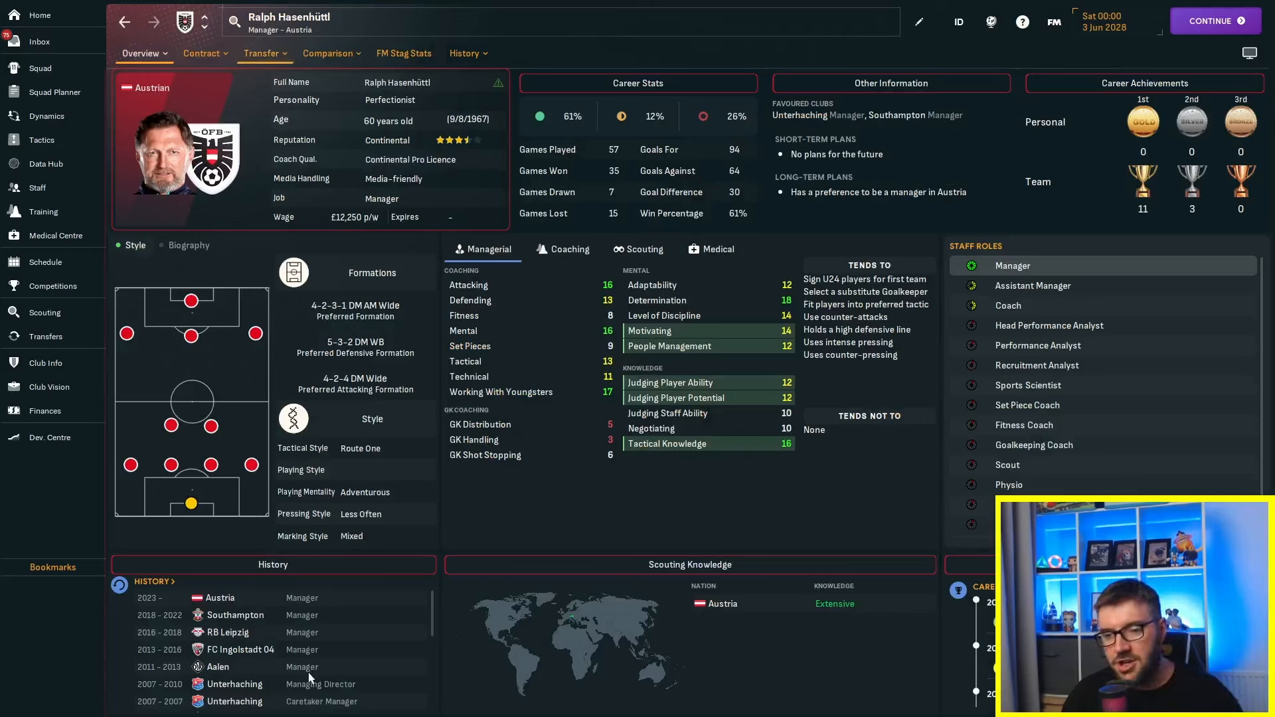
pyautogui.moveTo(316, 637)
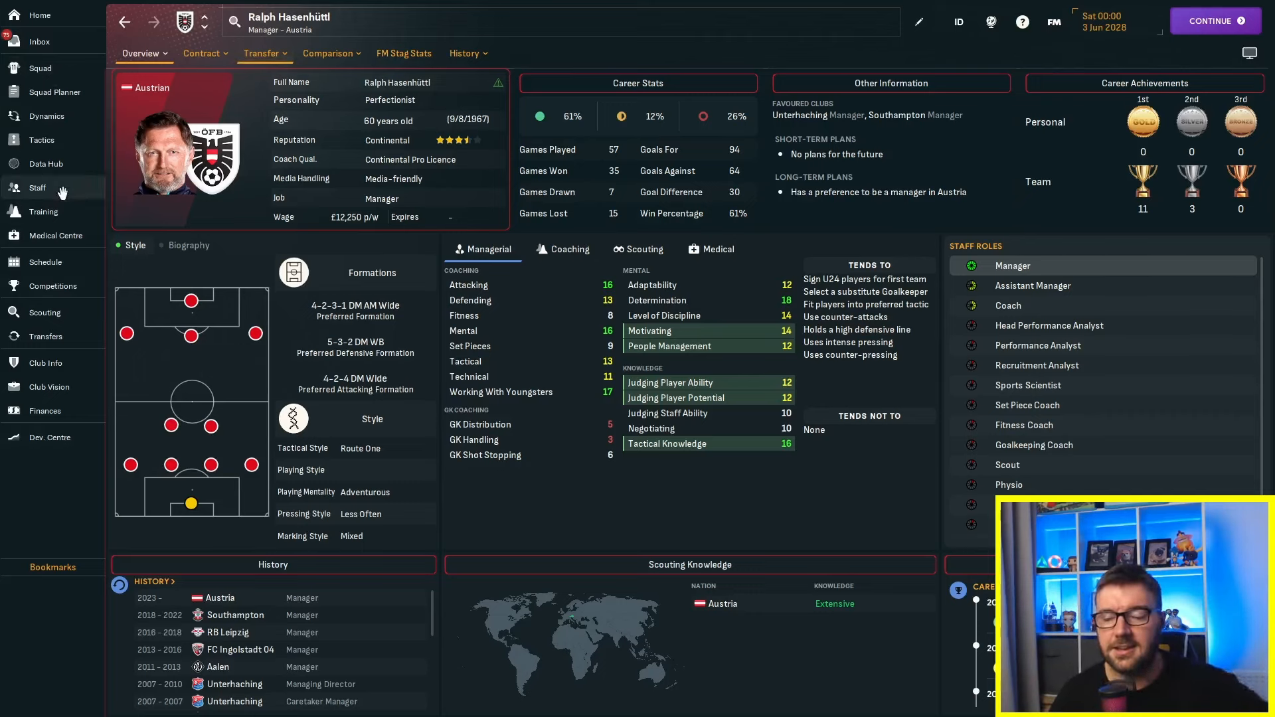
# Step: Bring up Wolves' very defensive 2-5-3 Wide direct counter-attack tactic
pyautogui.click(41, 139)
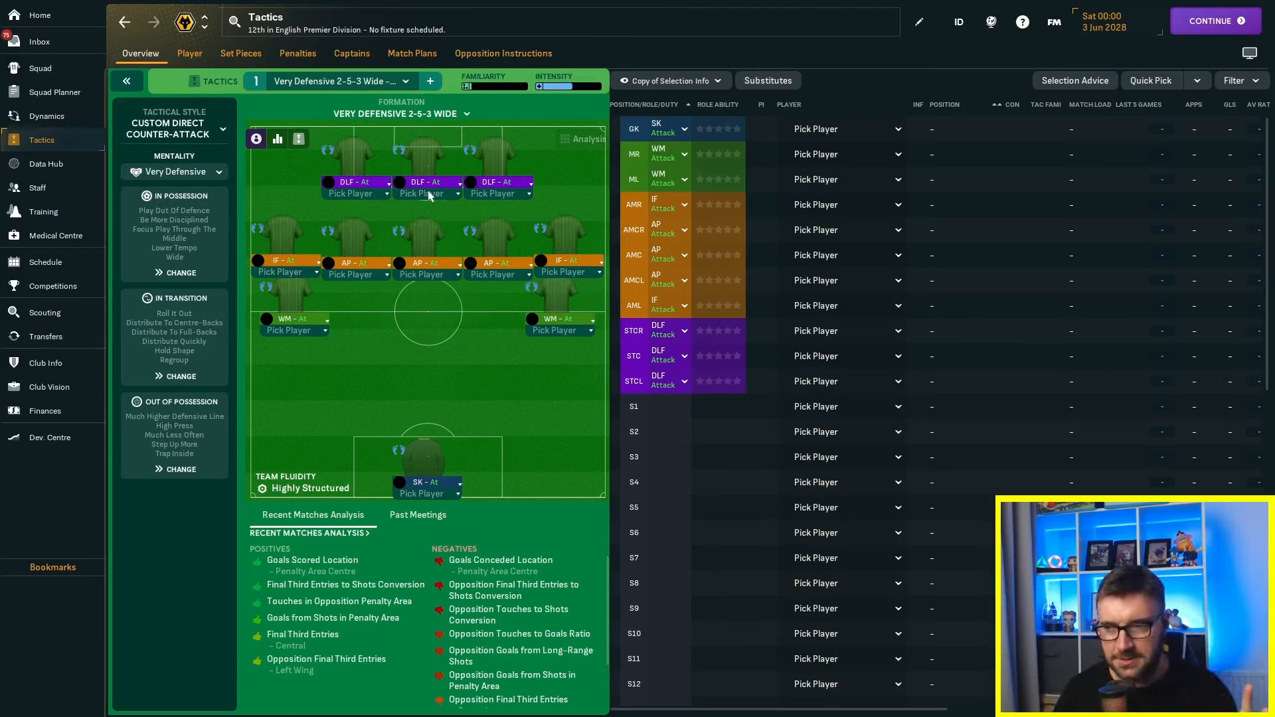
pyautogui.moveTo(302, 287)
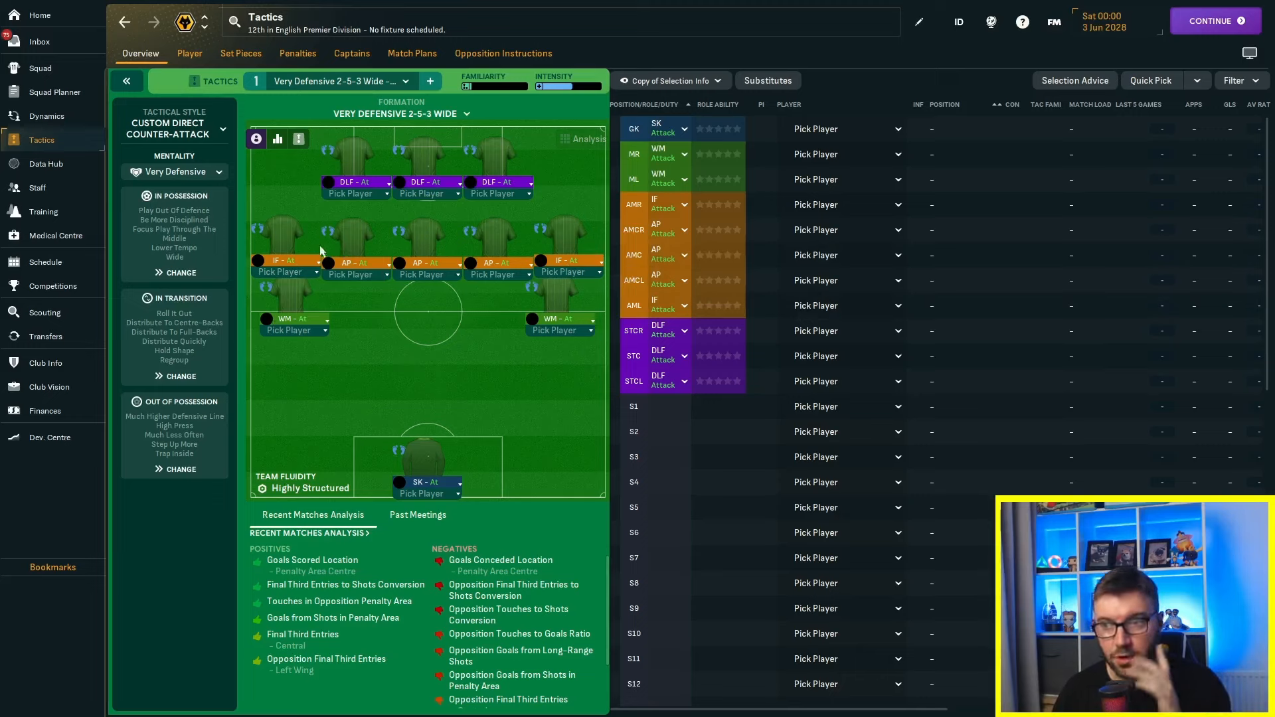
pyautogui.moveTo(176, 171)
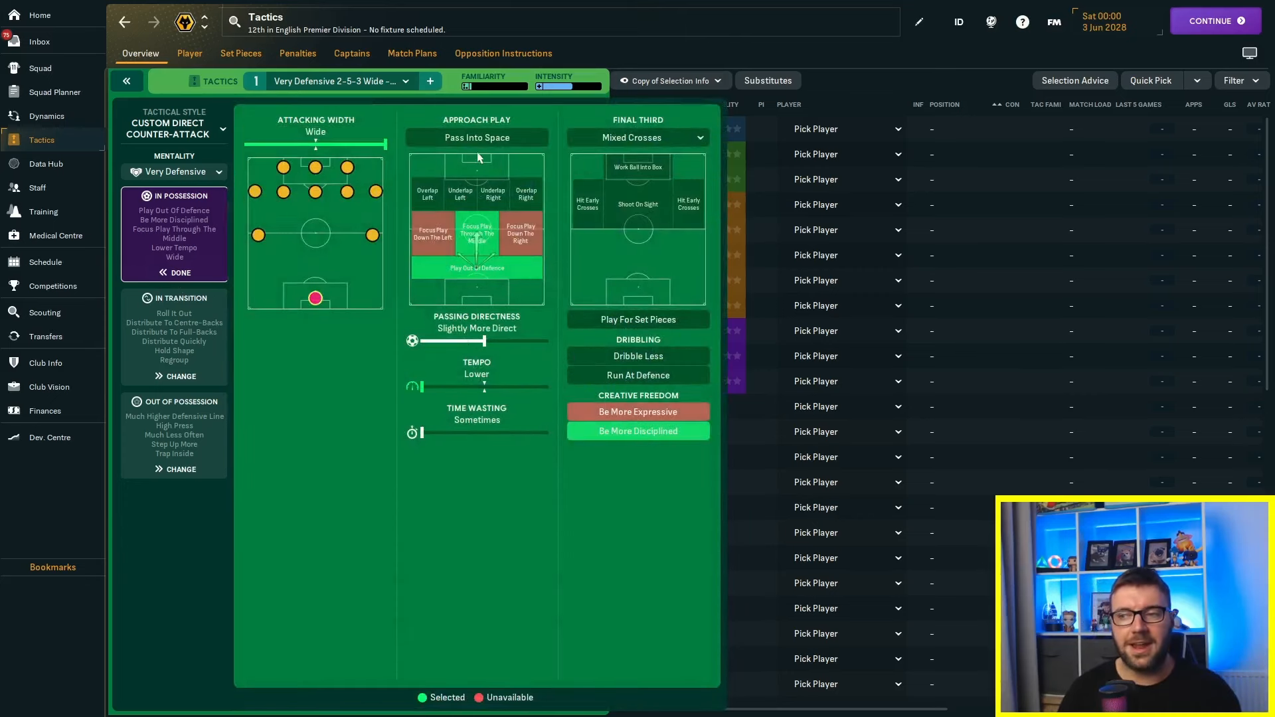
pyautogui.moveTo(478, 400)
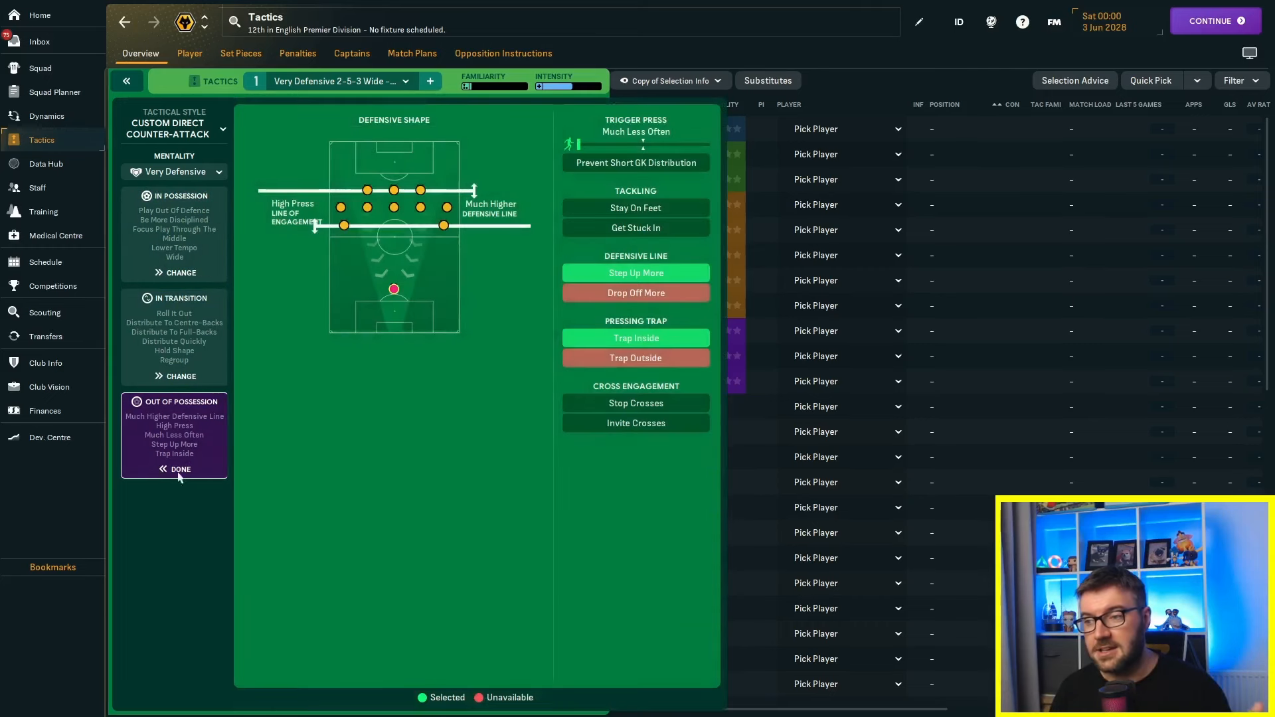
pyautogui.moveTo(664, 328)
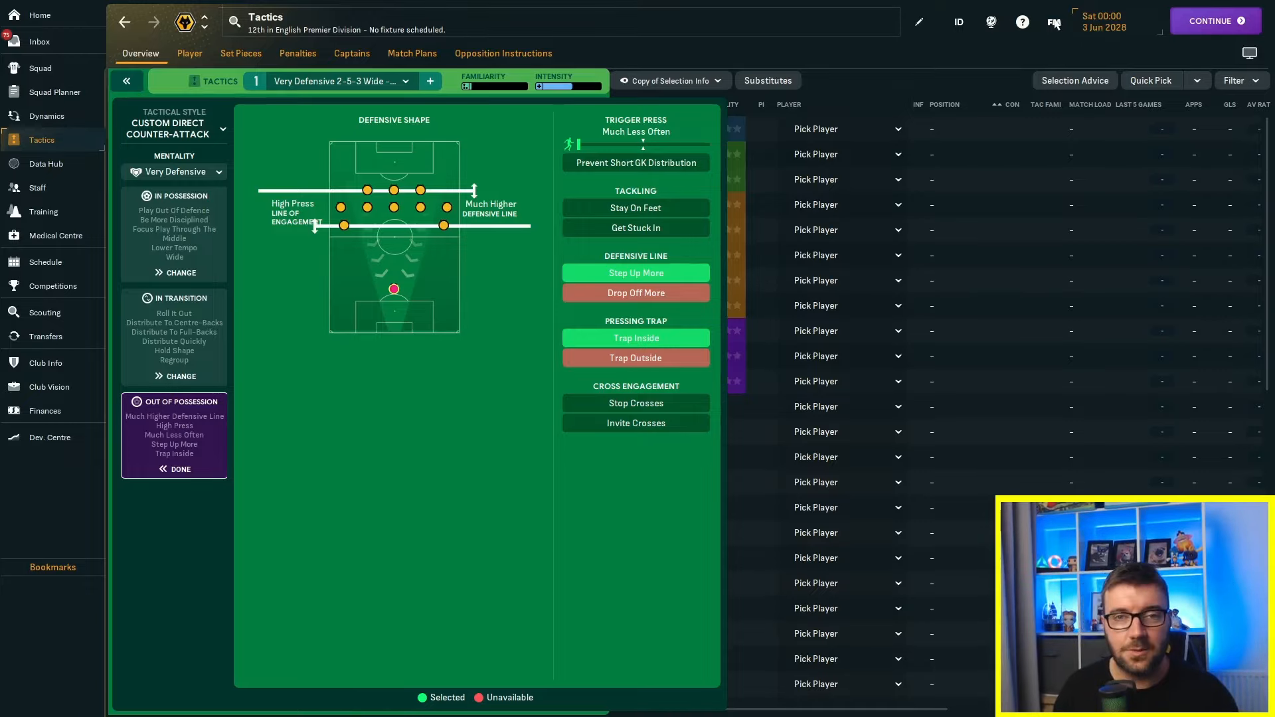
pyautogui.click(1215, 20)
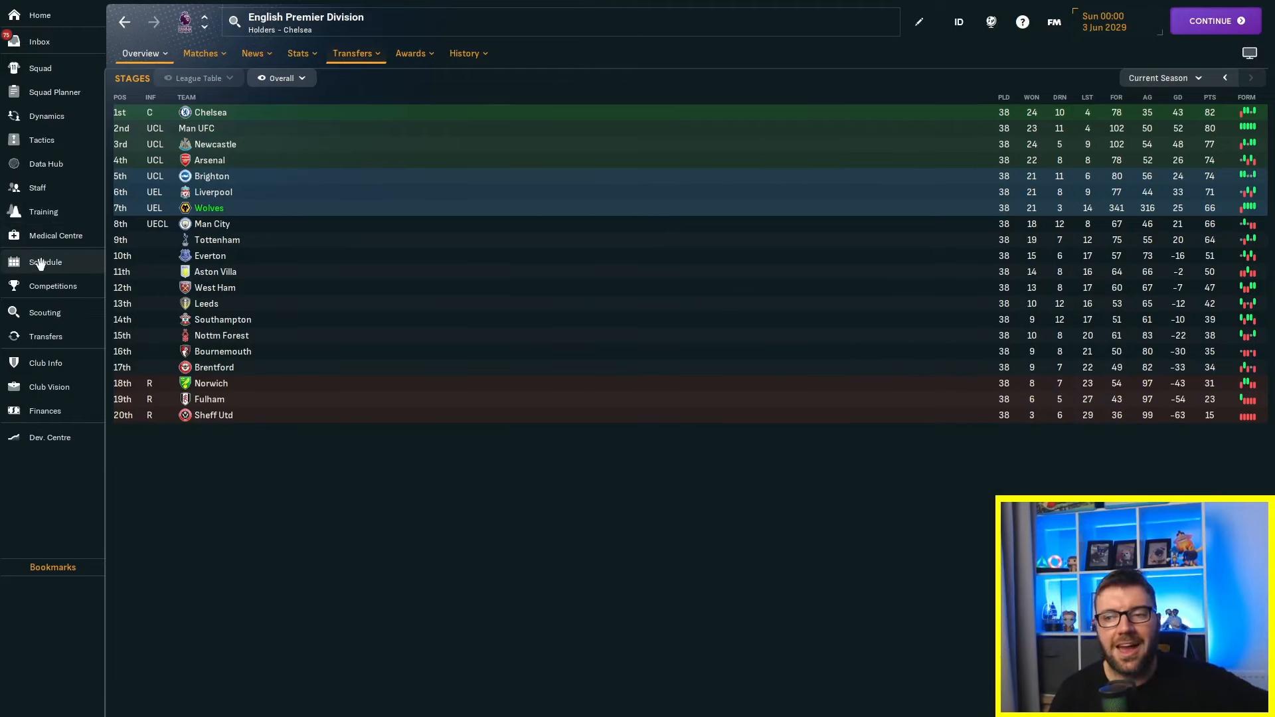
pyautogui.click(45, 262)
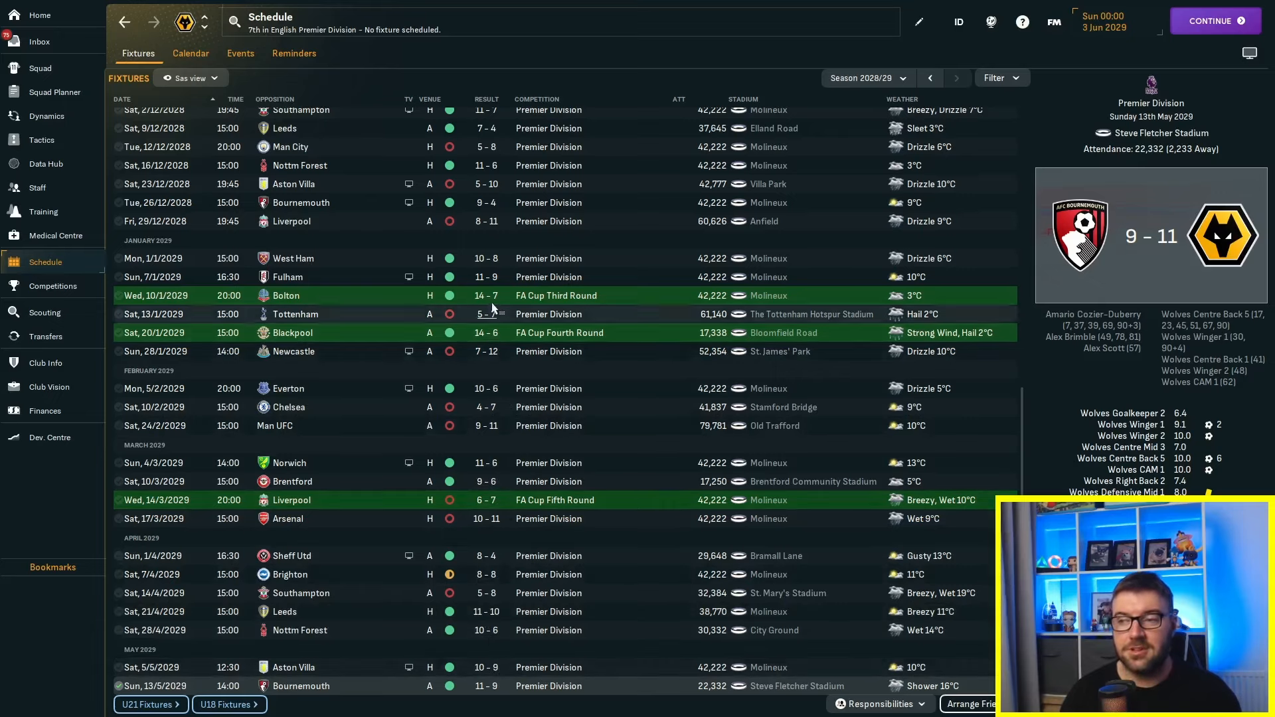
pyautogui.moveTo(527, 353)
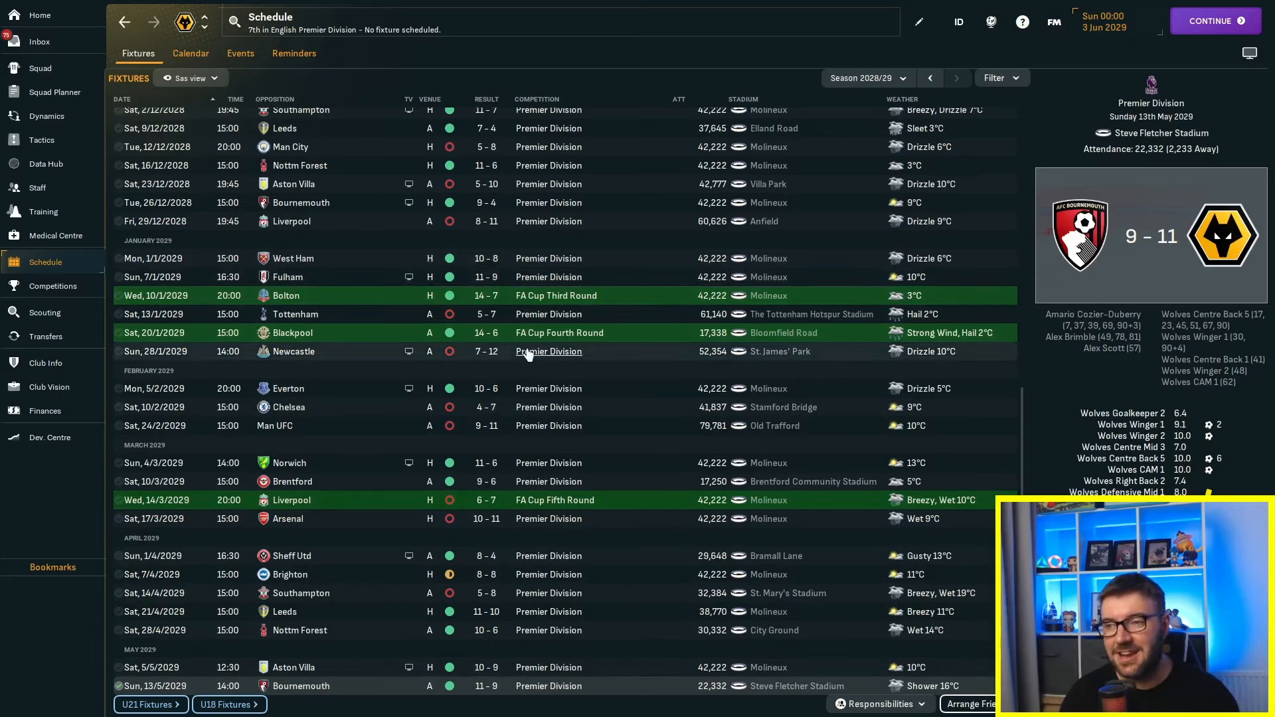
pyautogui.moveTo(494, 226)
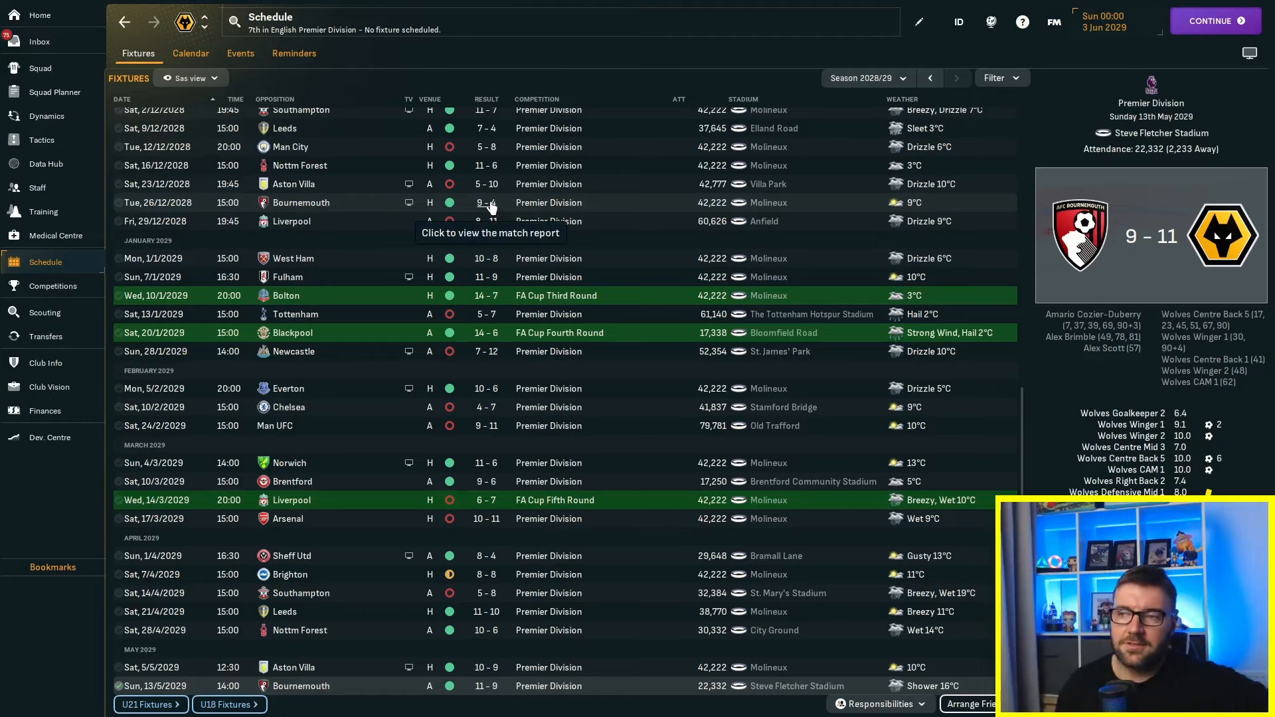
pyautogui.scroll(3)
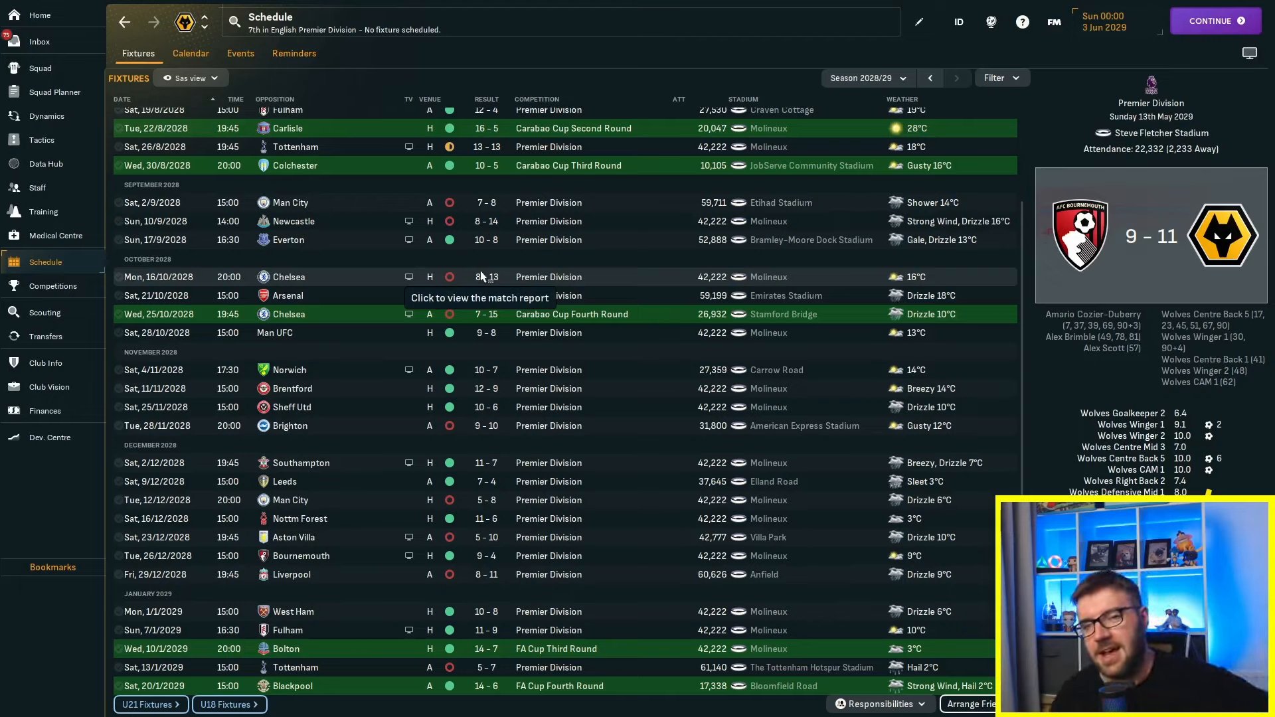
# Step: Show the 5-5-0 DM tactic and the left wing-back's individual instructions
pyautogui.click(41, 140)
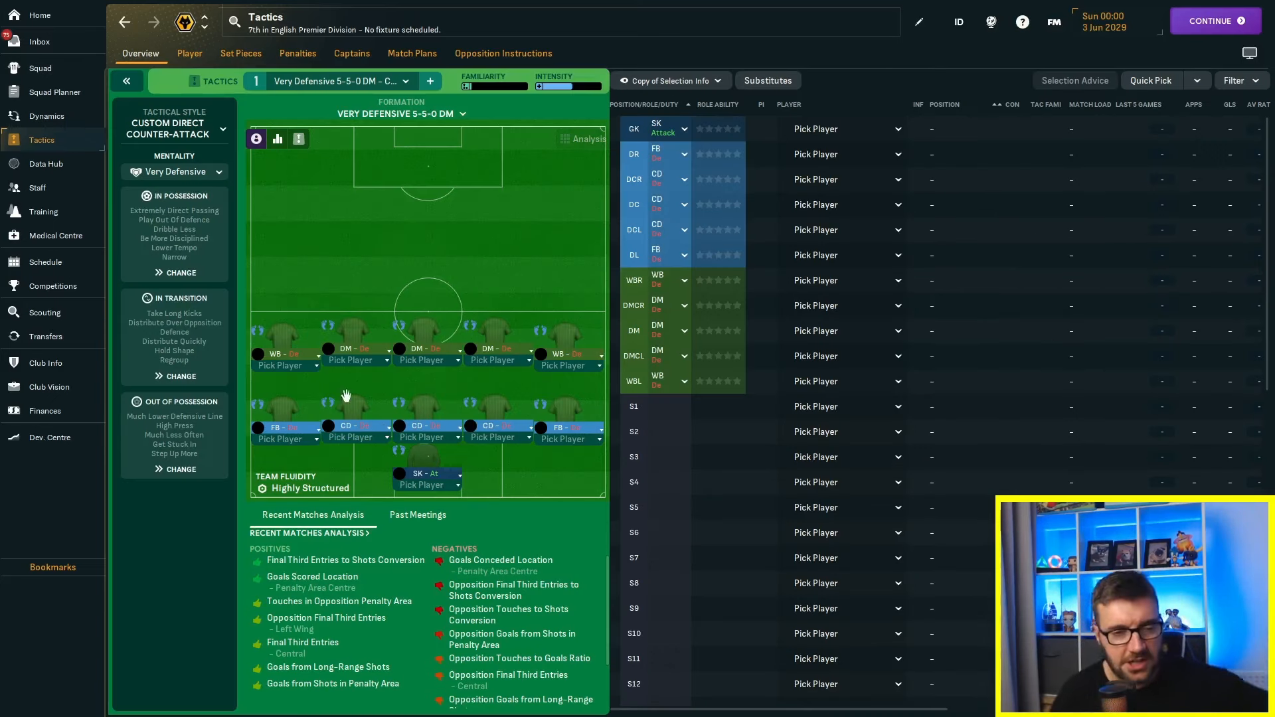
pyautogui.click(174, 272)
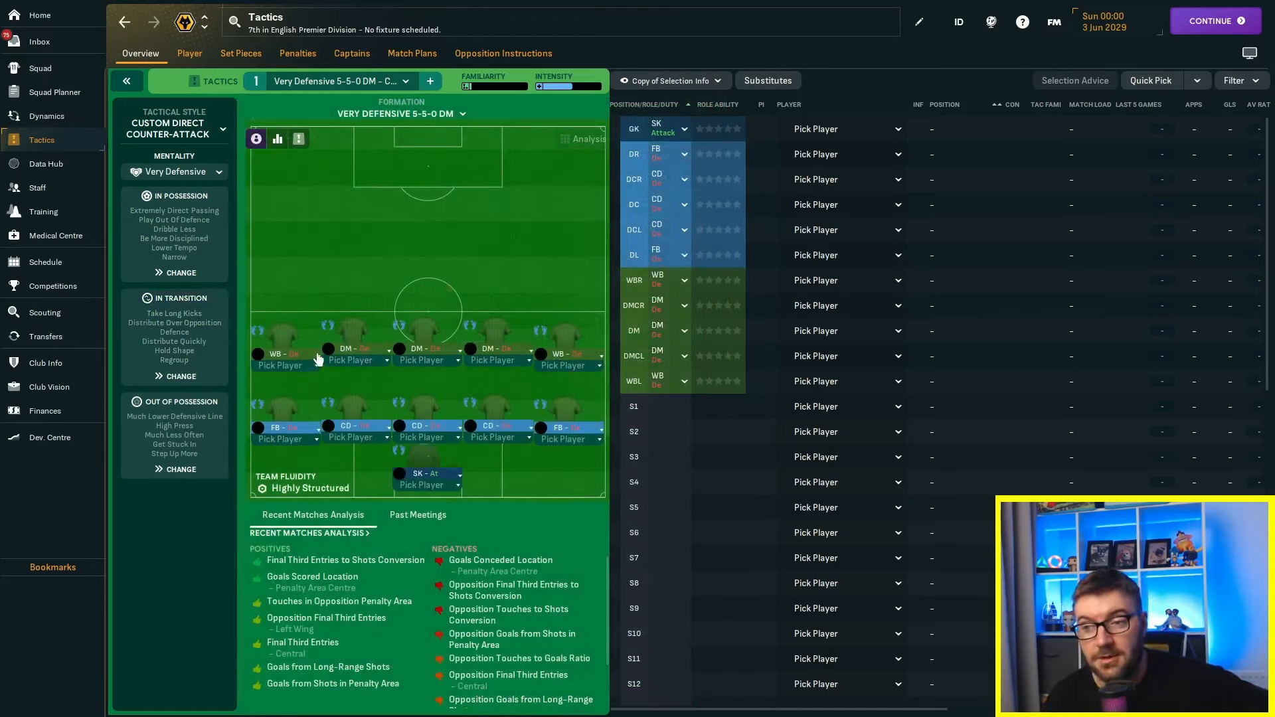
pyautogui.click(279, 360)
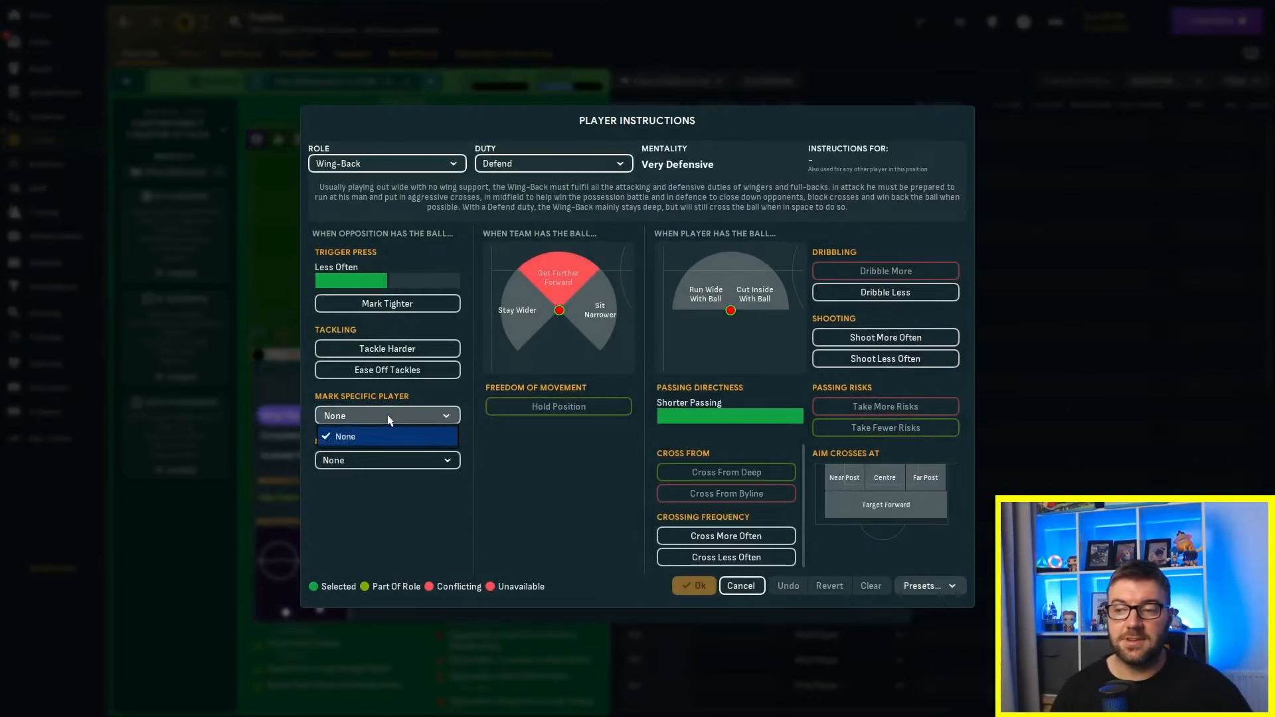
# Step: Close the marking list and cancel the Player Instructions dialog unchanged
pyautogui.click(387, 460)
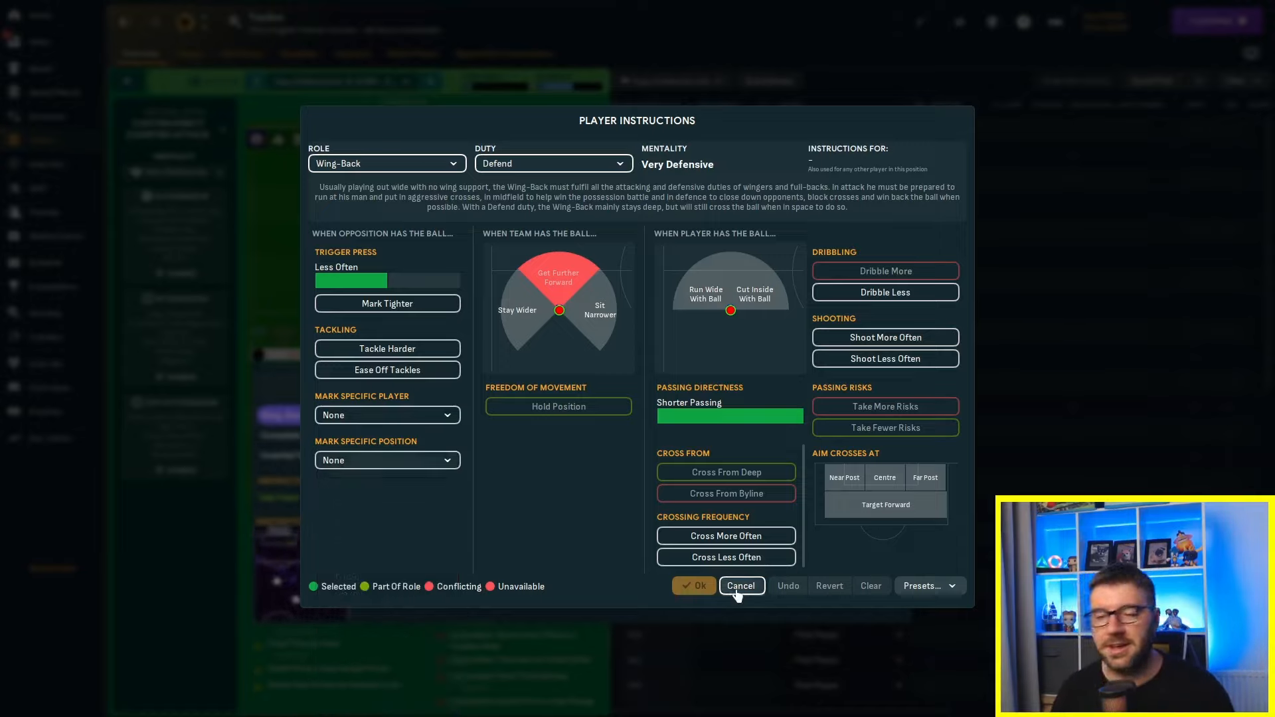
pyautogui.click(740, 586)
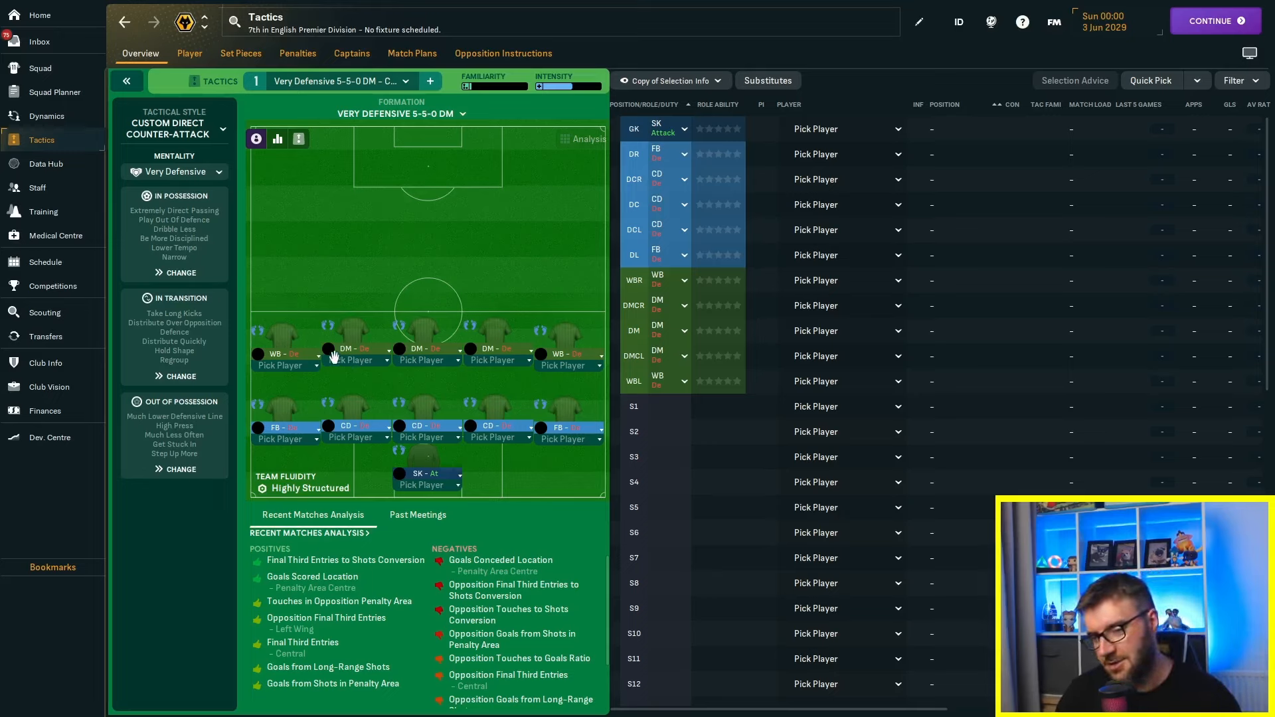
pyautogui.moveTo(327, 358)
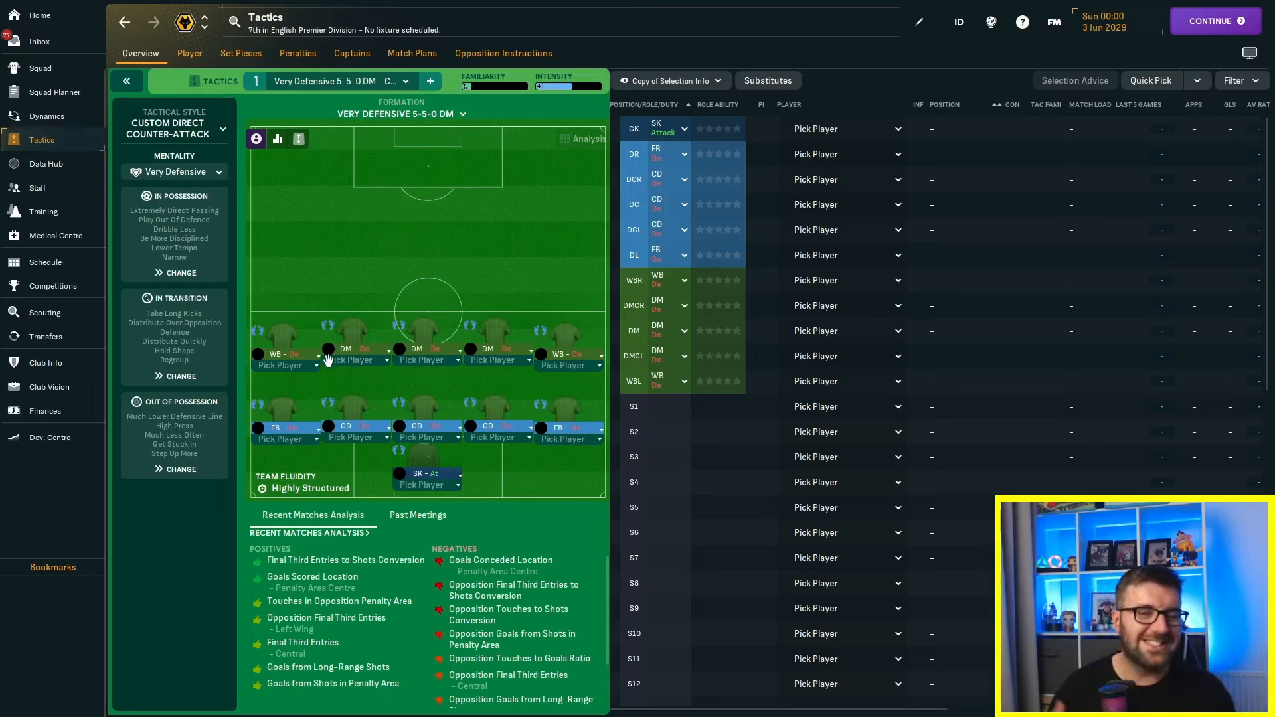
pyautogui.moveTo(283, 364)
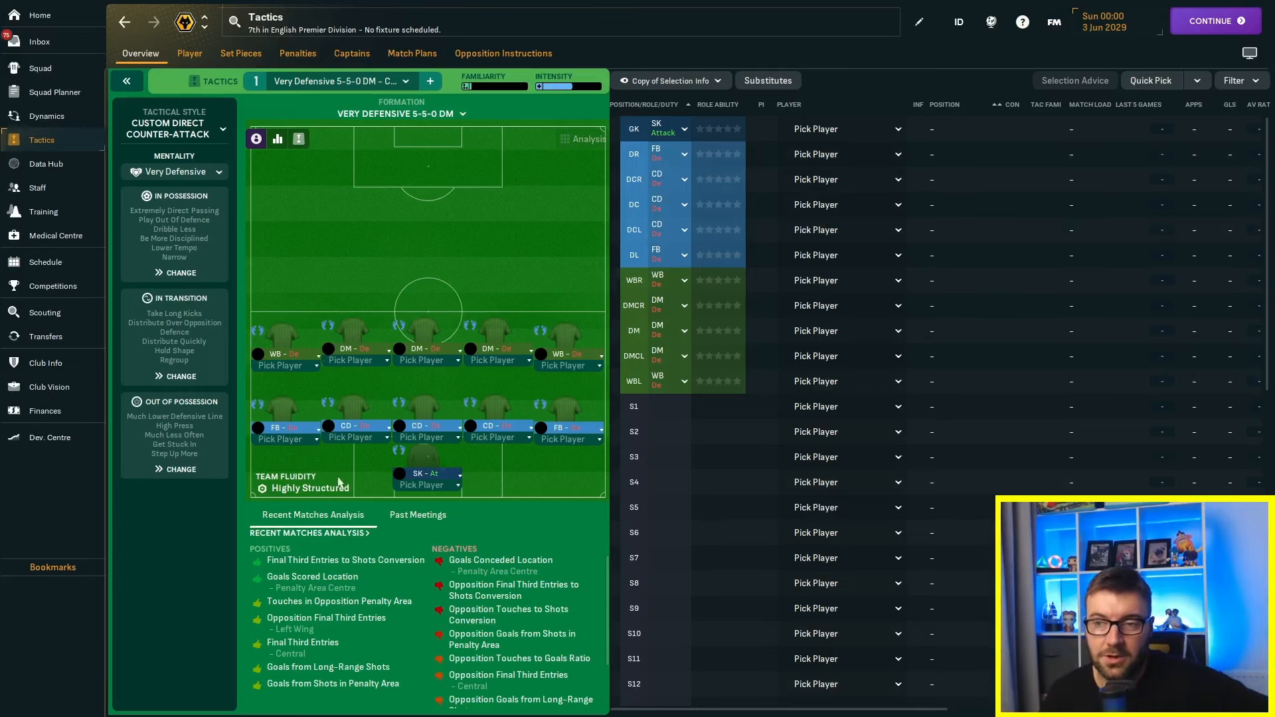
# Step: Expand the 2029/30 Premier Division table to full view, Wolves 13th
pyautogui.click(1054, 21)
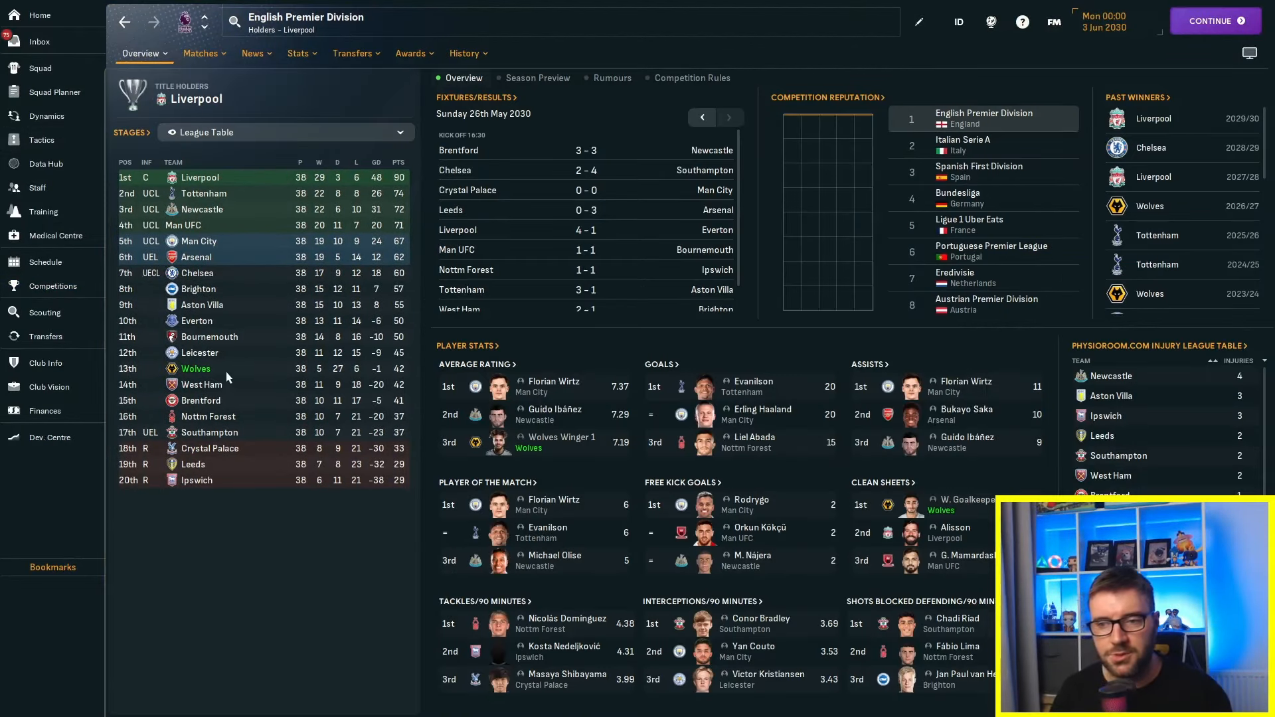
pyautogui.moveTo(223, 555)
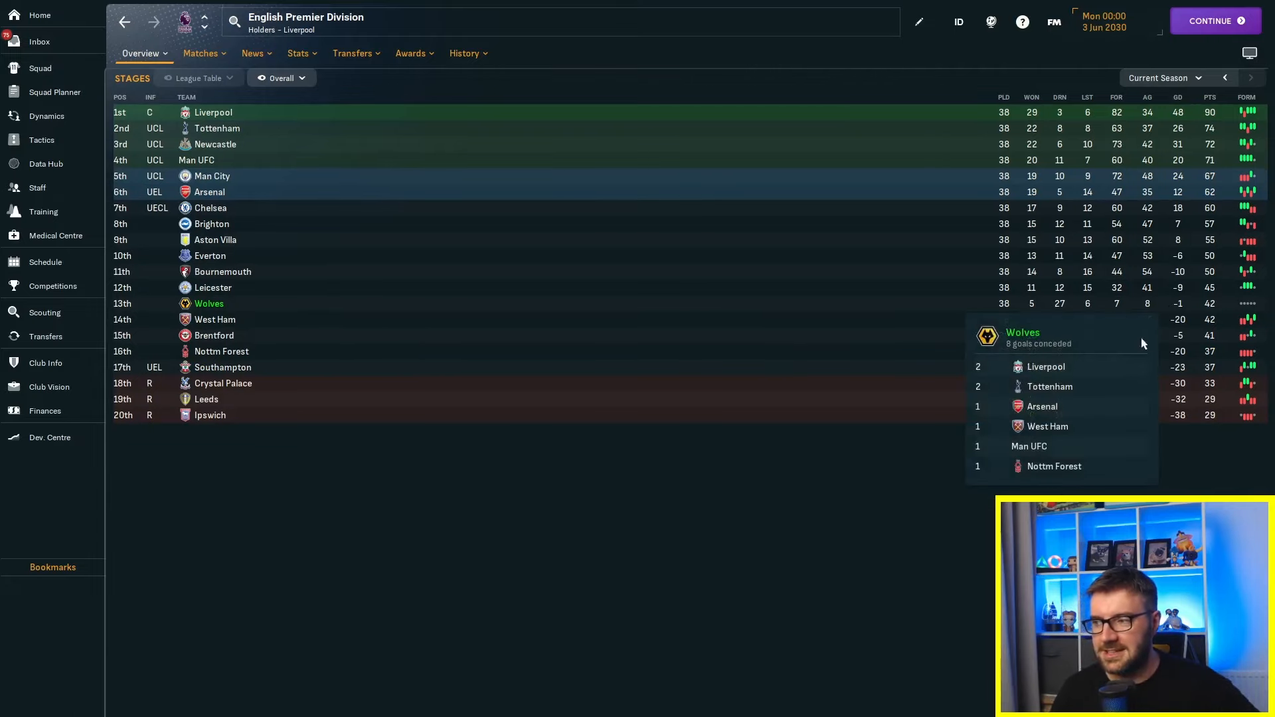
pyautogui.click(45, 262)
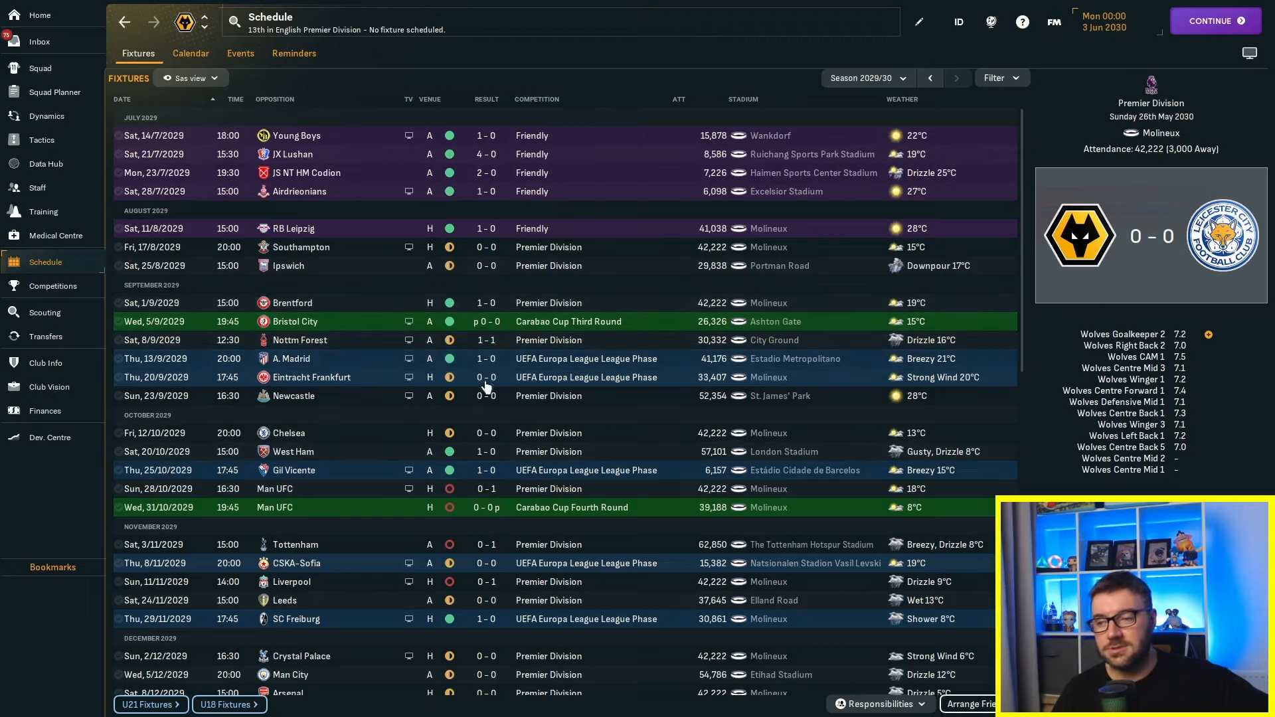
pyautogui.moveTo(496, 447)
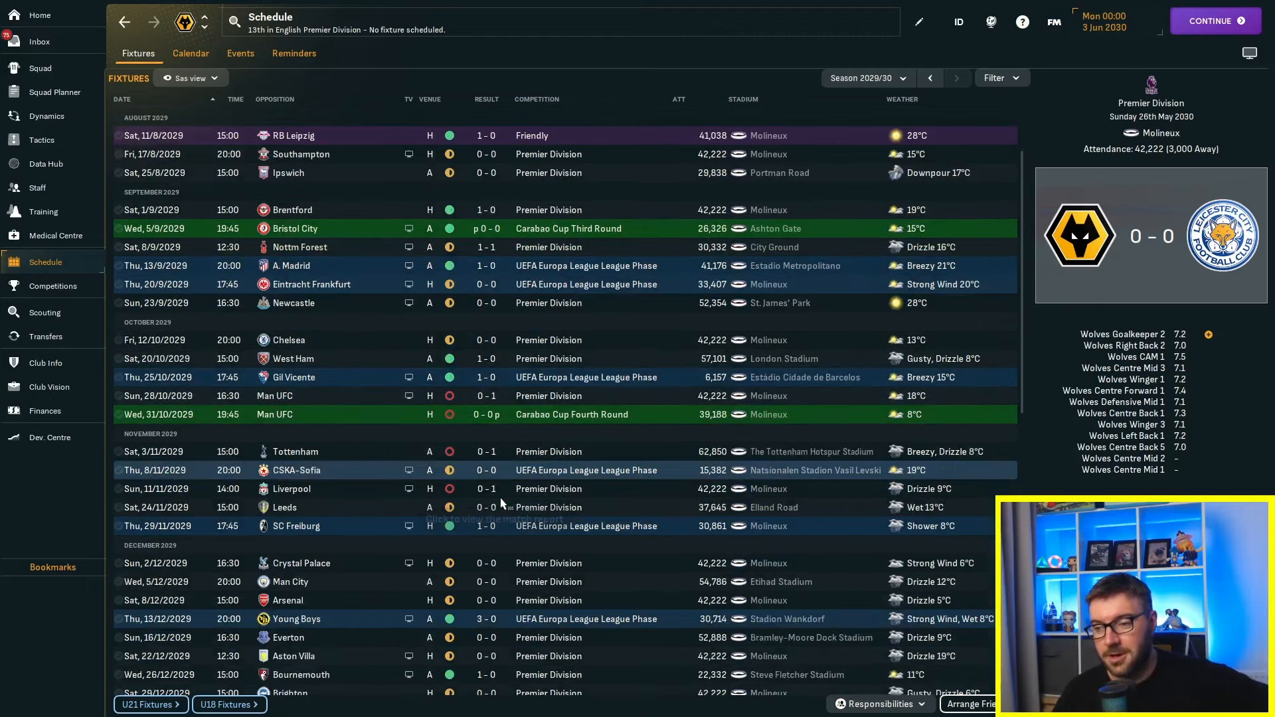
# Step: Scroll down the 2029/30 fixtures to the Europa League losses to A. Madrid
pyautogui.scroll(-3)
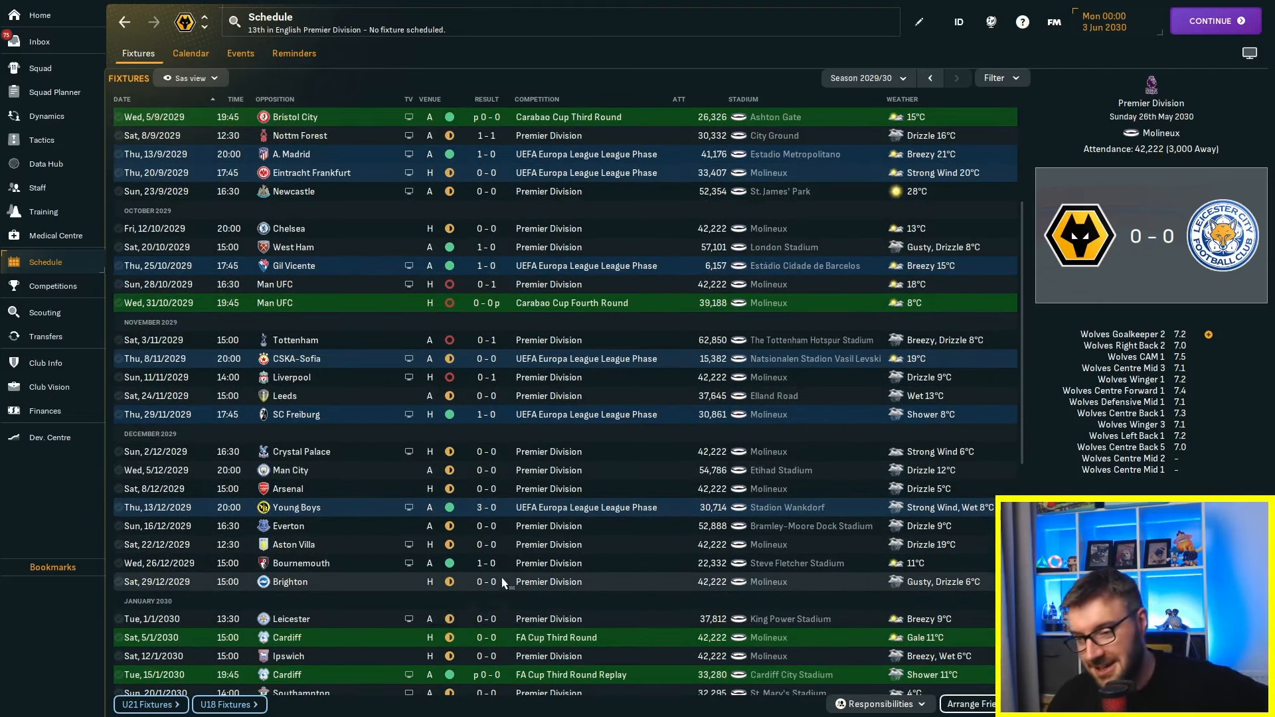
pyautogui.scroll(-3)
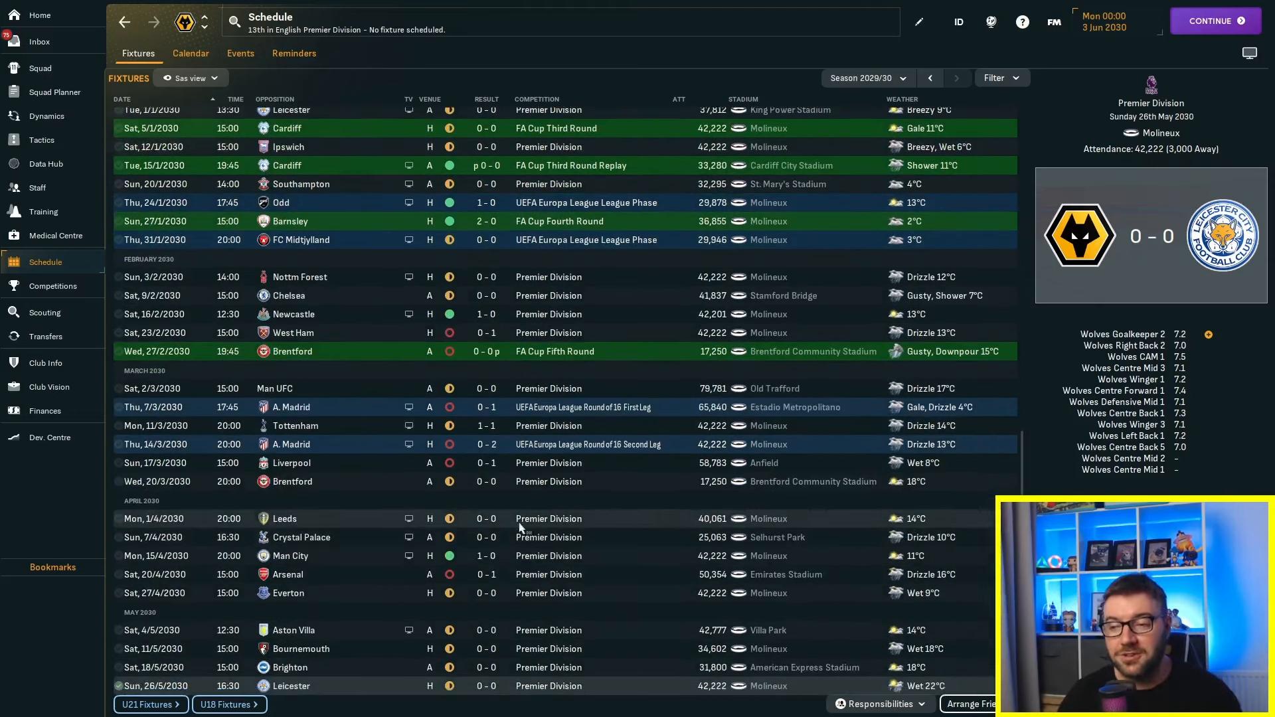
pyautogui.moveTo(505, 671)
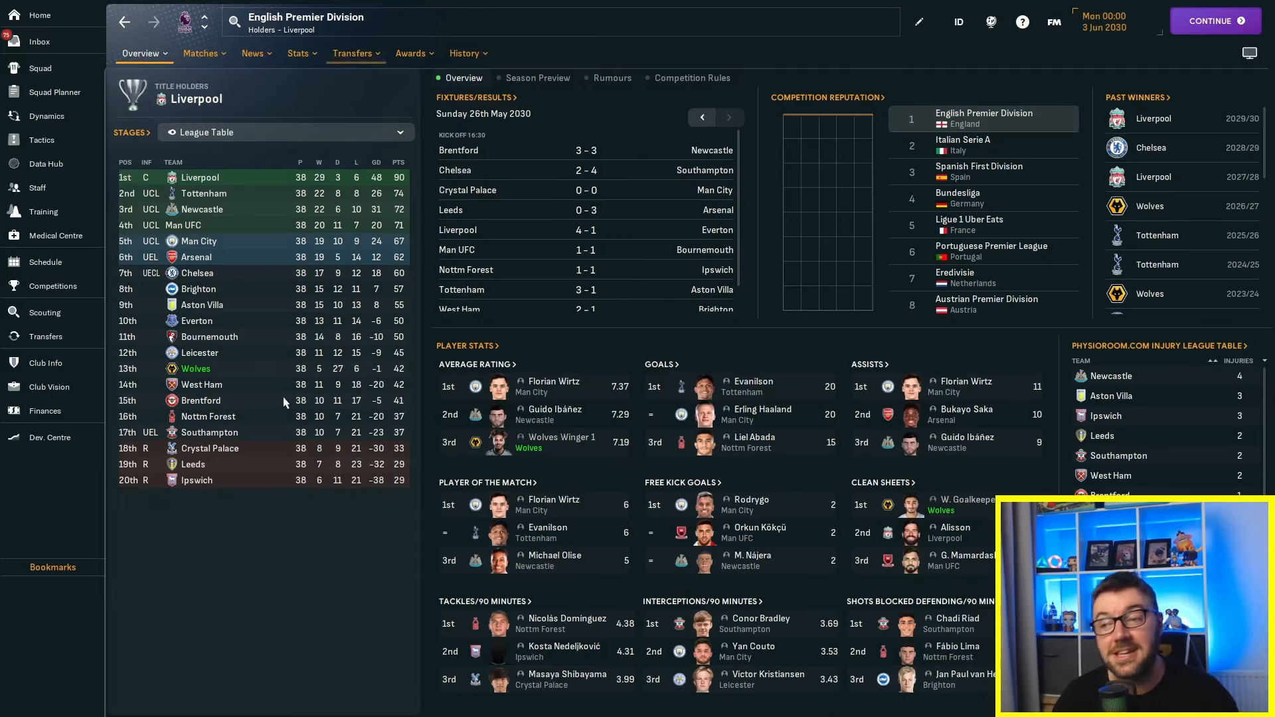
pyautogui.moveTo(280, 362)
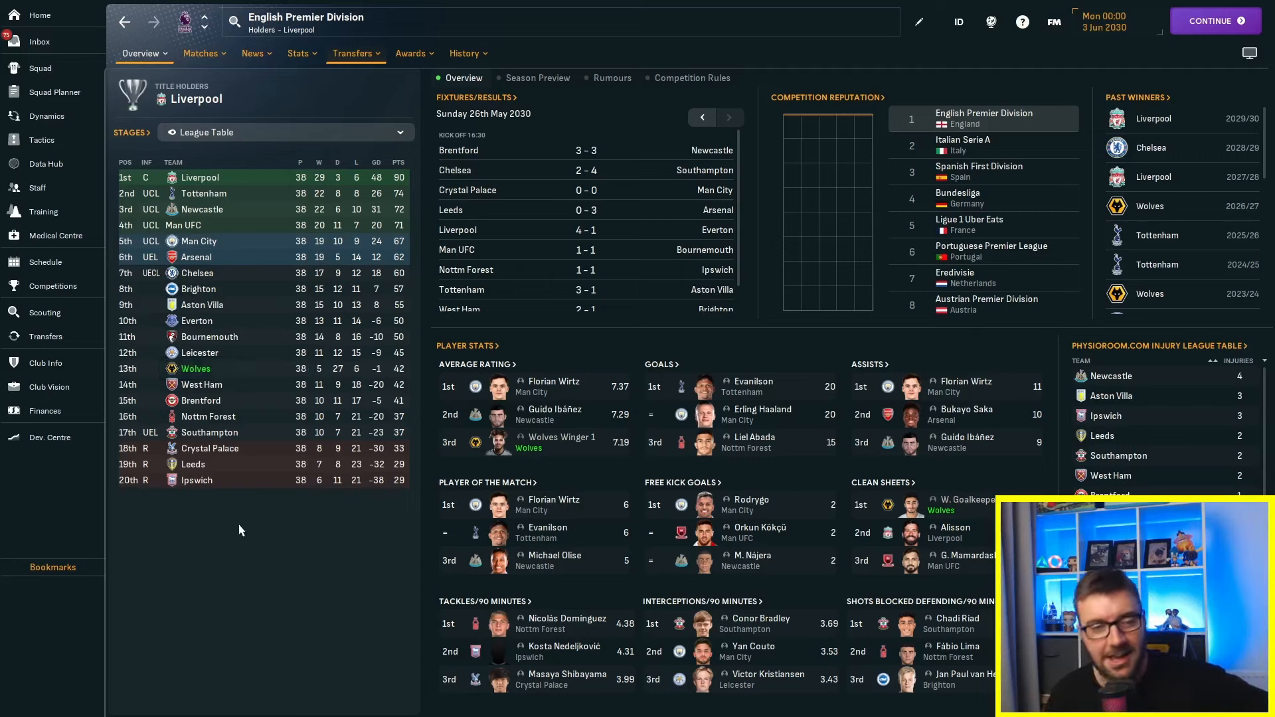
pyautogui.moveTo(258, 370)
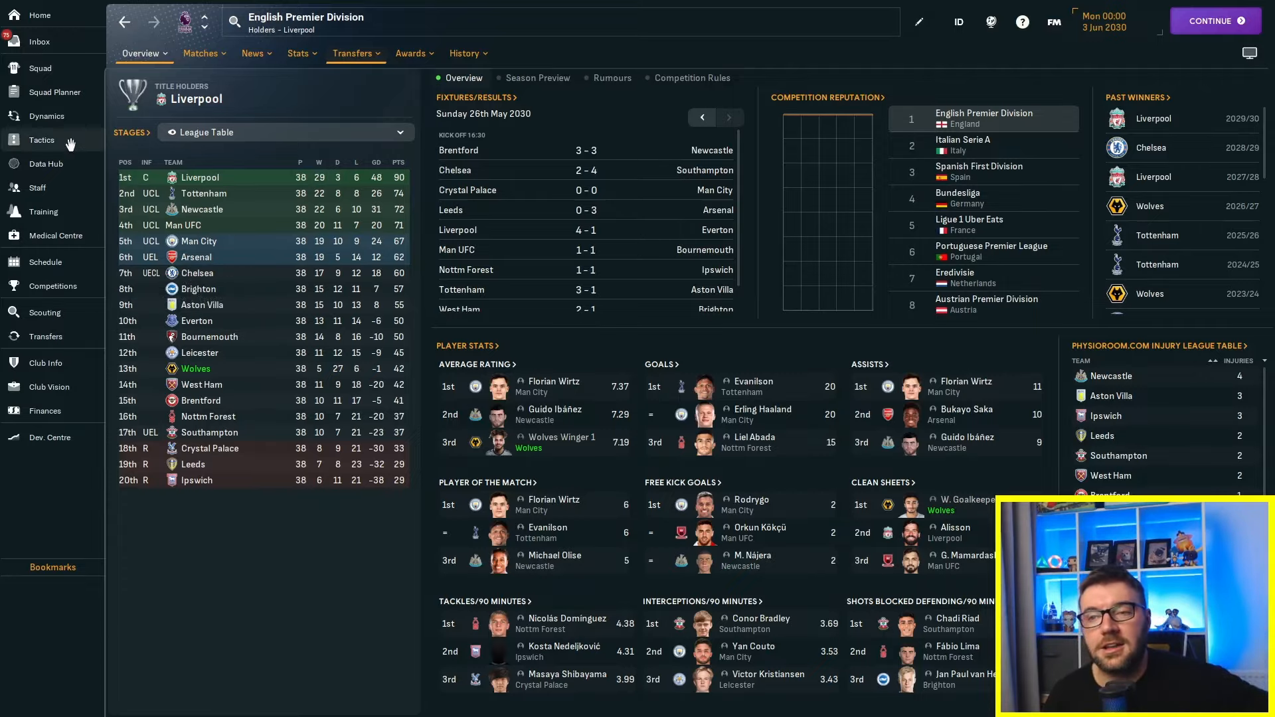
# Step: Show the very attacking 1-1-5-3 DM Wide Asymmetric counter-attack tactic
pyautogui.click(41, 140)
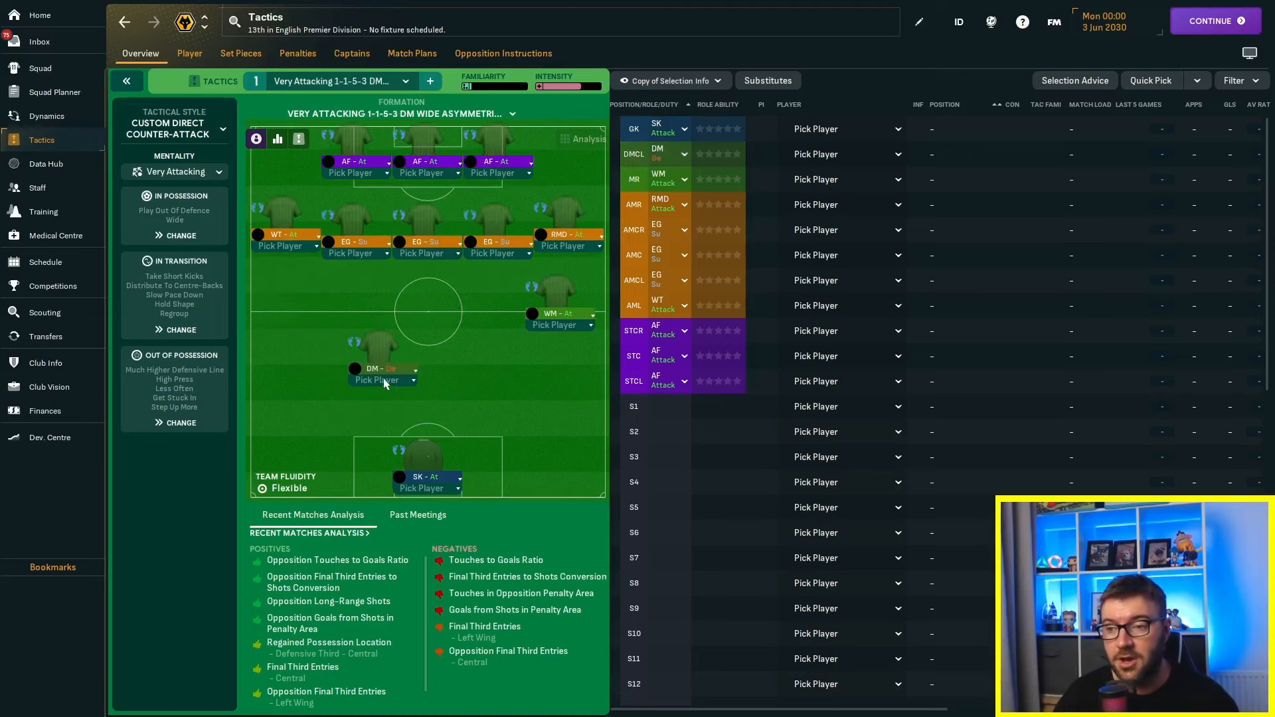
pyautogui.moveTo(347, 343)
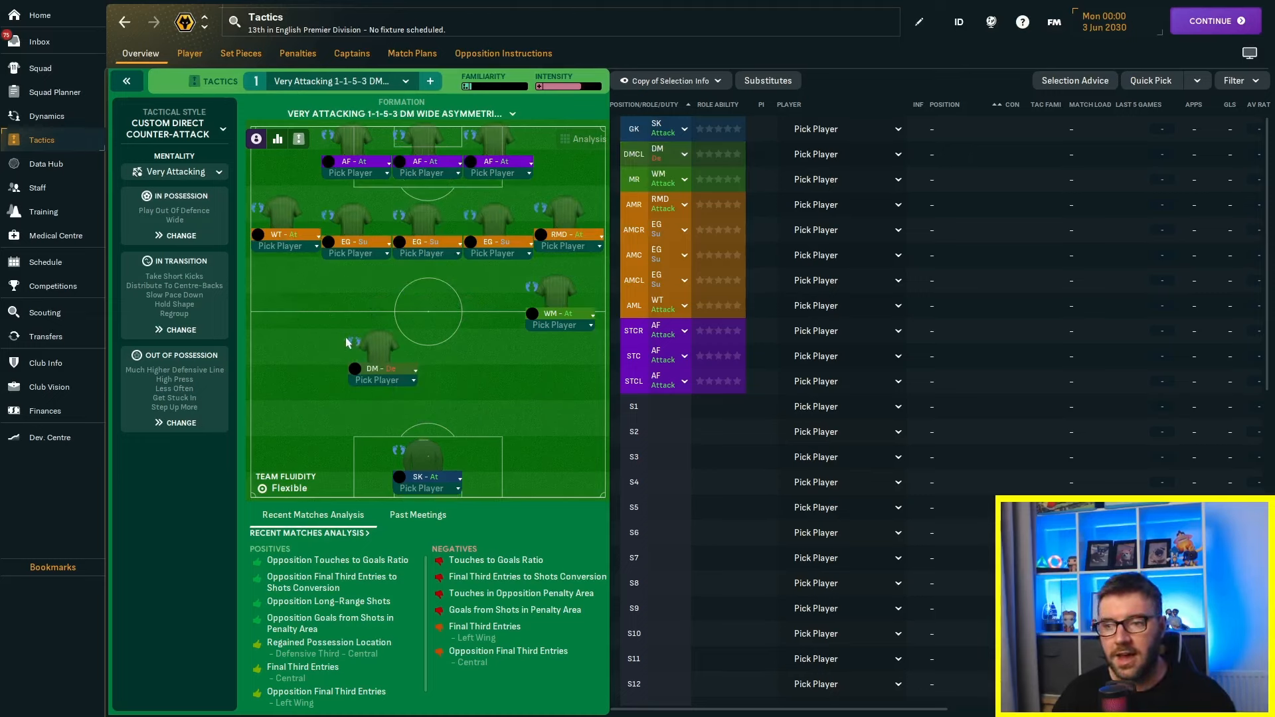
pyautogui.moveTo(306, 313)
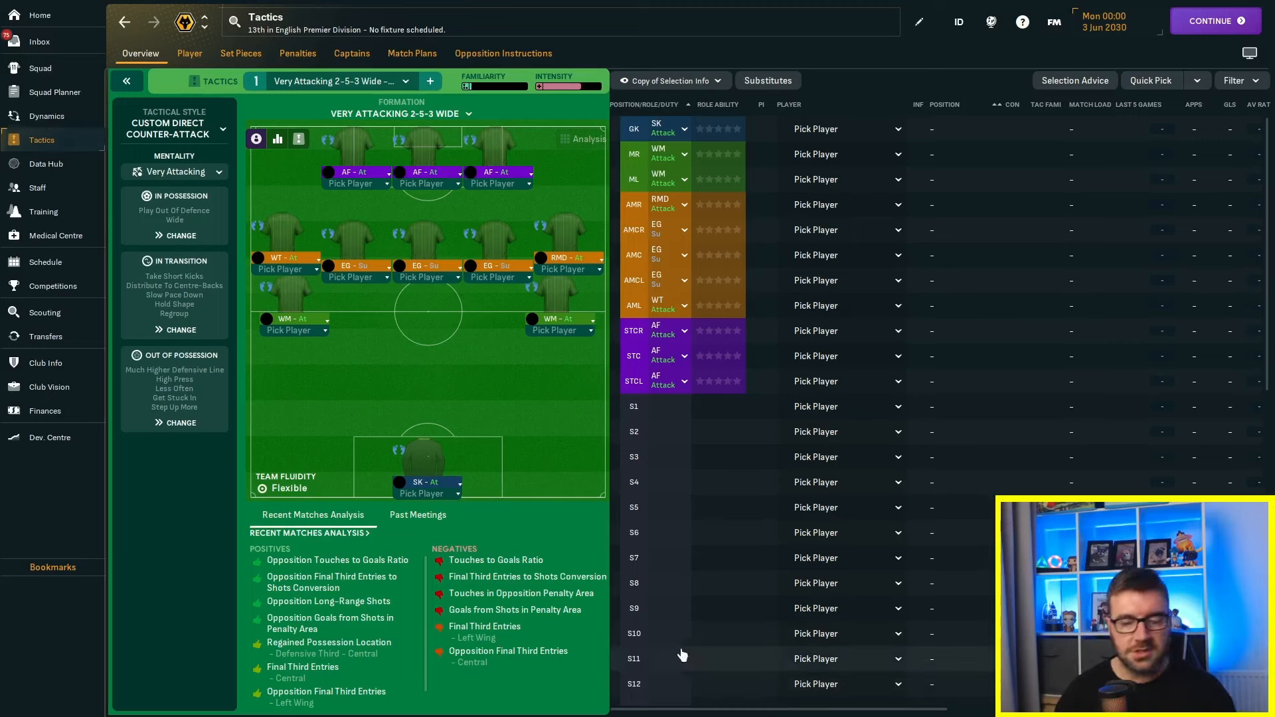
pyautogui.moveTo(667, 649)
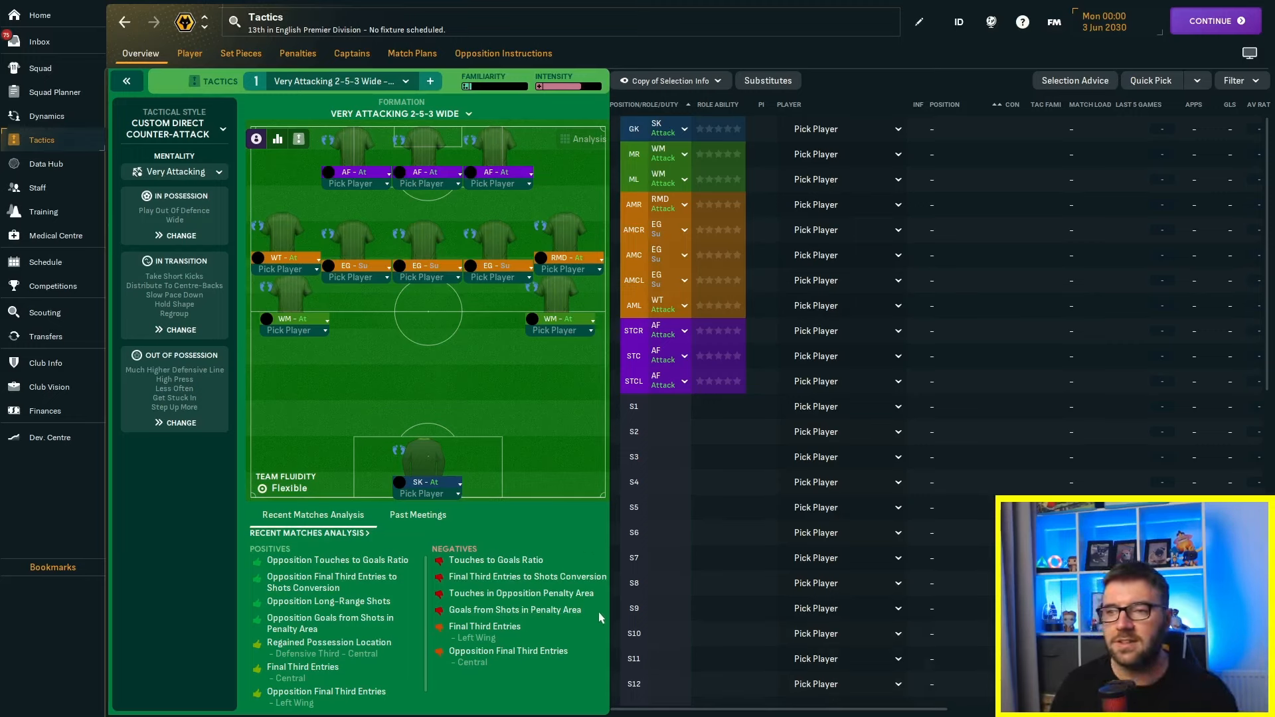
pyautogui.moveTo(469, 468)
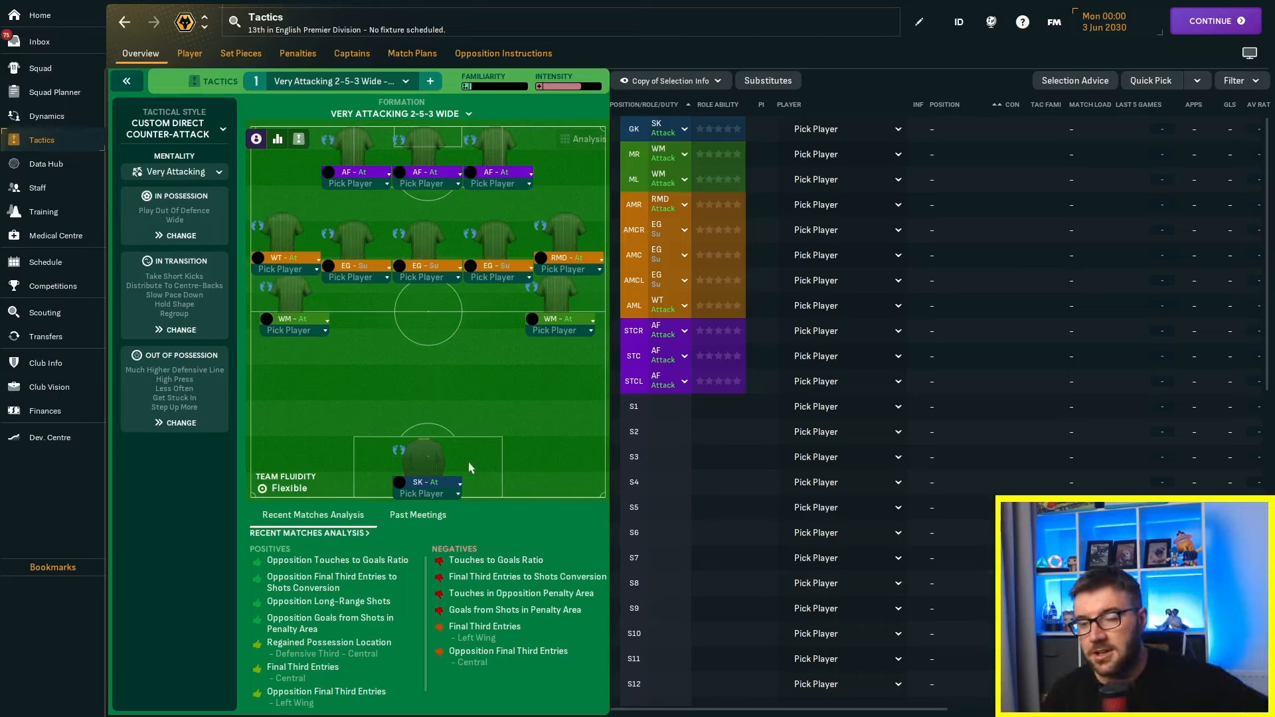
pyautogui.moveTo(524, 441)
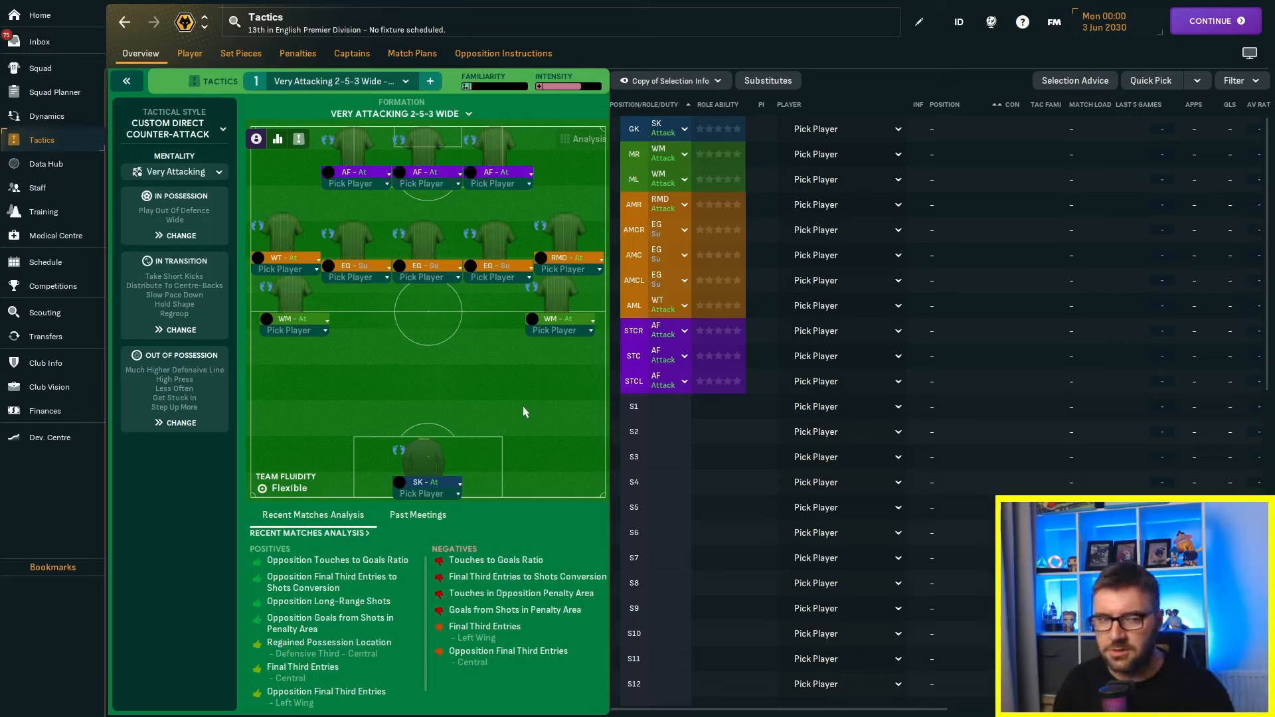
pyautogui.moveTo(527, 364)
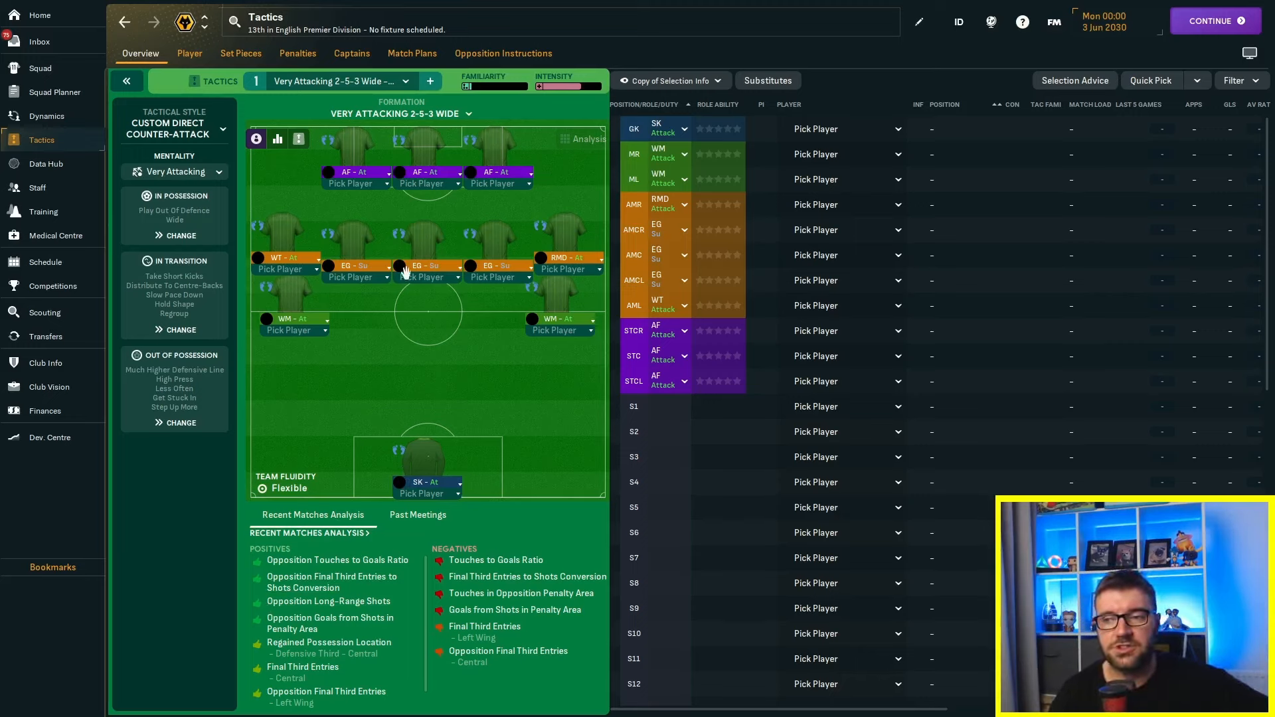
pyautogui.moveTo(567, 260)
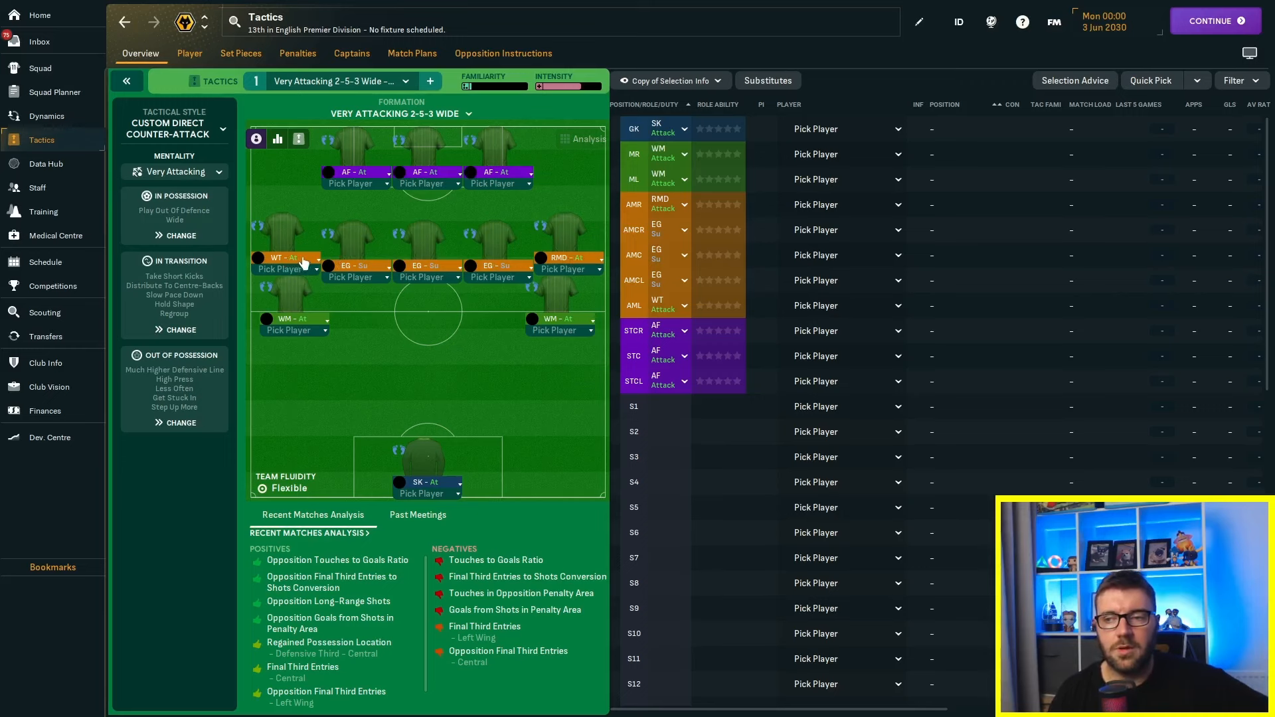
pyautogui.click(284, 258)
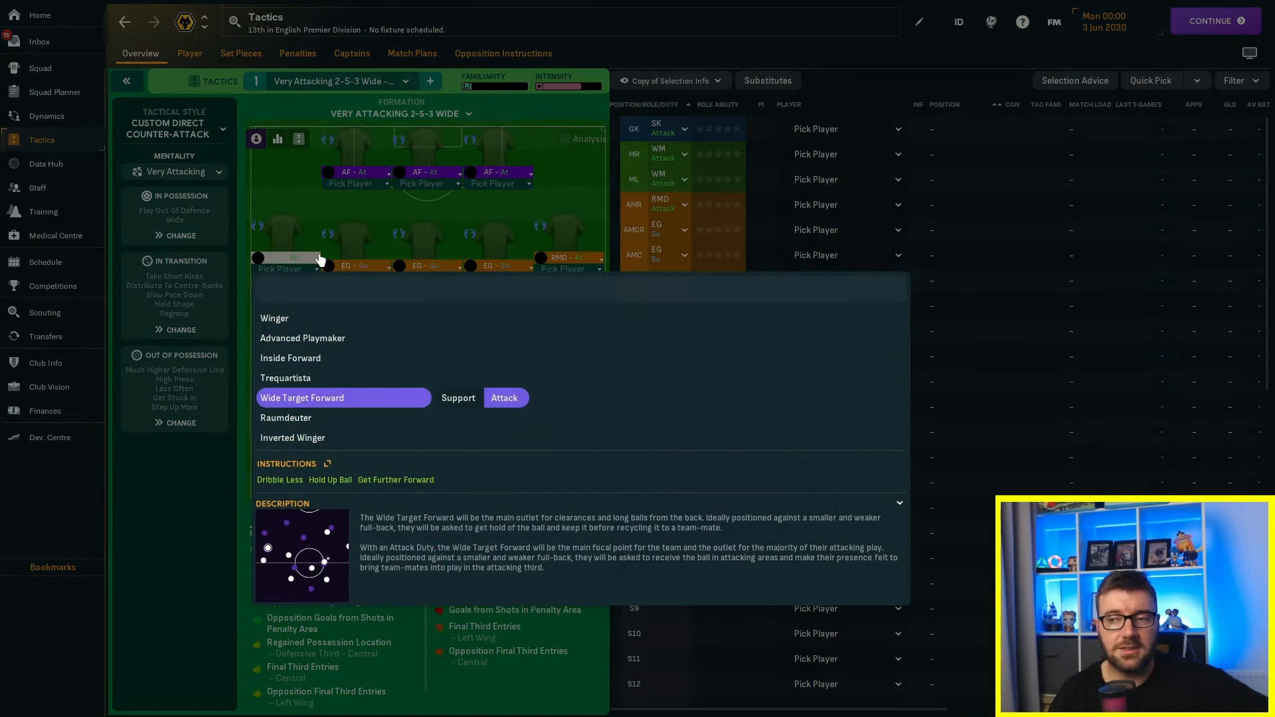
pyautogui.click(302, 397)
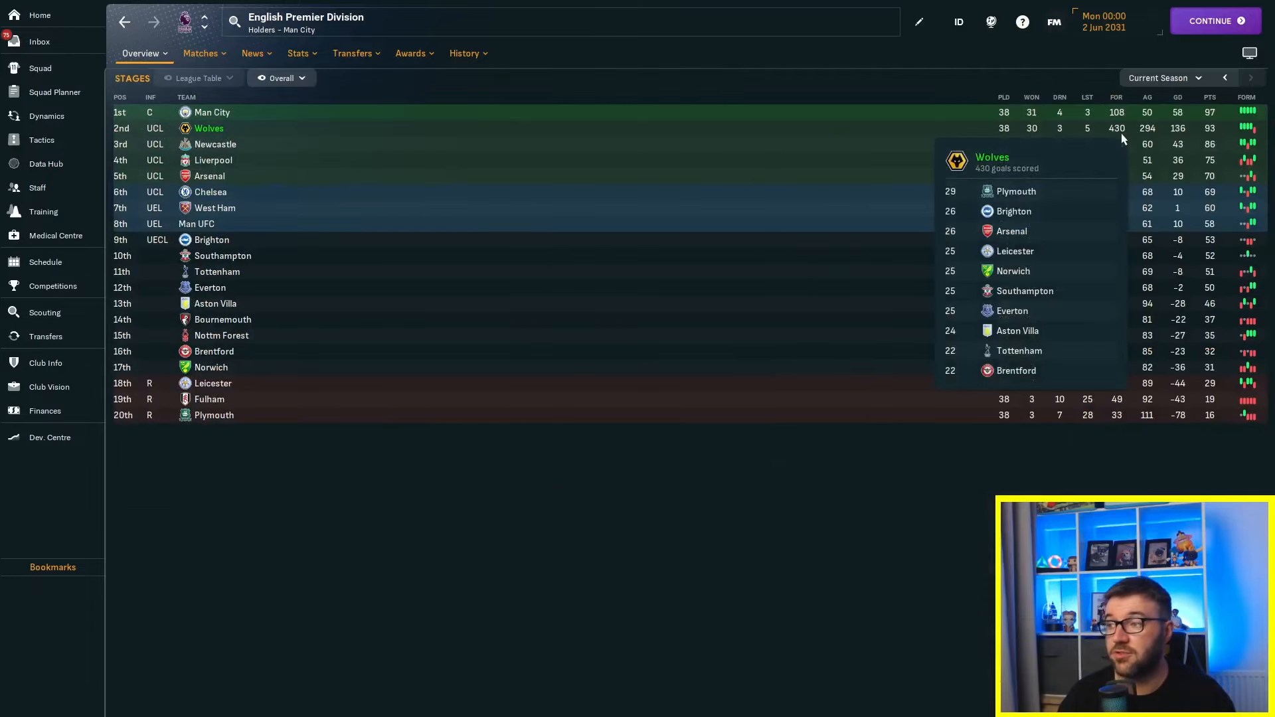
pyautogui.moveTo(1104, 492)
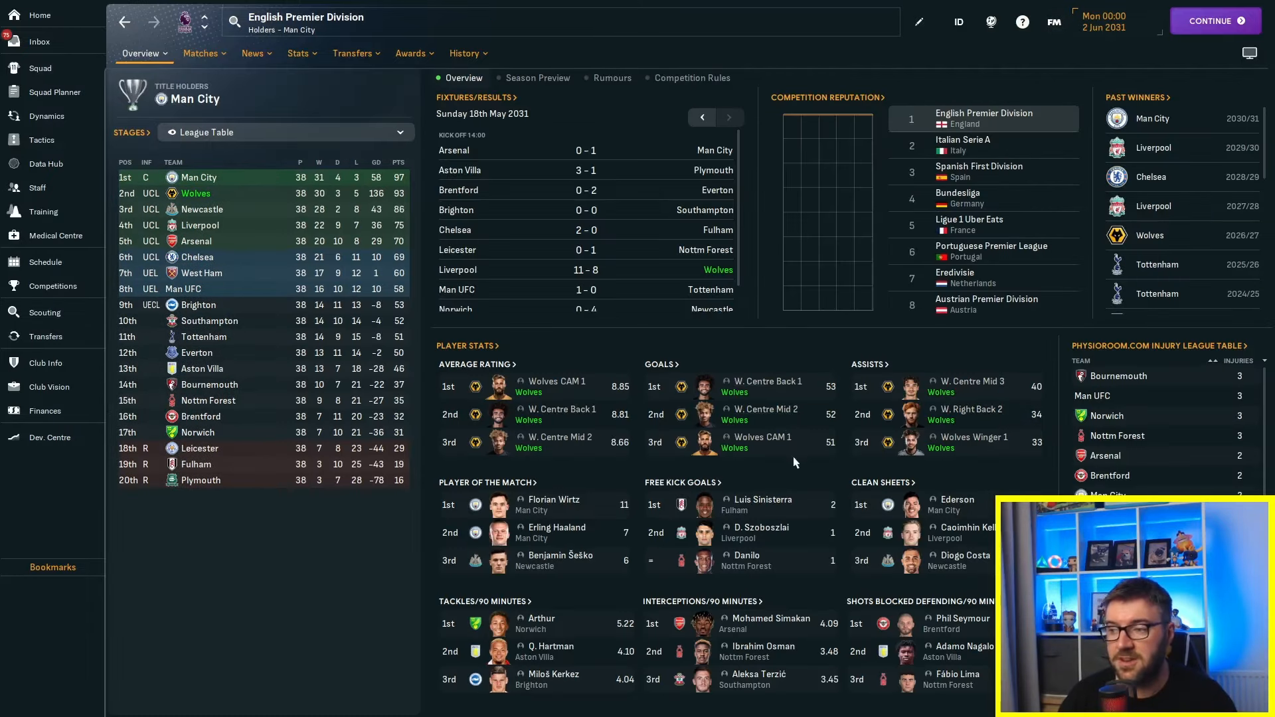
# Step: View the league's top scorers, Wolves' 2030/31 fixtures, then the team tactics
pyautogui.click(301, 53)
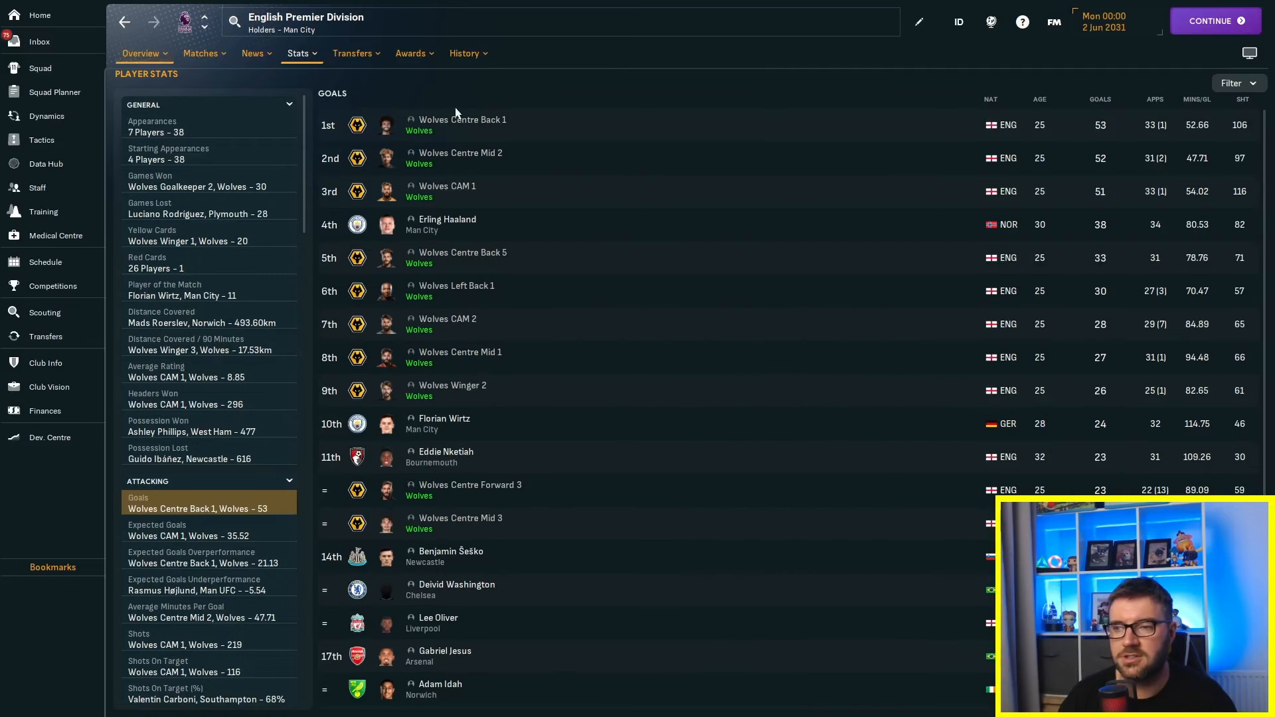
pyautogui.moveTo(480, 201)
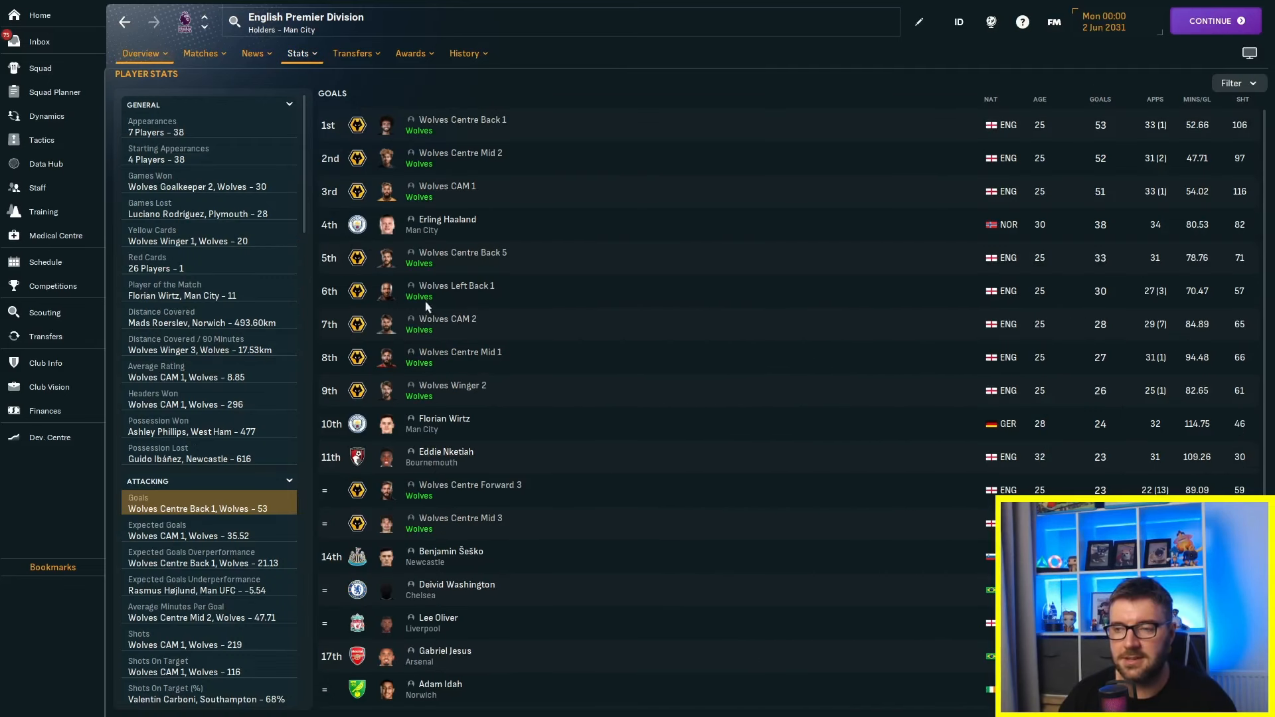
pyautogui.click(45, 262)
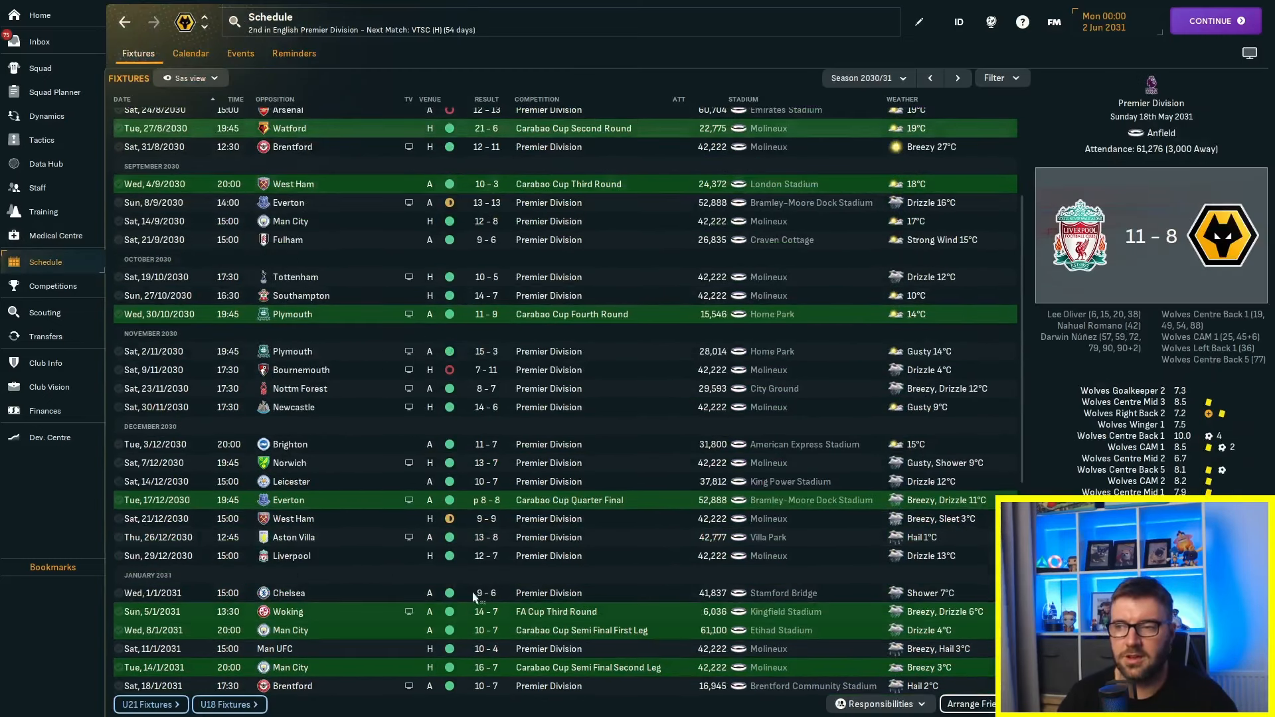
pyautogui.moveTo(479, 137)
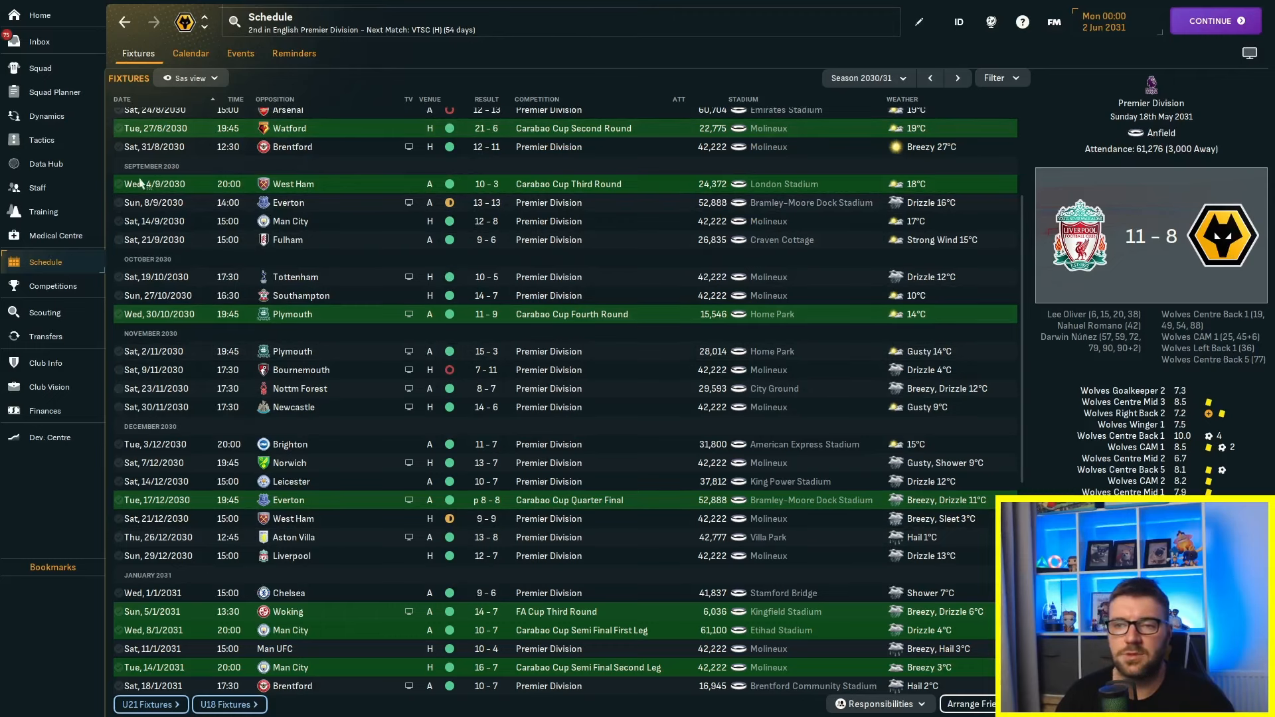
pyautogui.click(41, 140)
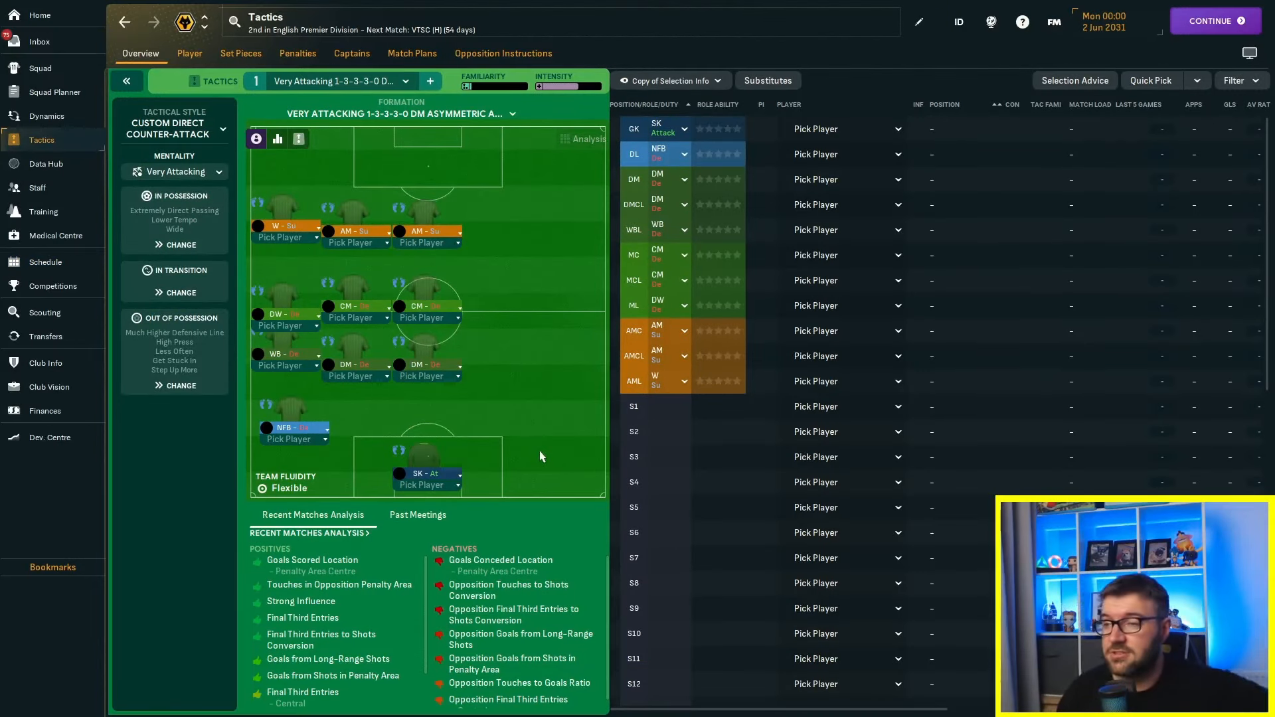
pyautogui.moveTo(531, 429)
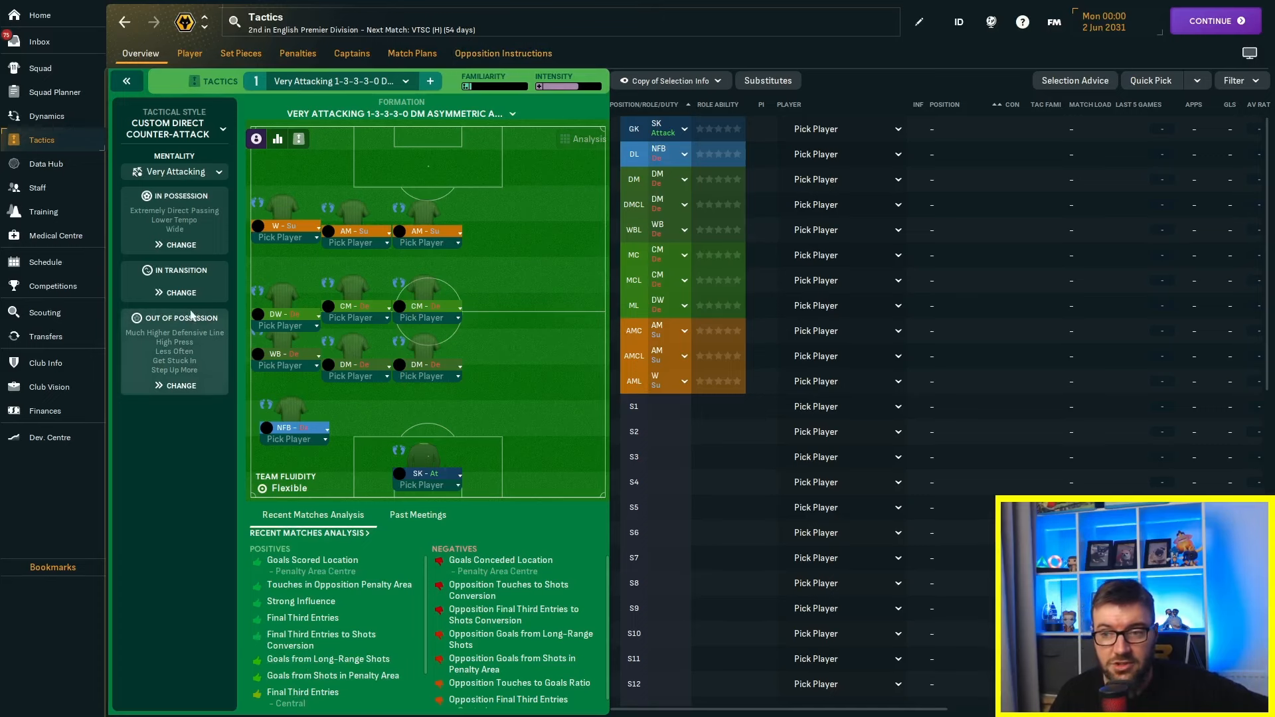
# Step: Review the 1-3-3-3-0 tactic's extremely direct passing, lower tempo and high press
pyautogui.click(180, 292)
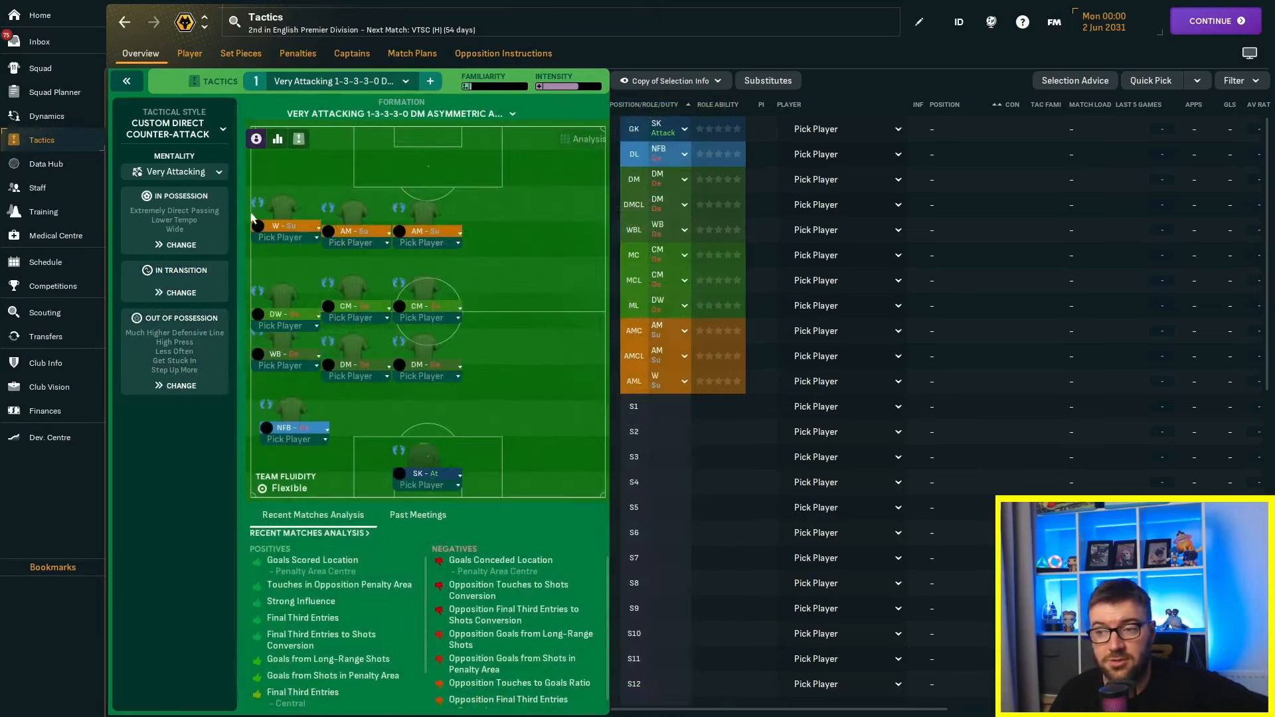
pyautogui.moveTo(404, 641)
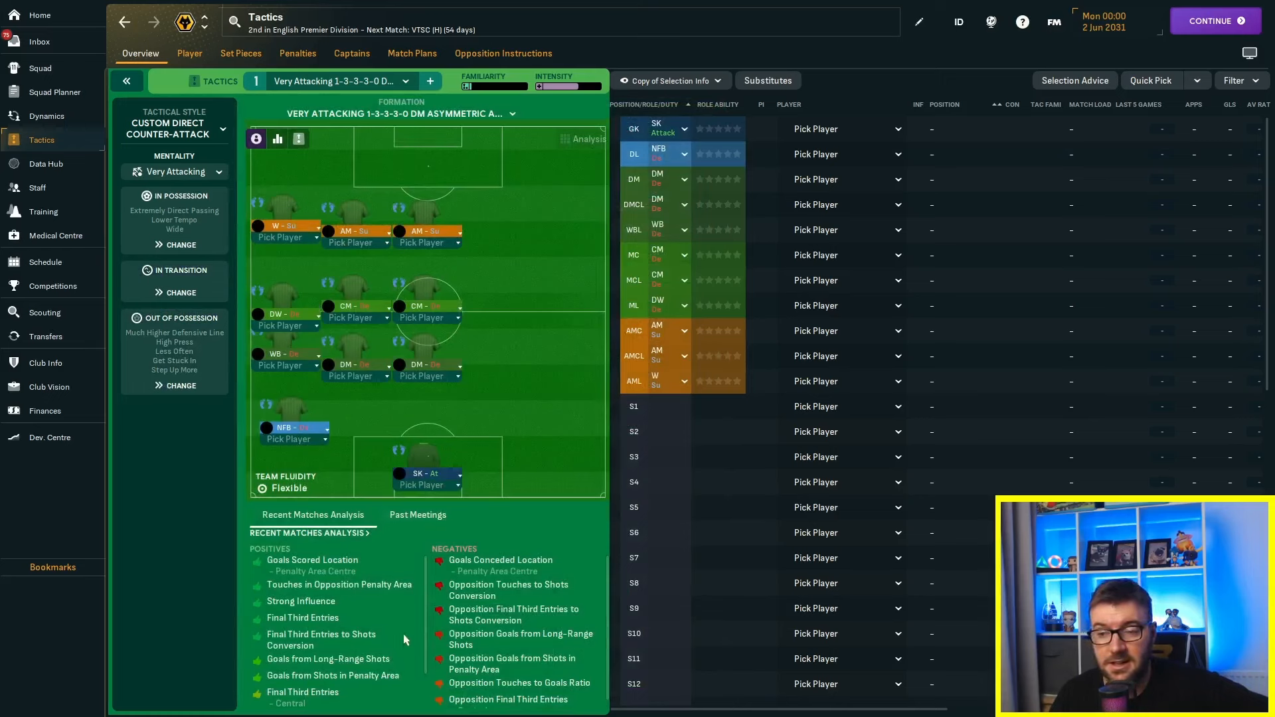
pyautogui.moveTo(549, 219)
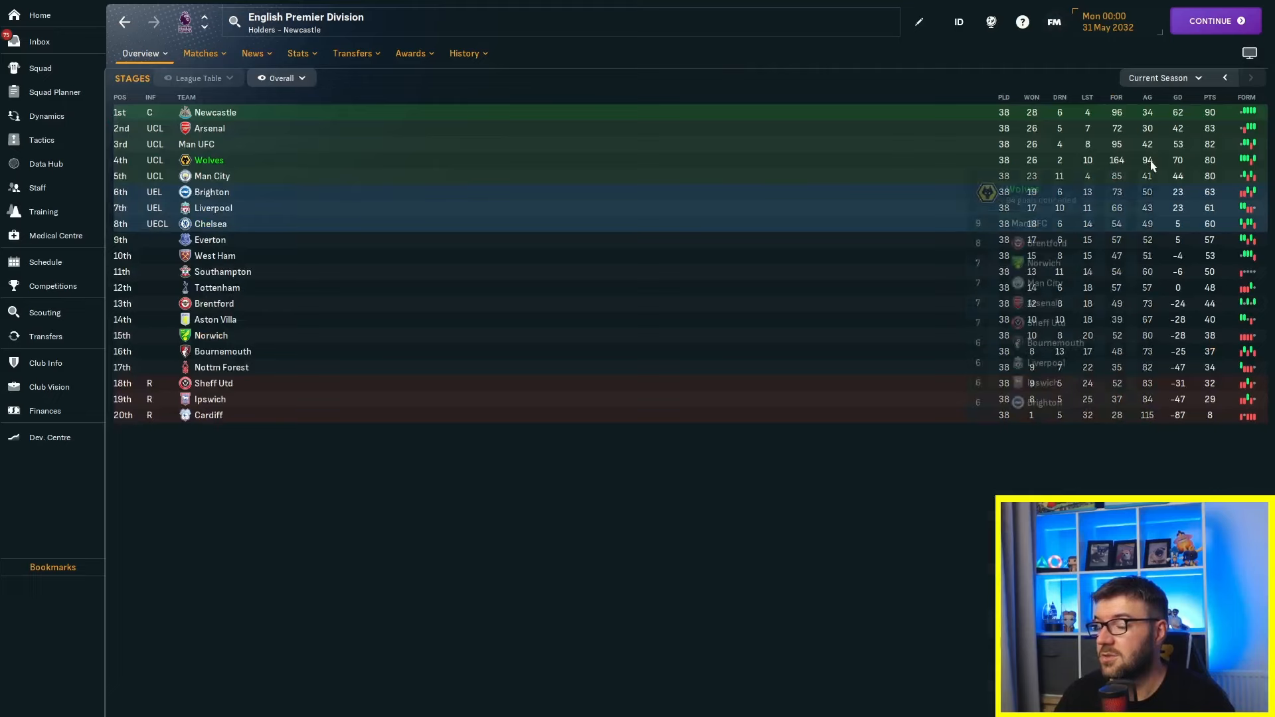
pyautogui.moveTo(1118, 160)
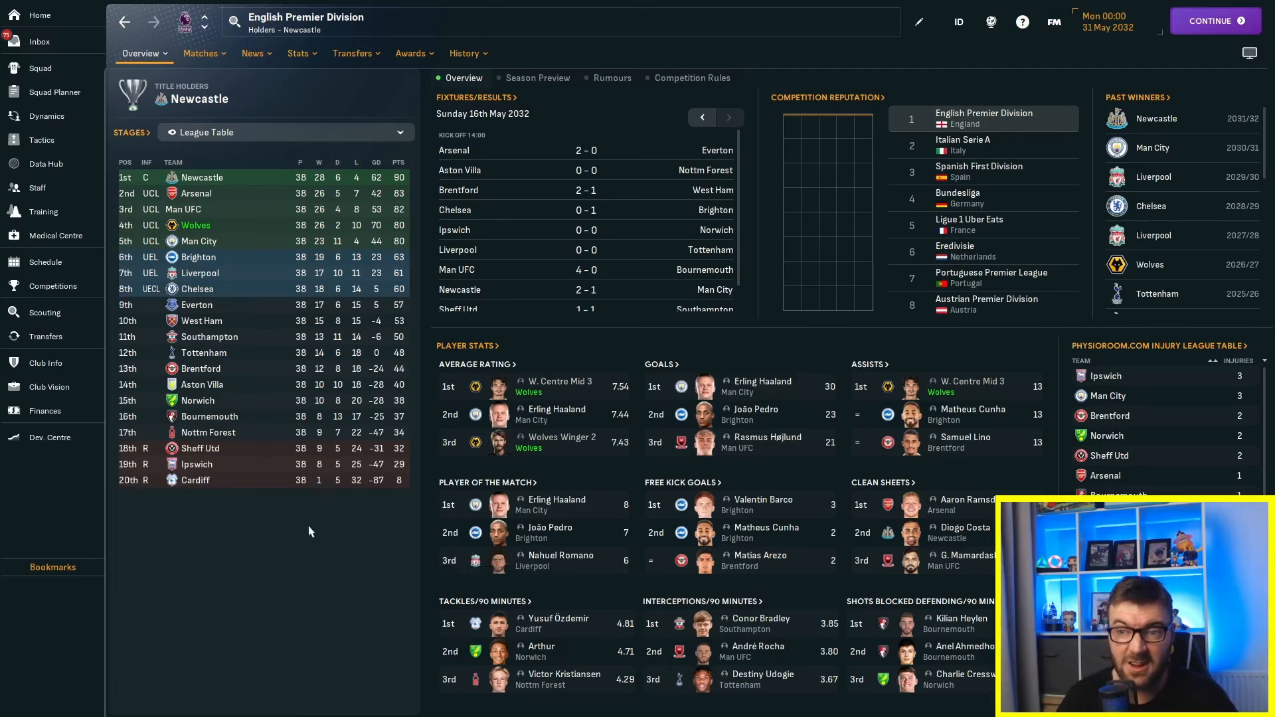
# Step: Bring up the World Cup 2034 overview, England holders and Japan hosts
pyautogui.click(39, 68)
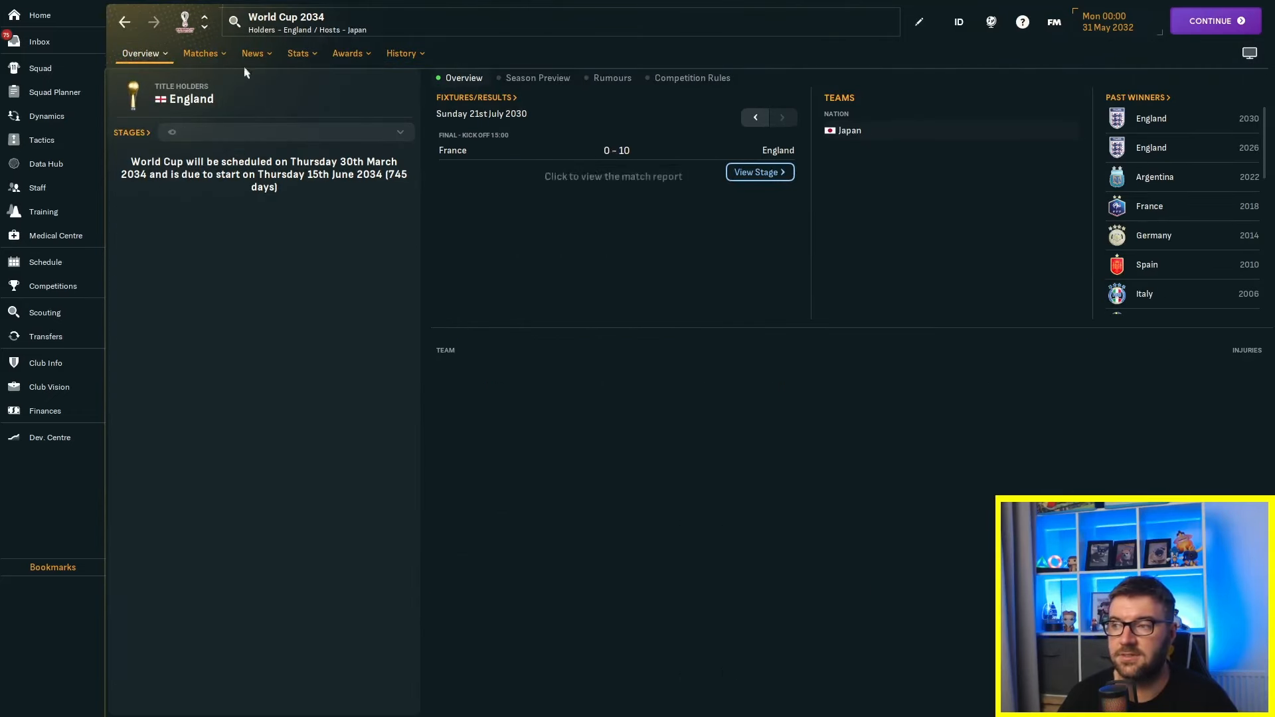
# Step: View the 2026 Golden Boot podium under Past Winners, then head to Wolves' tactics
pyautogui.click(347, 53)
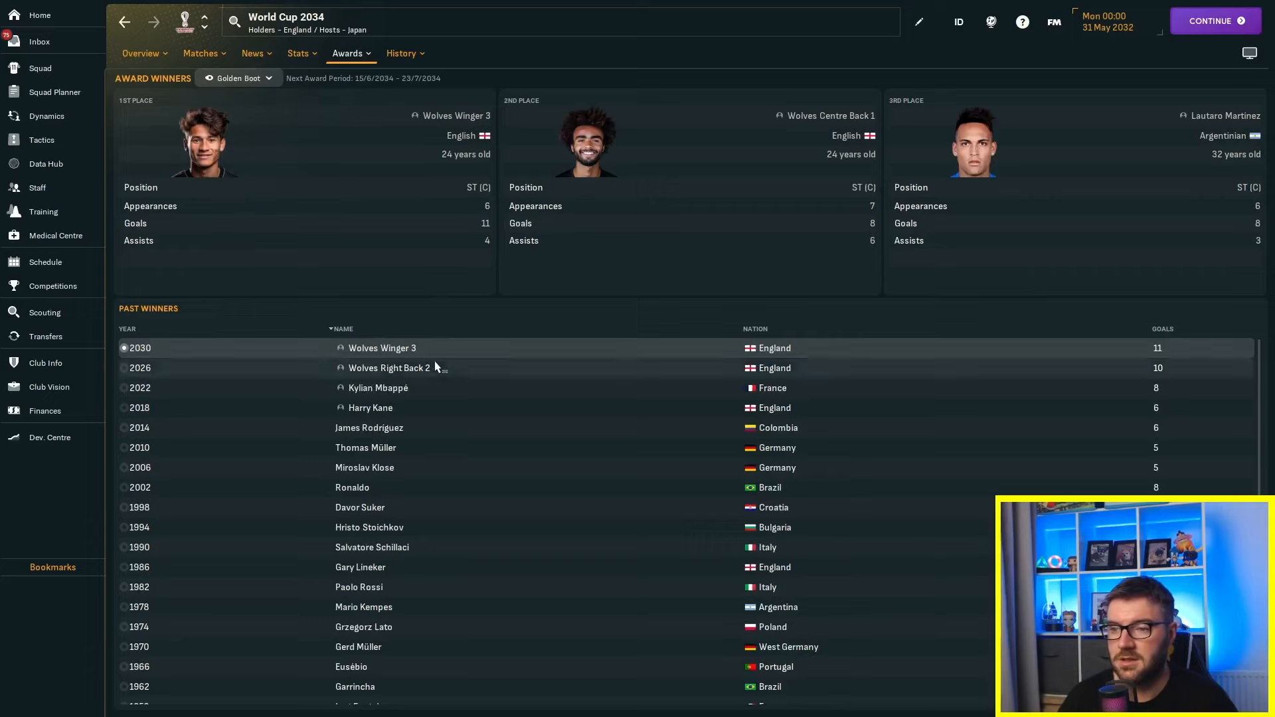
pyautogui.click(139, 368)
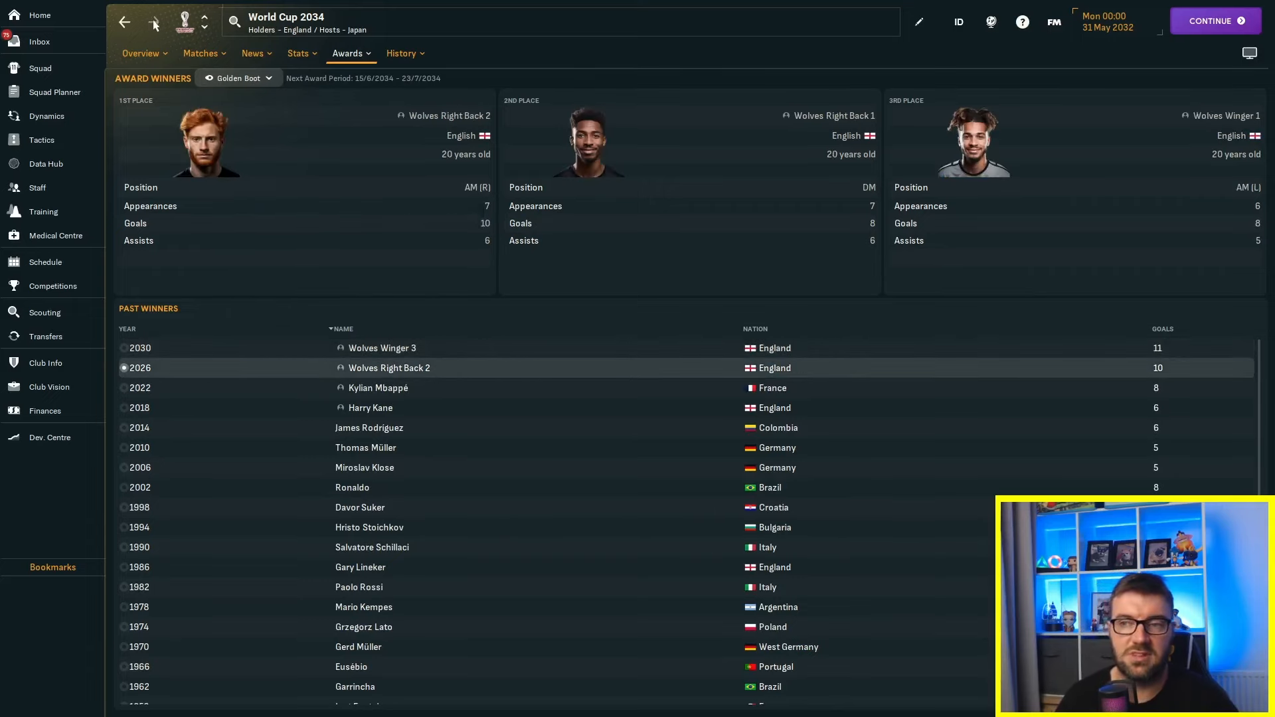
pyautogui.moveTo(61, 211)
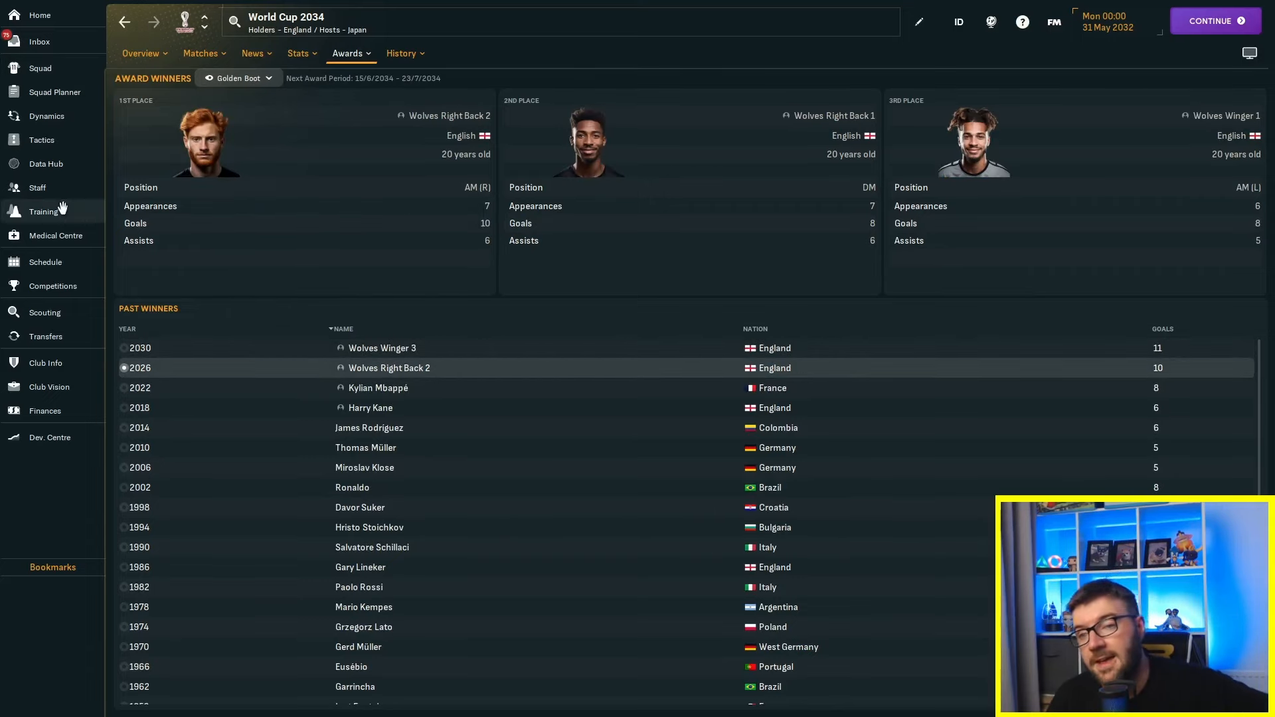
pyautogui.click(41, 139)
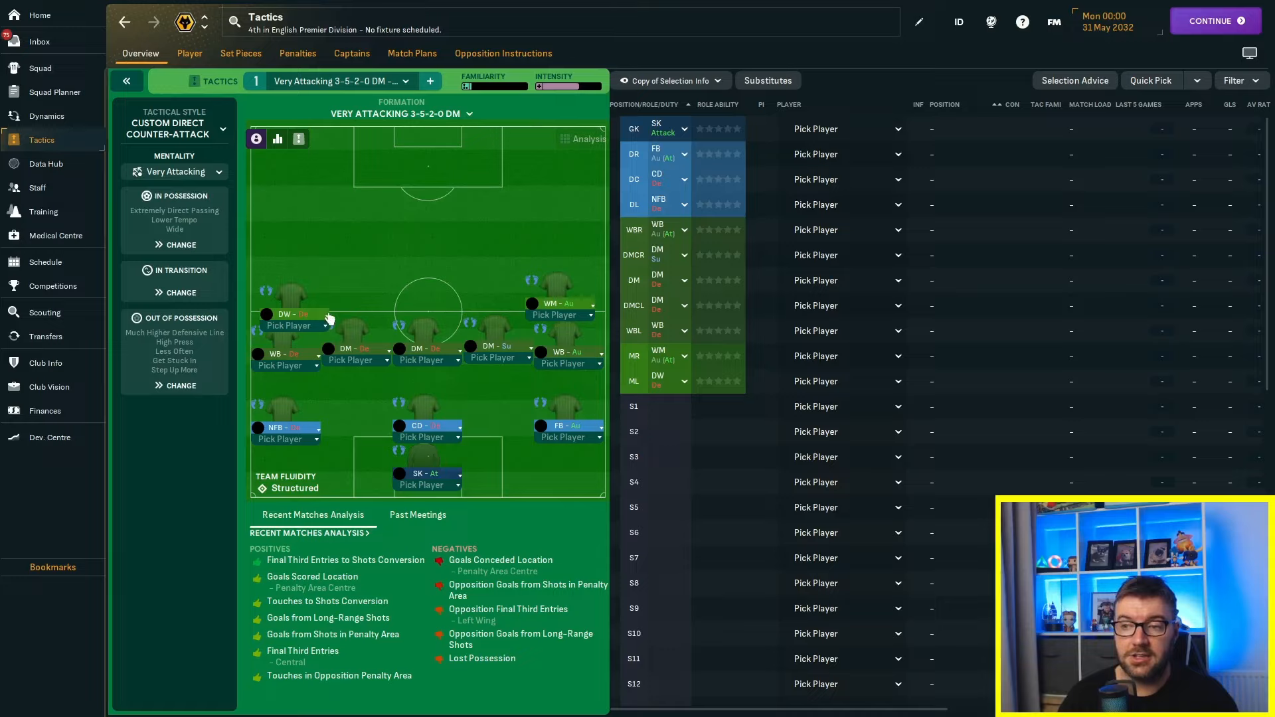
# Step: Review the central defender's individual instructions and cancel without changing anything
pyautogui.click(298, 316)
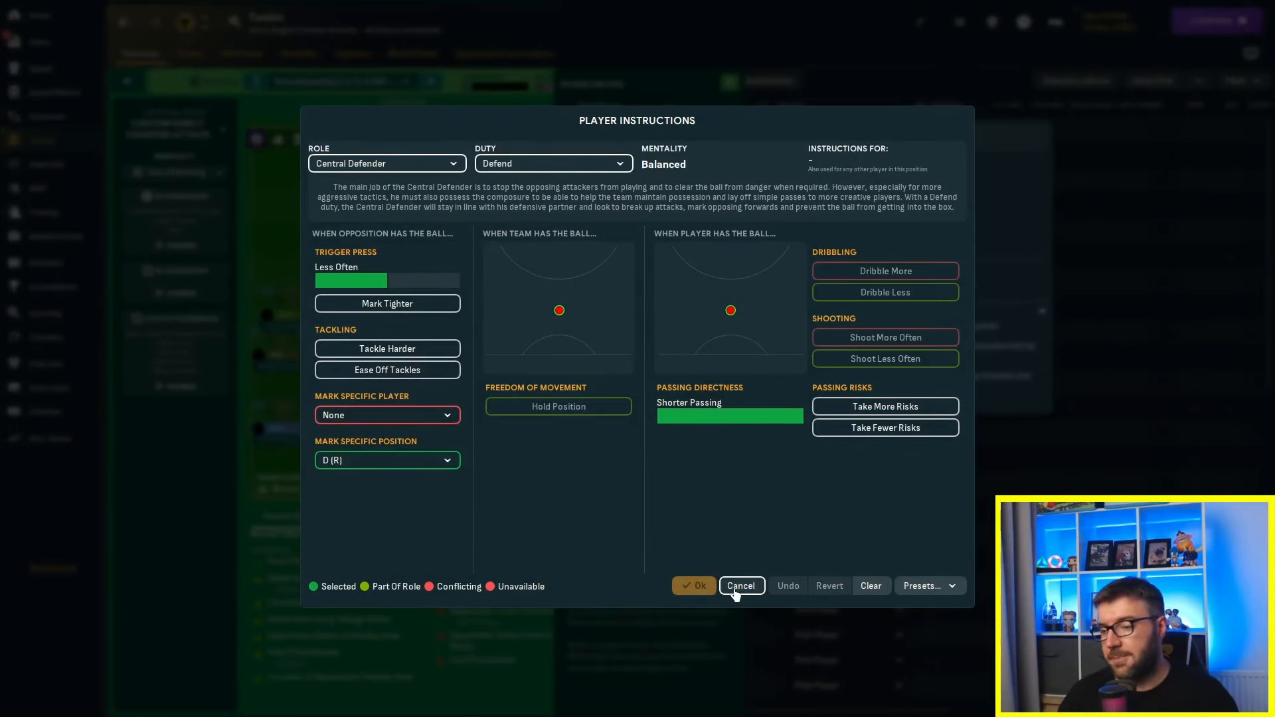
pyautogui.click(740, 586)
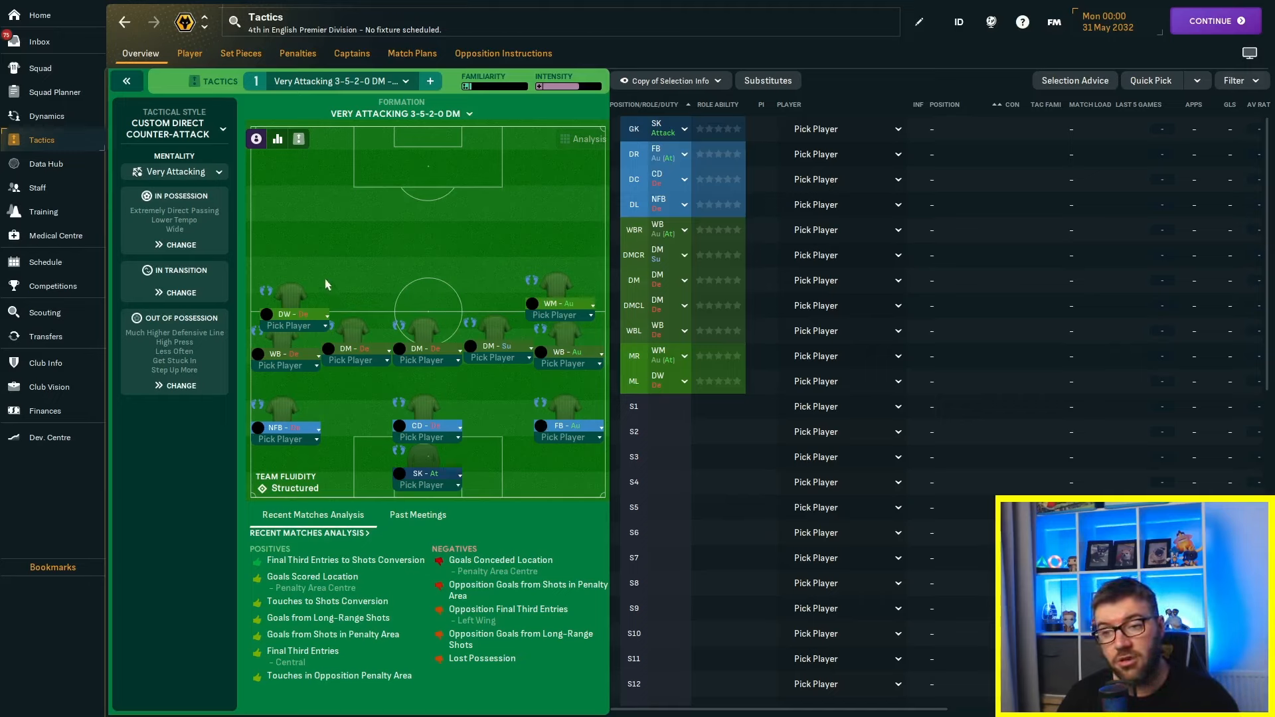
pyautogui.moveTo(459, 213)
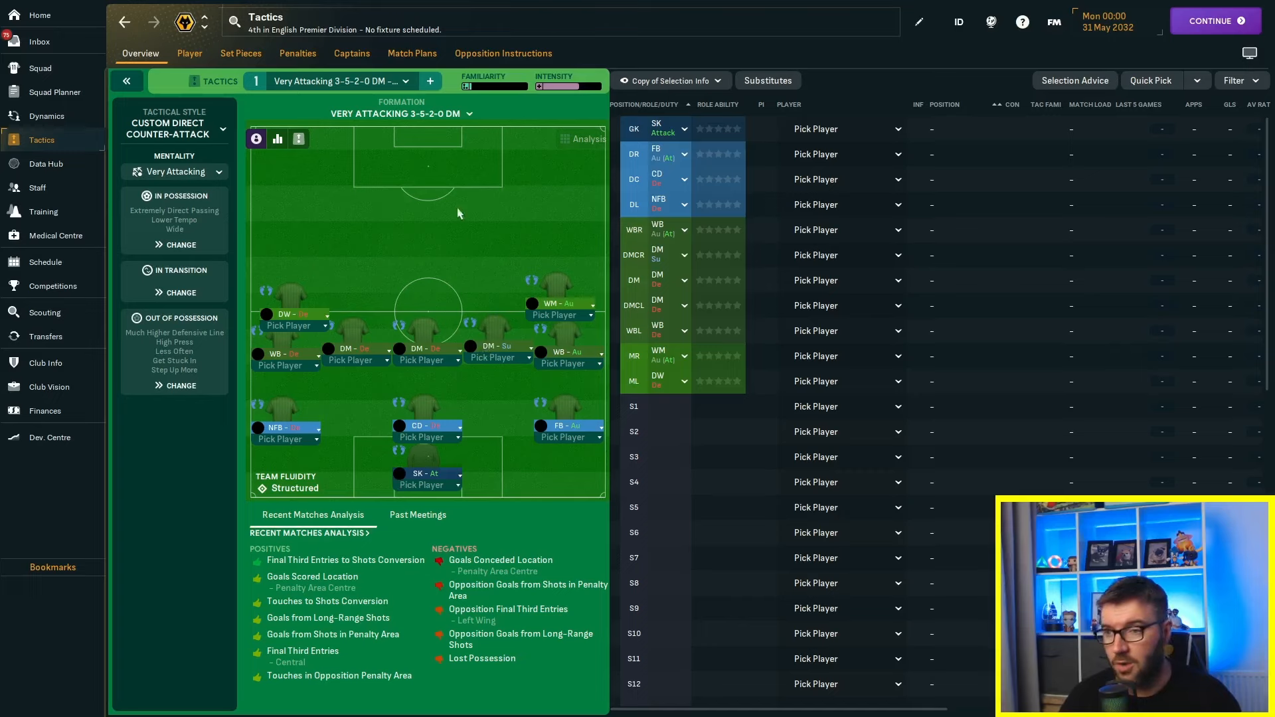
pyautogui.moveTo(486, 494)
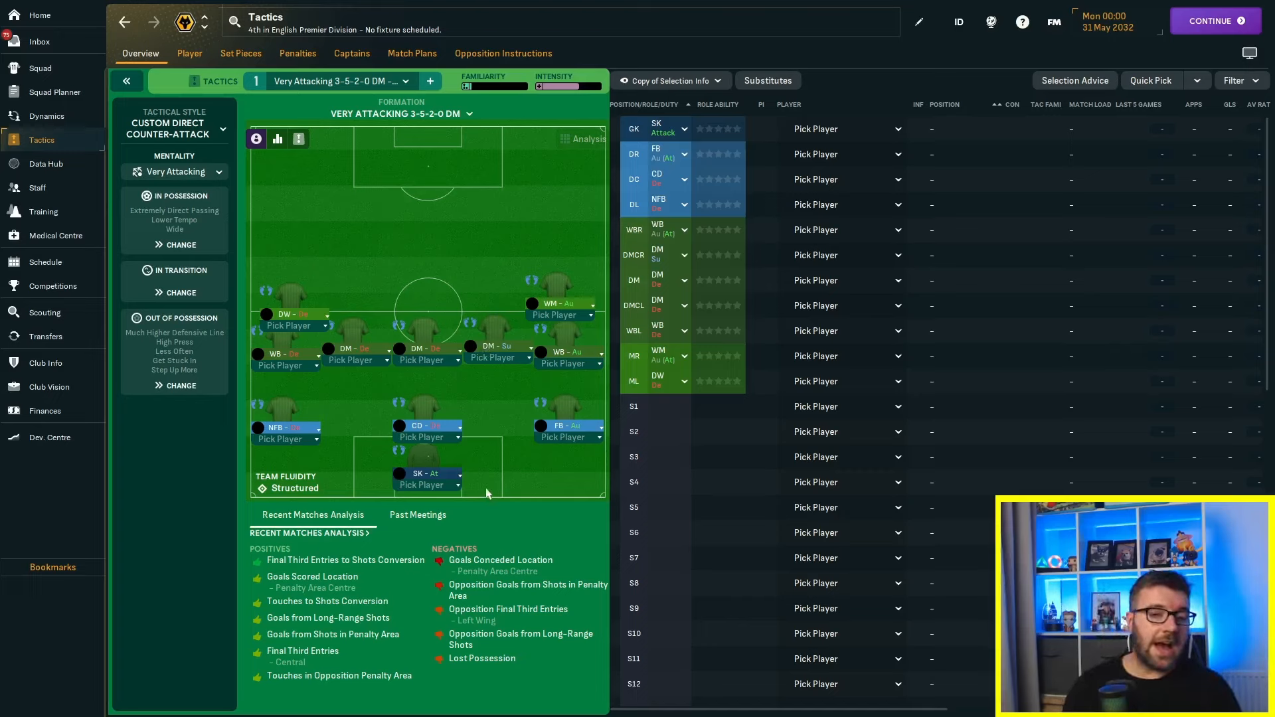
pyautogui.moveTo(505, 506)
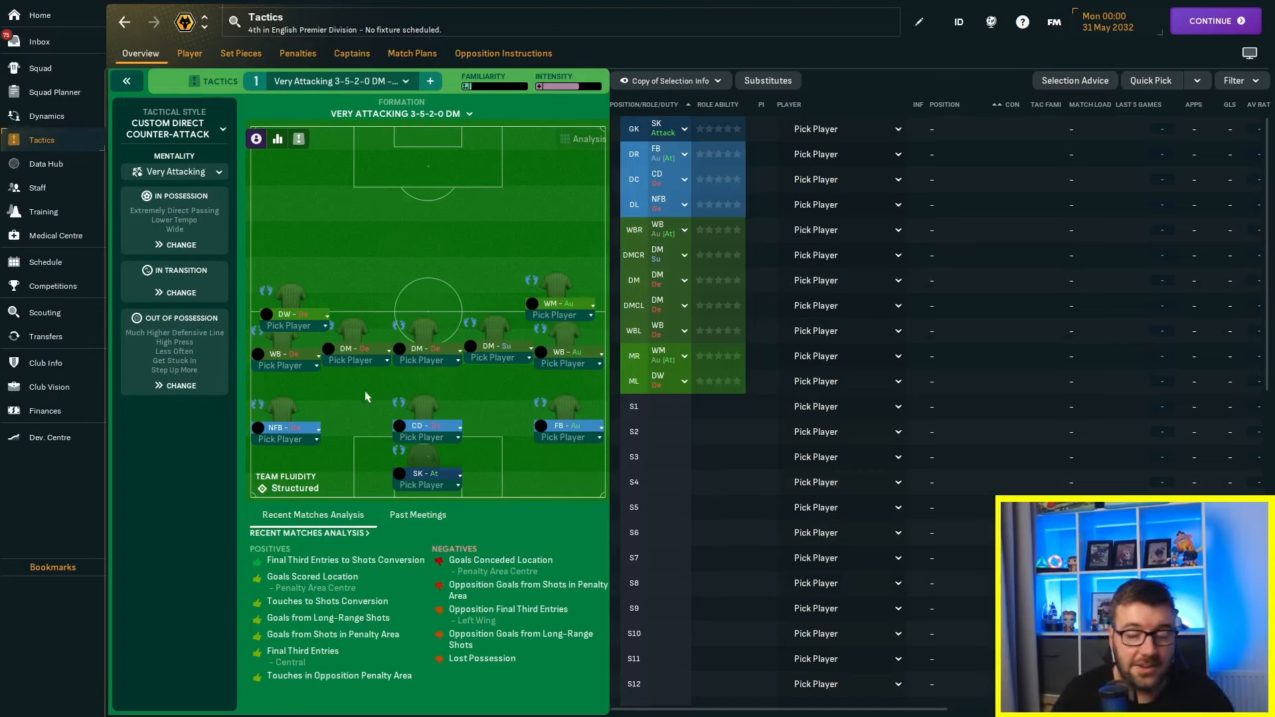
pyautogui.moveTo(485, 600)
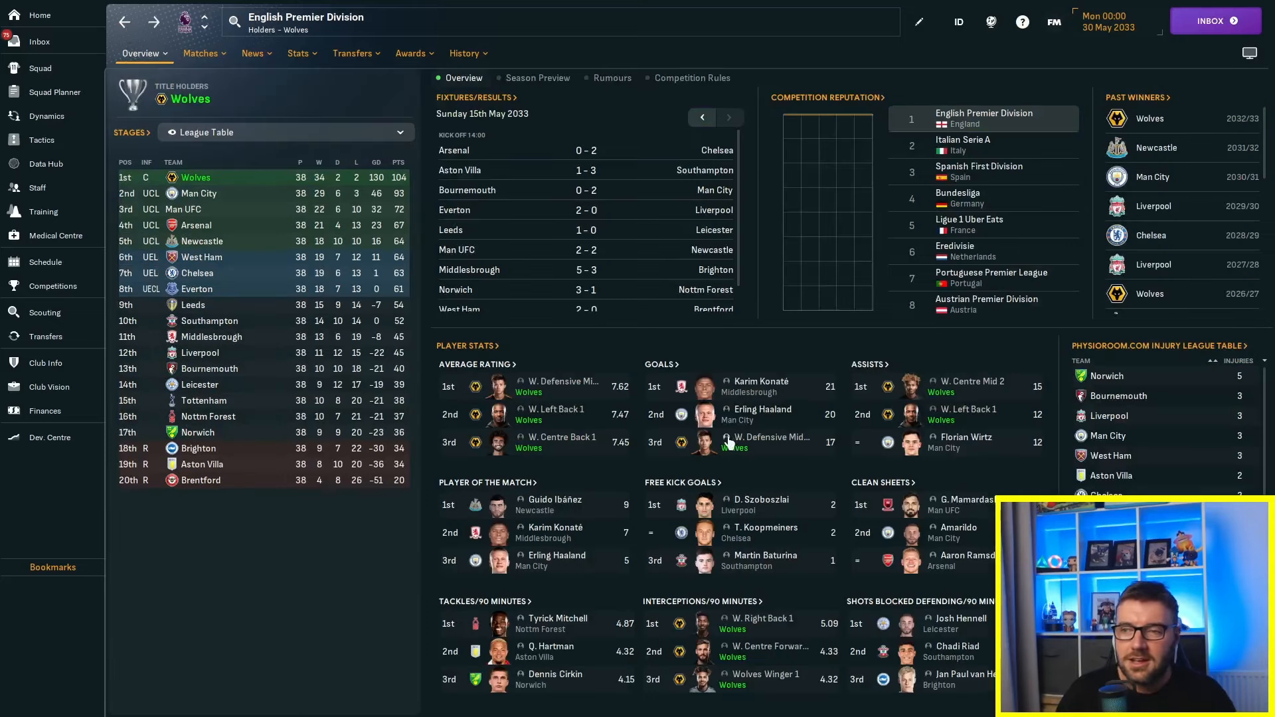
pyautogui.moveTo(724, 427)
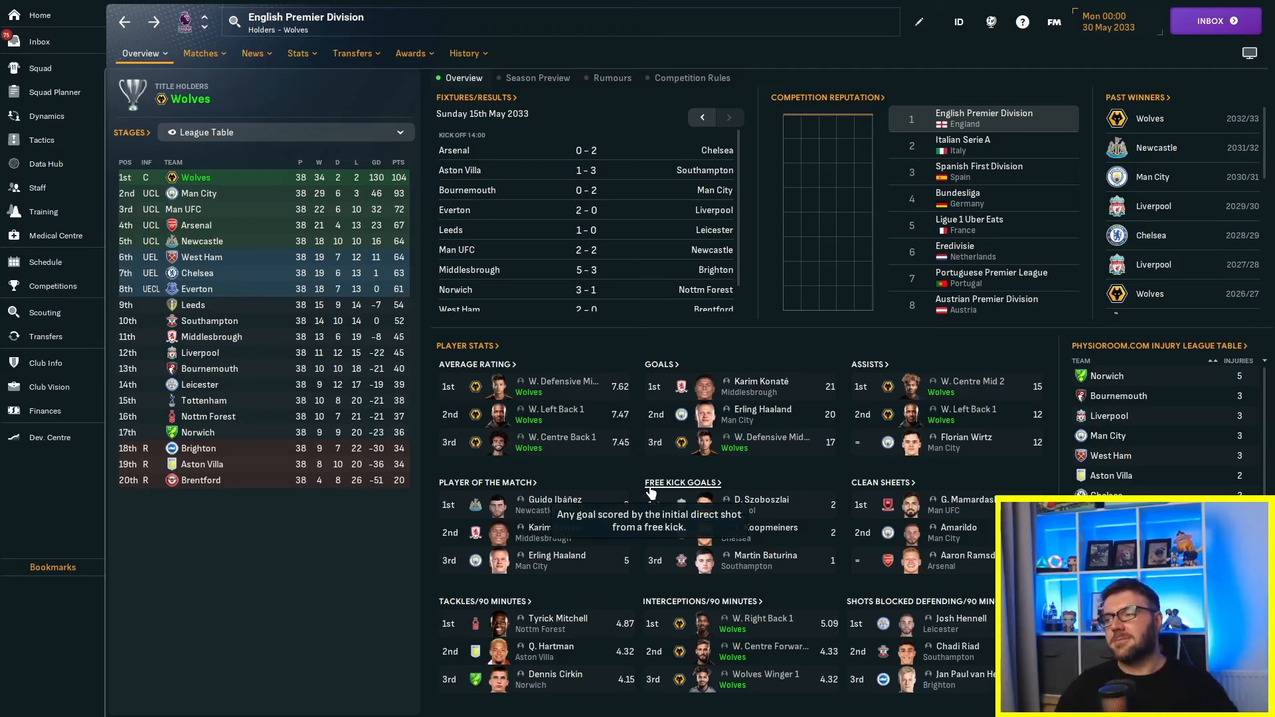
pyautogui.moveTo(829, 544)
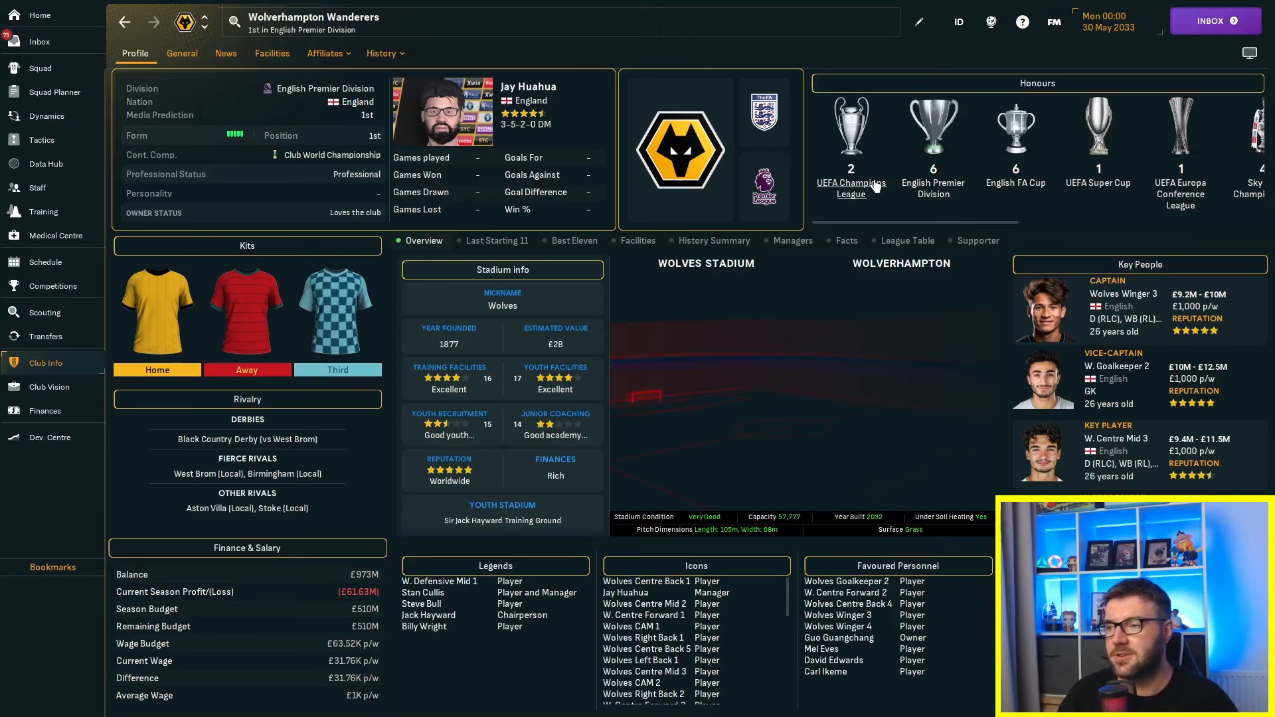
# Step: Show Wolves' Honours panel with two Champions Leagues and six league titles
pyautogui.click(851, 182)
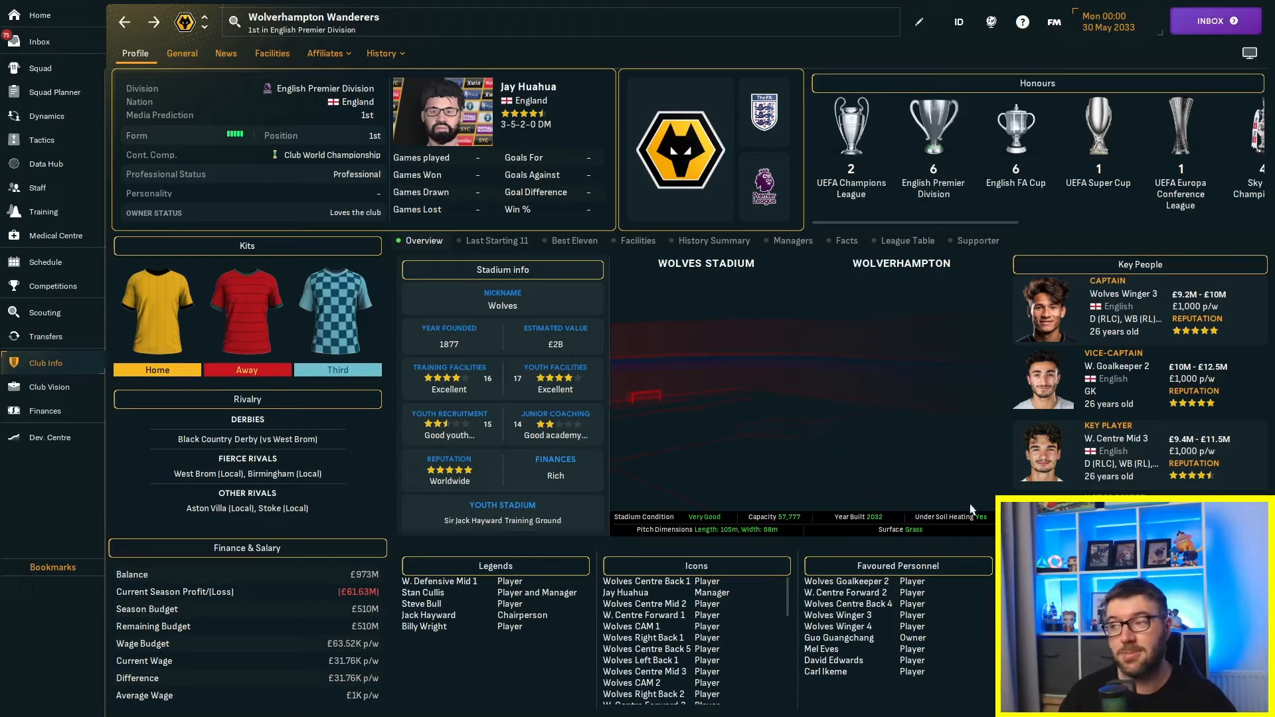
pyautogui.moveTo(1049, 244)
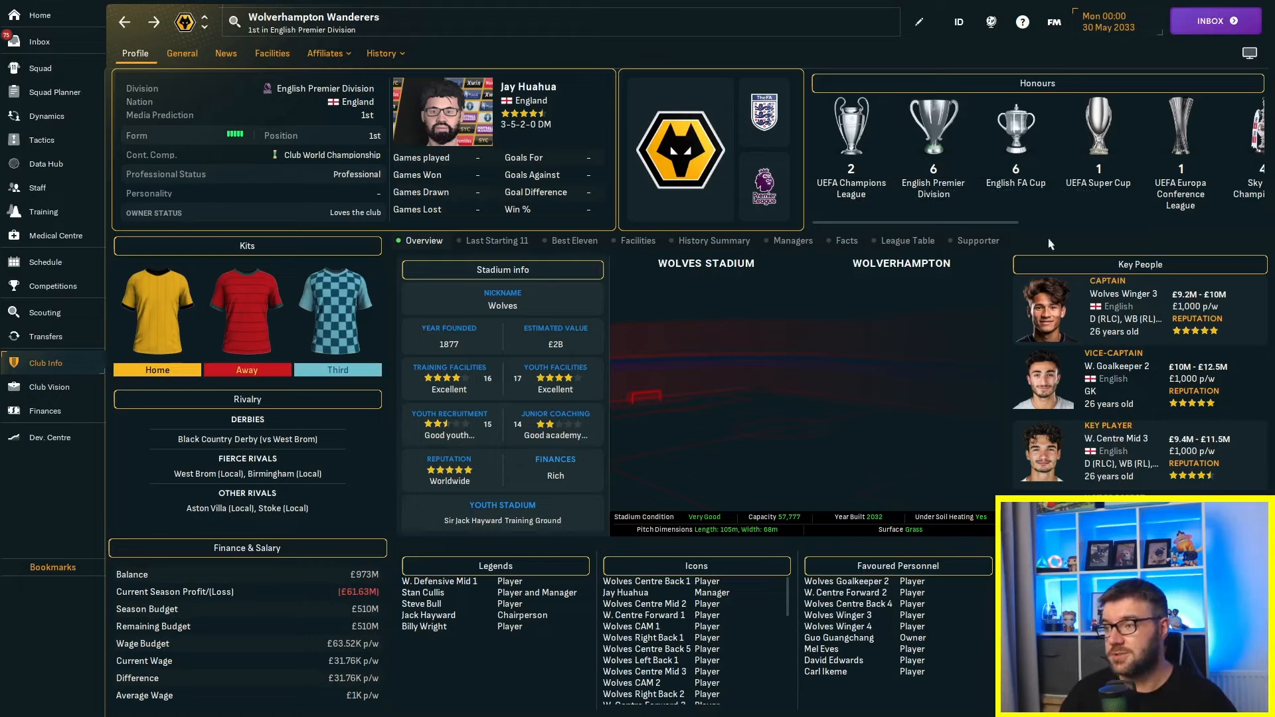